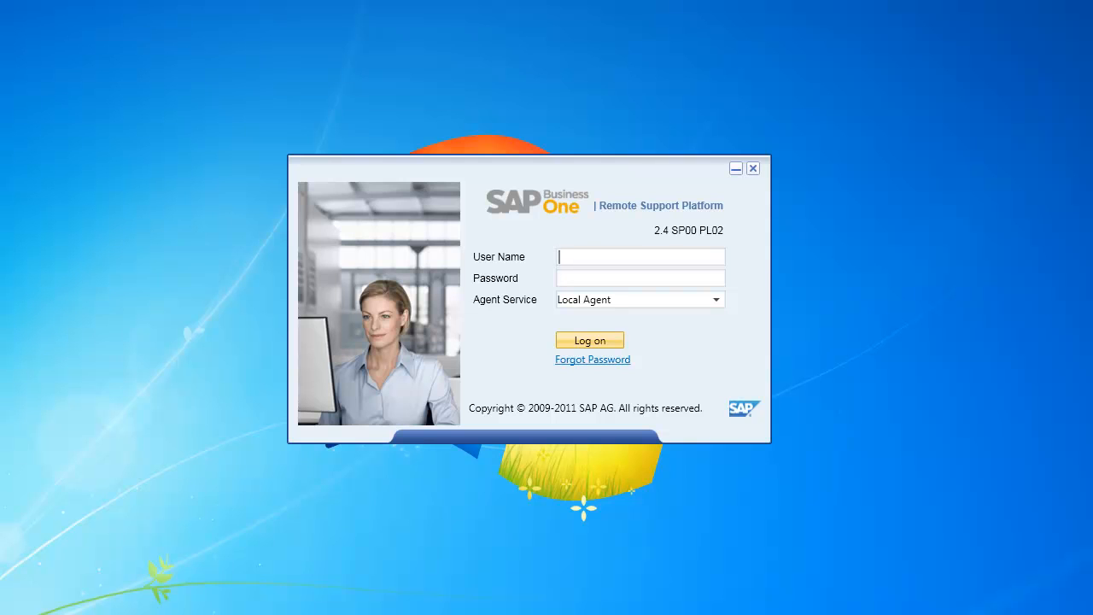
# - Enter Admin as user name with its password, keeping Agent Service as Local Agent
pyautogui.write('Admin')
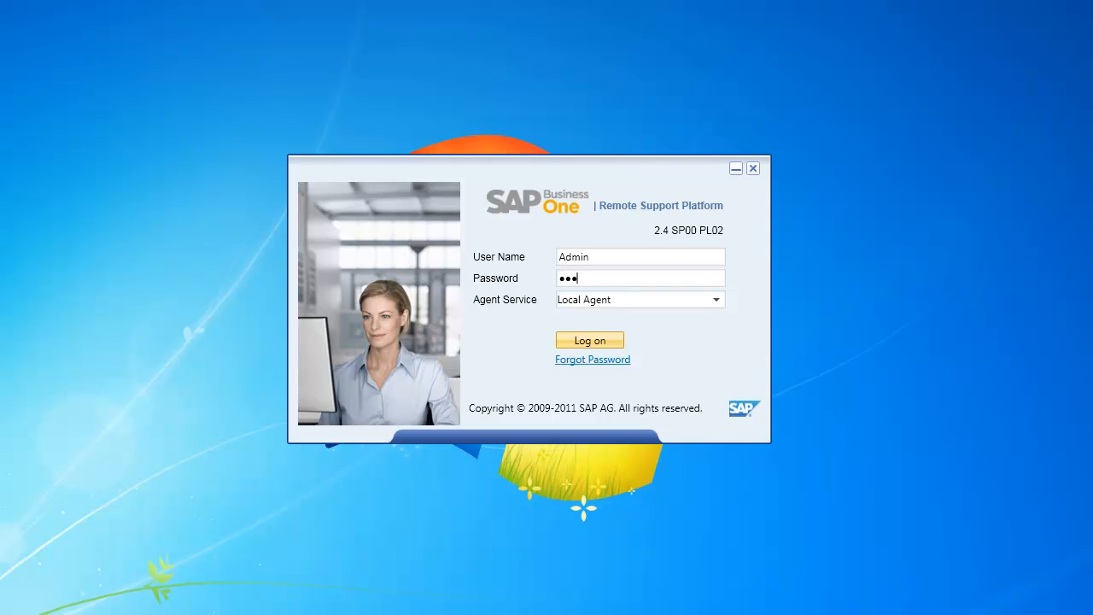
pyautogui.write('•')
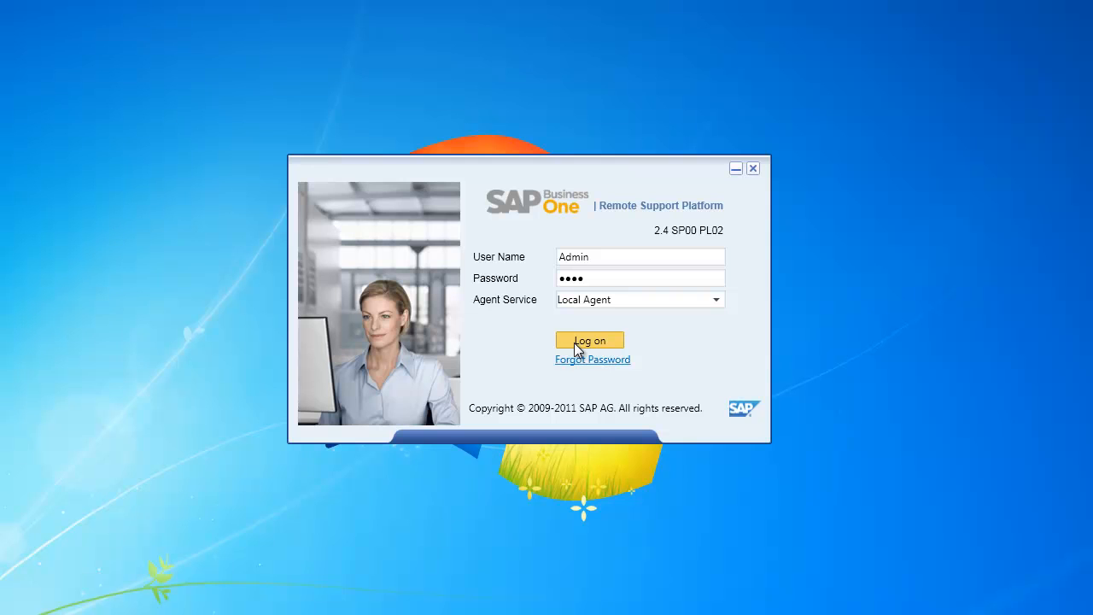
# - Log on and tick 'Launch wizard upon opening the platform' on the welcome page
pyautogui.click(589, 340)
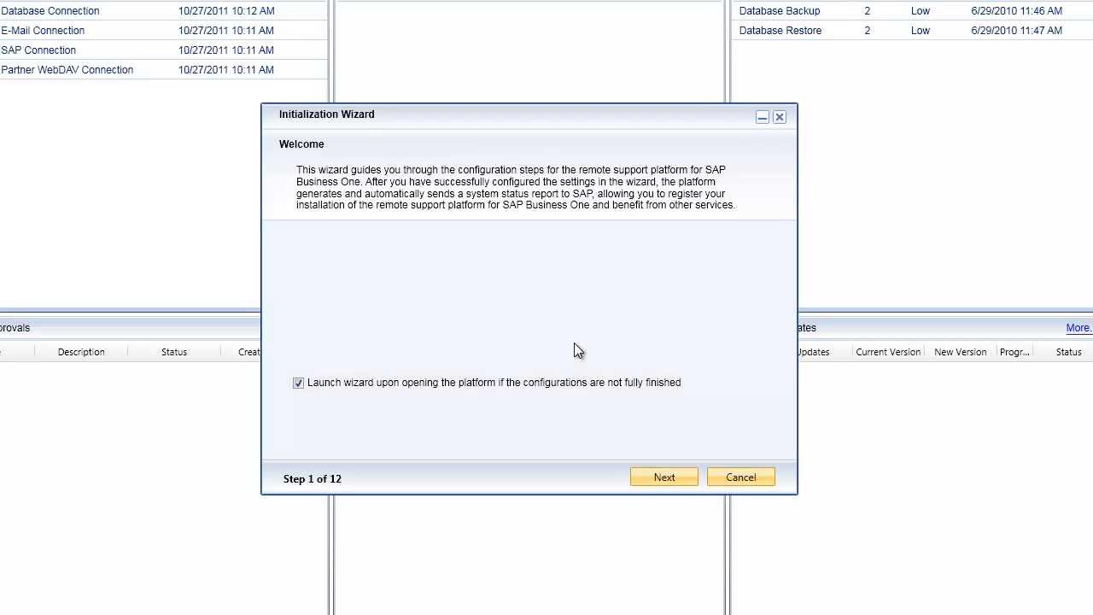
pyautogui.moveTo(502, 285)
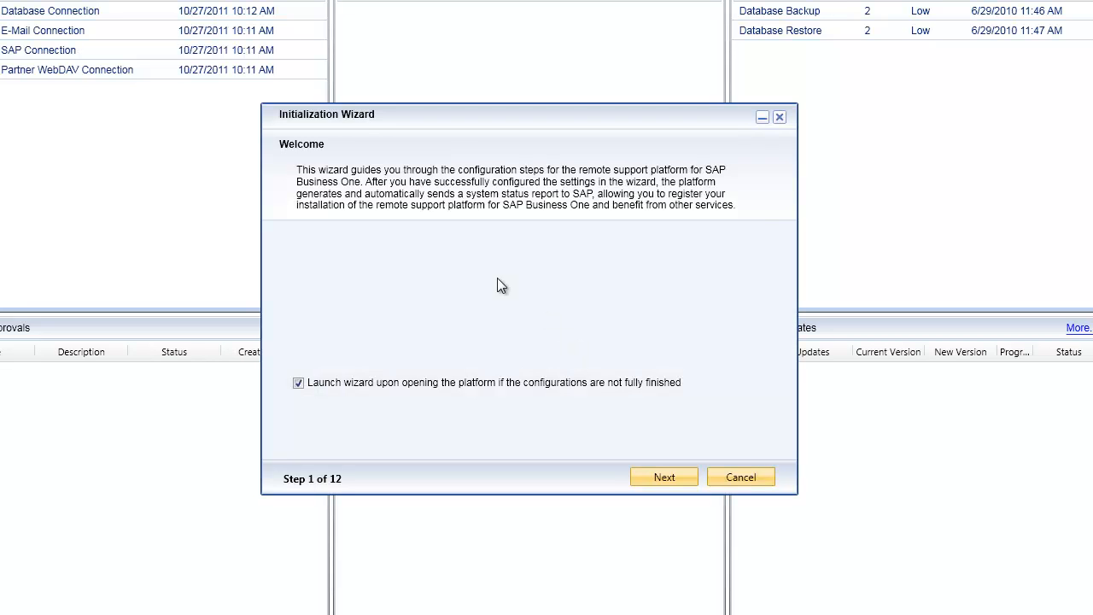
pyautogui.moveTo(356, 134)
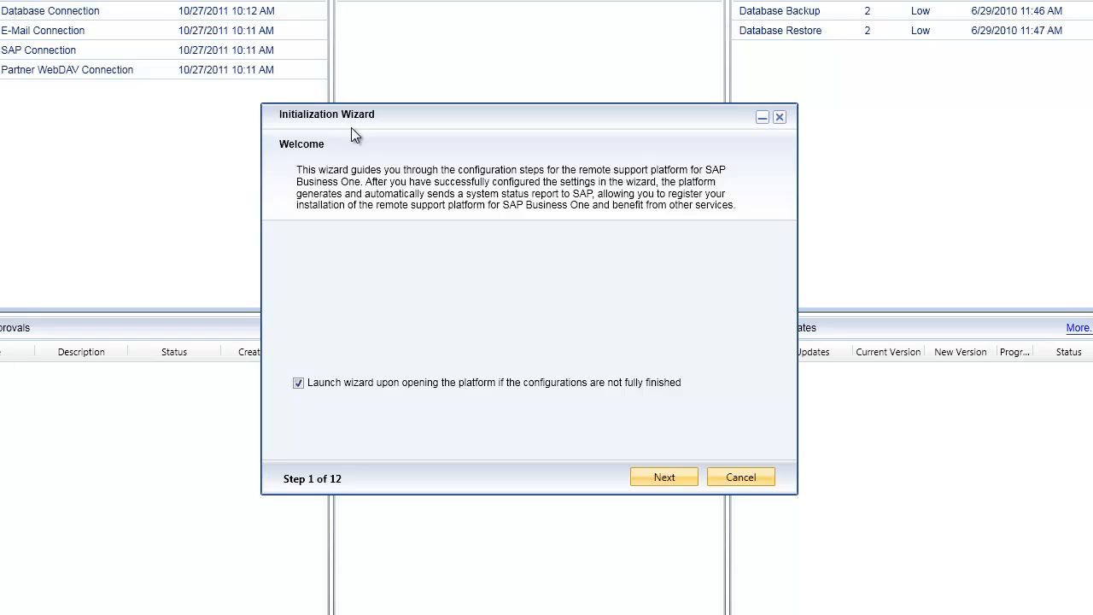
pyautogui.moveTo(386, 137)
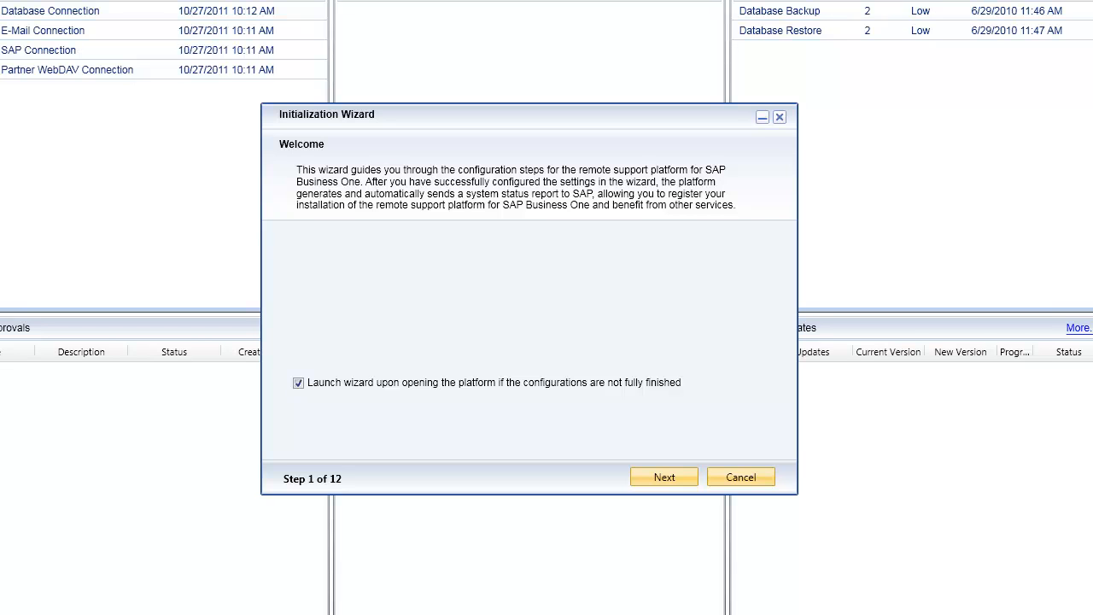
pyautogui.moveTo(521, 357)
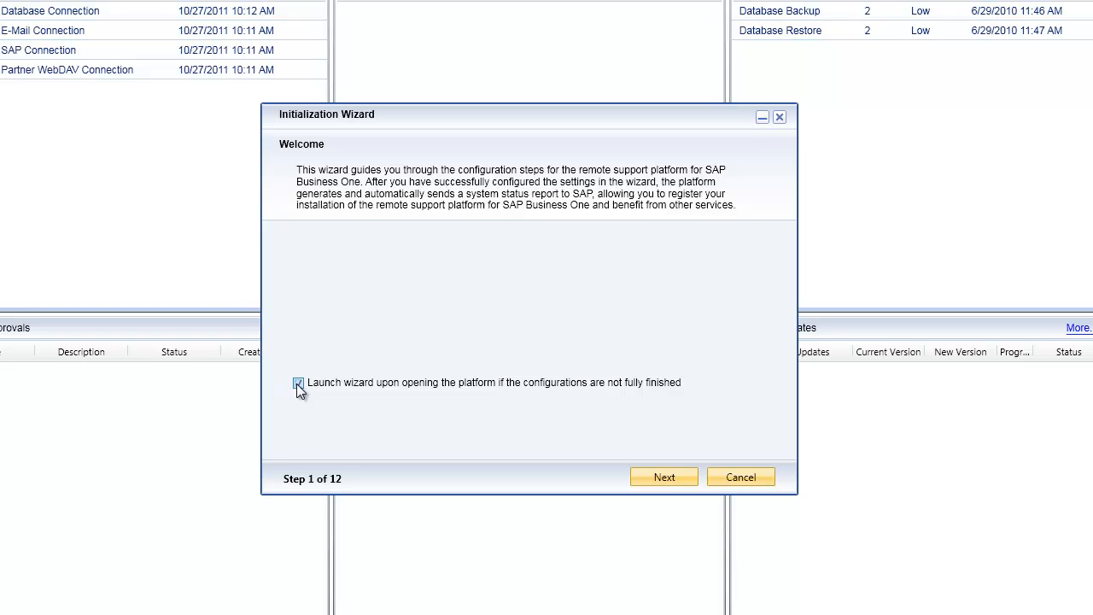
pyautogui.click(297, 383)
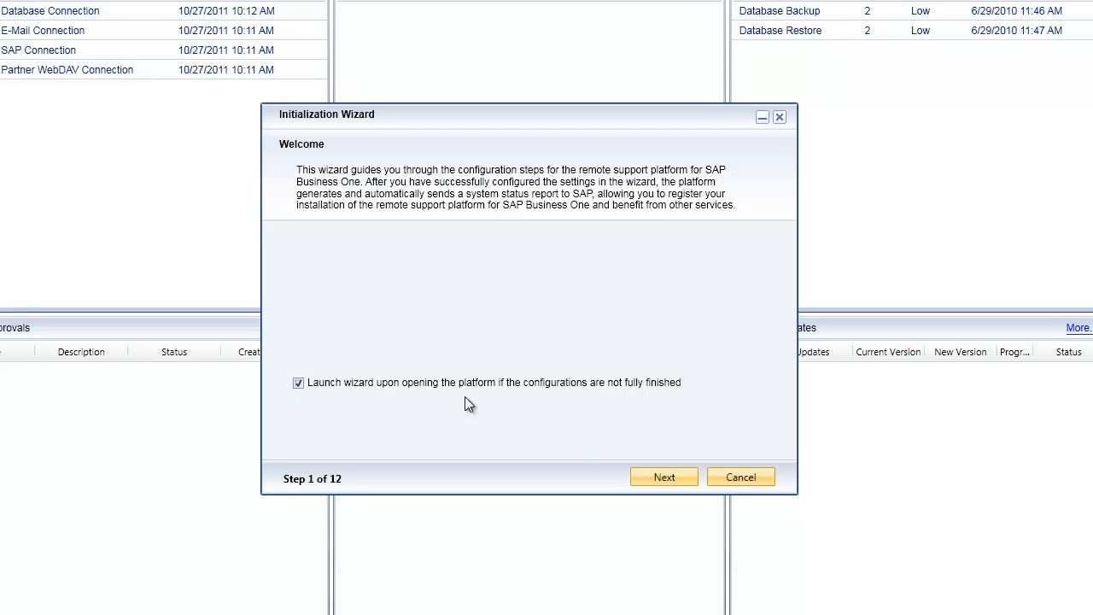
pyautogui.moveTo(663, 477)
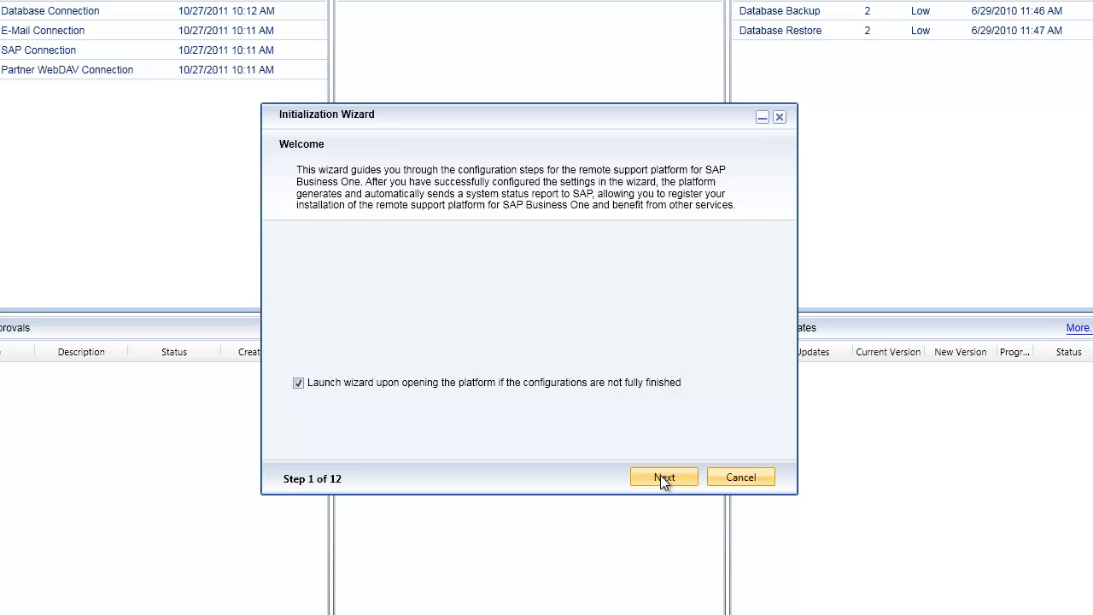
# - Continue to step 2 of 12, Configuration Template
pyautogui.click(663, 476)
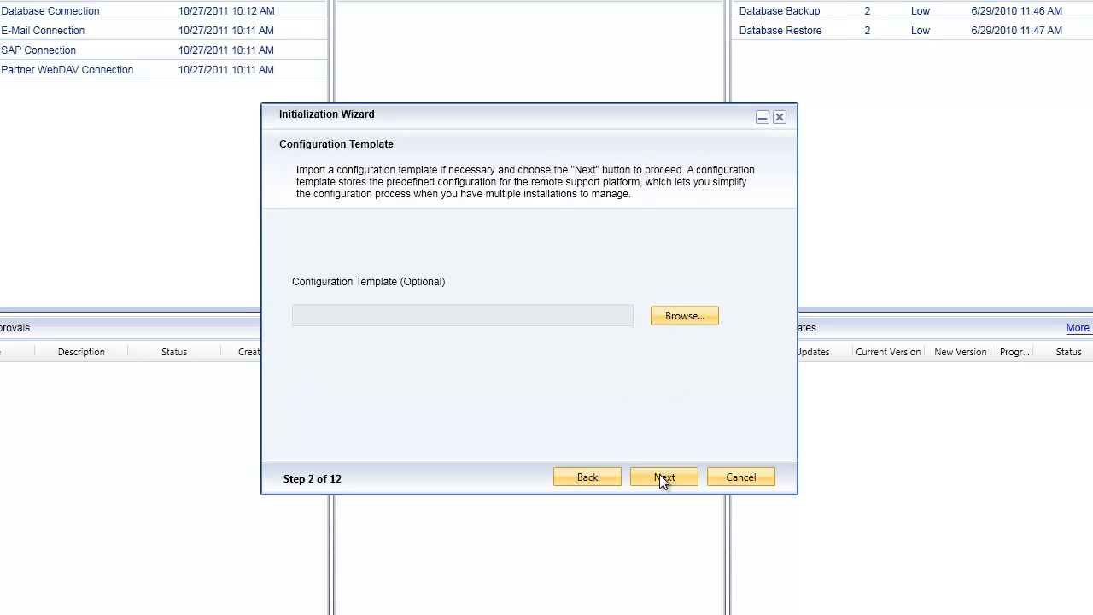
pyautogui.moveTo(337, 308)
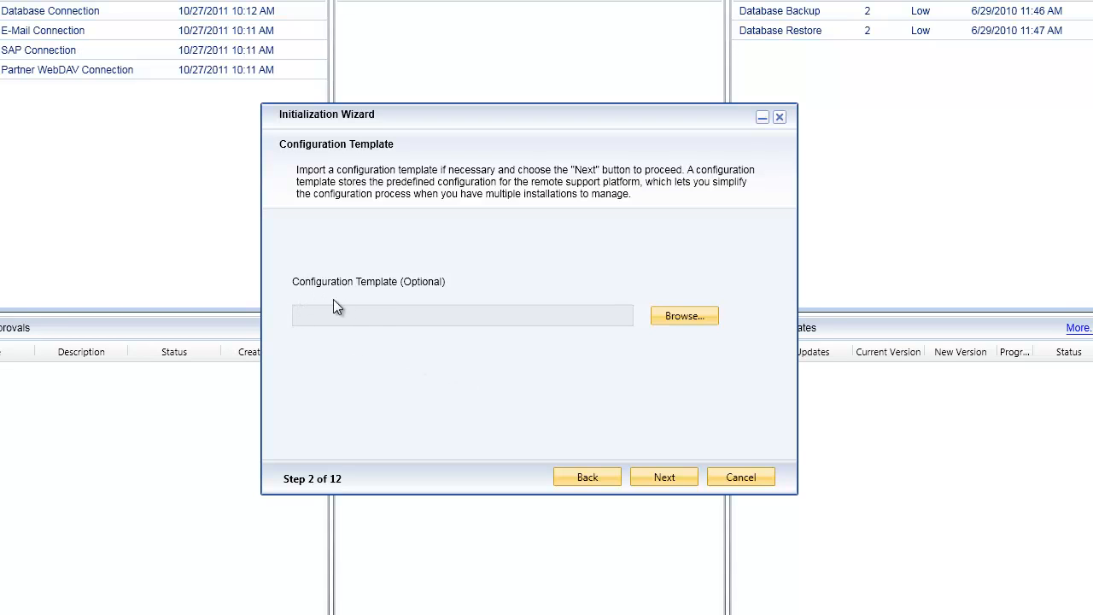
pyautogui.moveTo(372, 307)
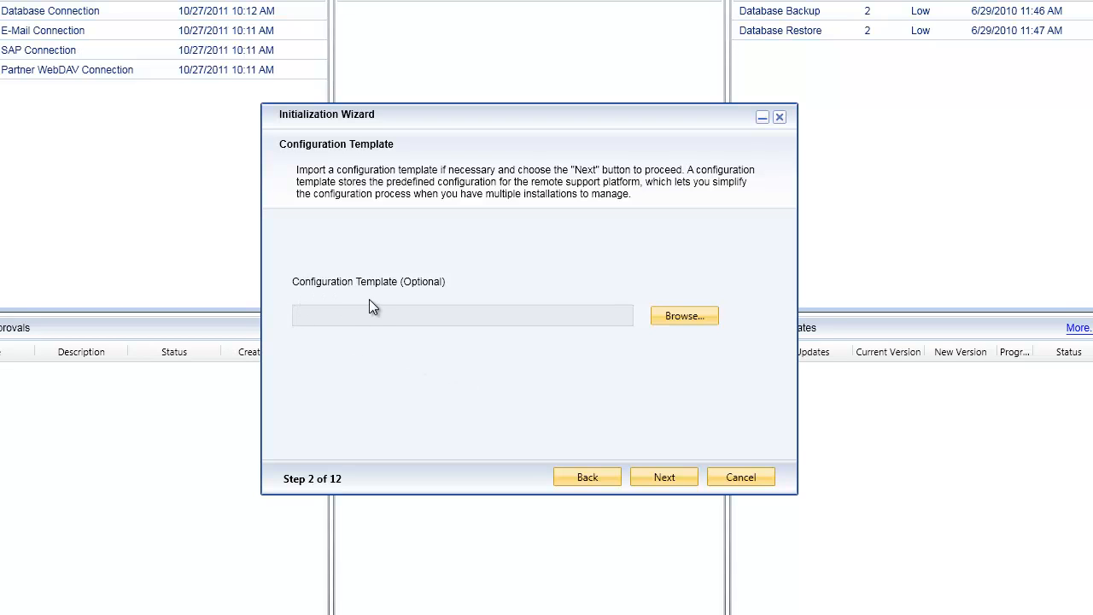
pyautogui.moveTo(436, 301)
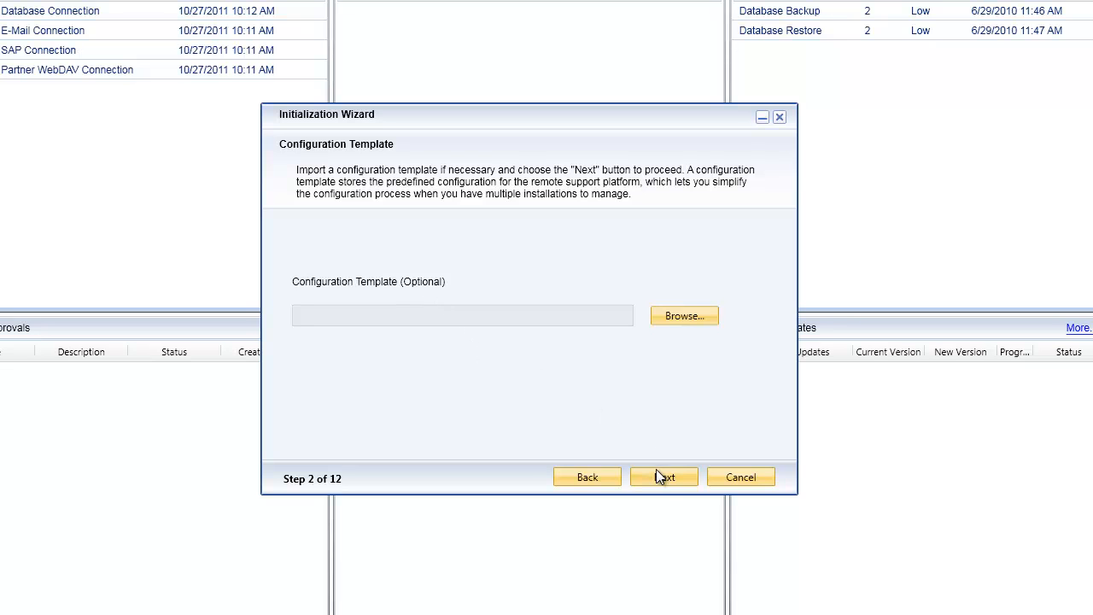
# - Skip the template, enable HTTP Proxy and confirm the internet connection test succeeds
pyautogui.click(663, 477)
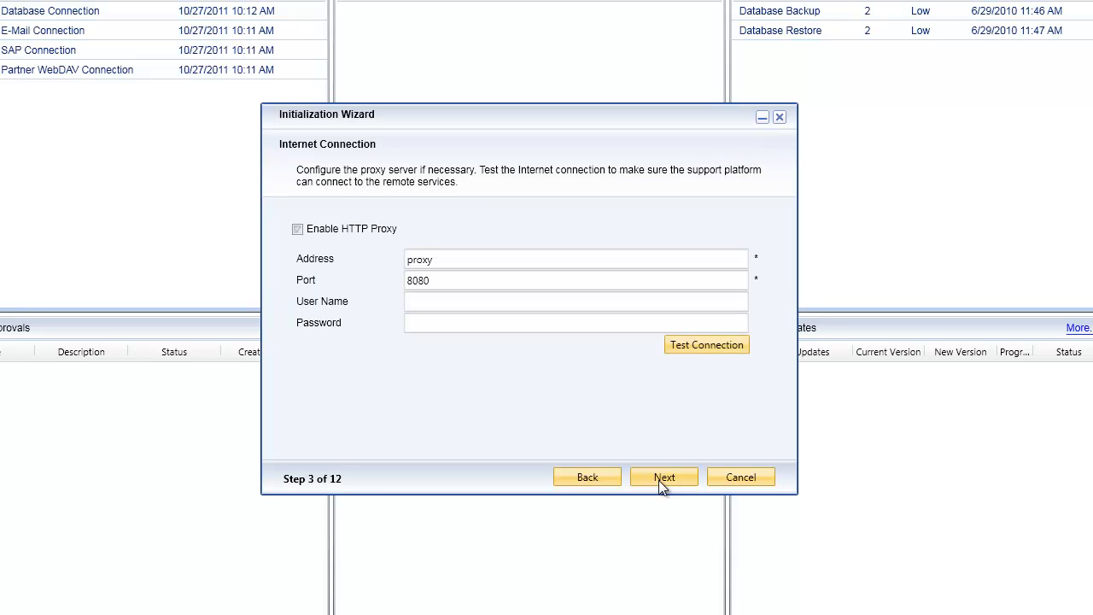
pyautogui.click(297, 229)
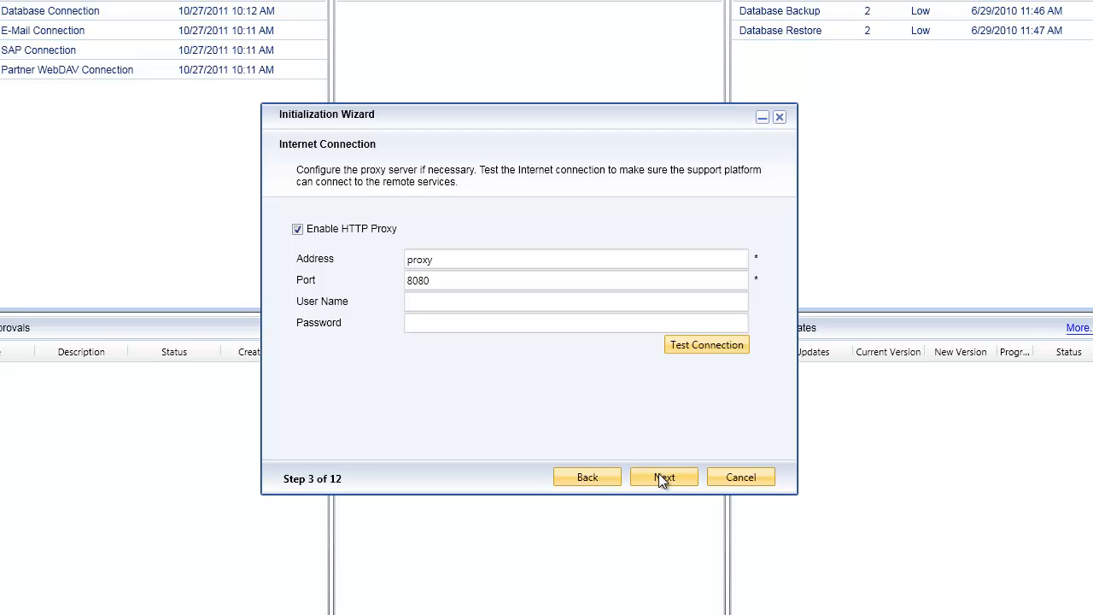
pyautogui.moveTo(577, 411)
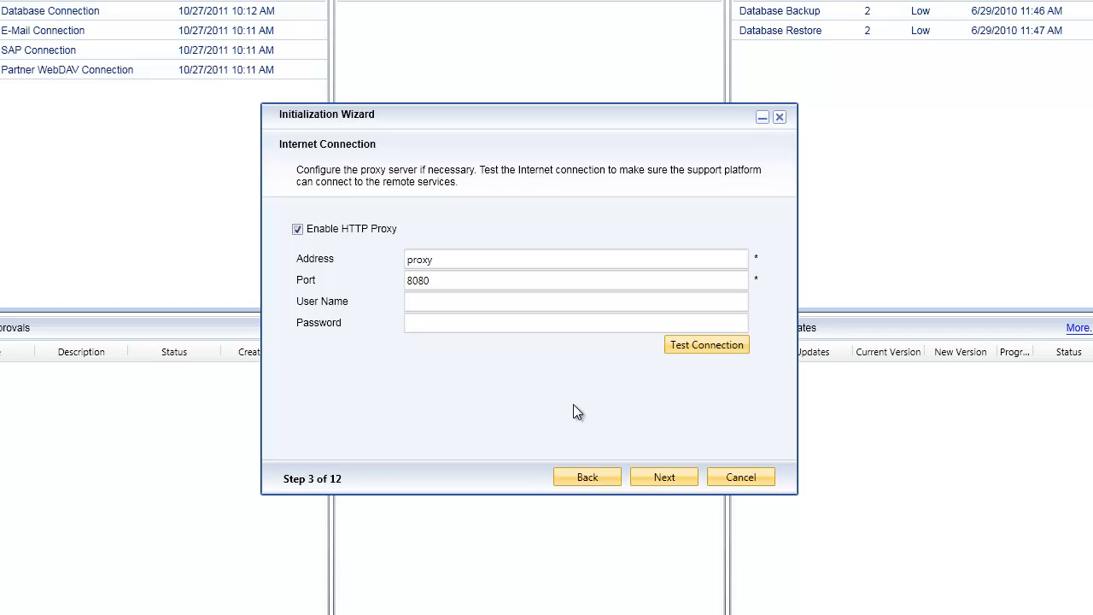
pyautogui.moveTo(721, 369)
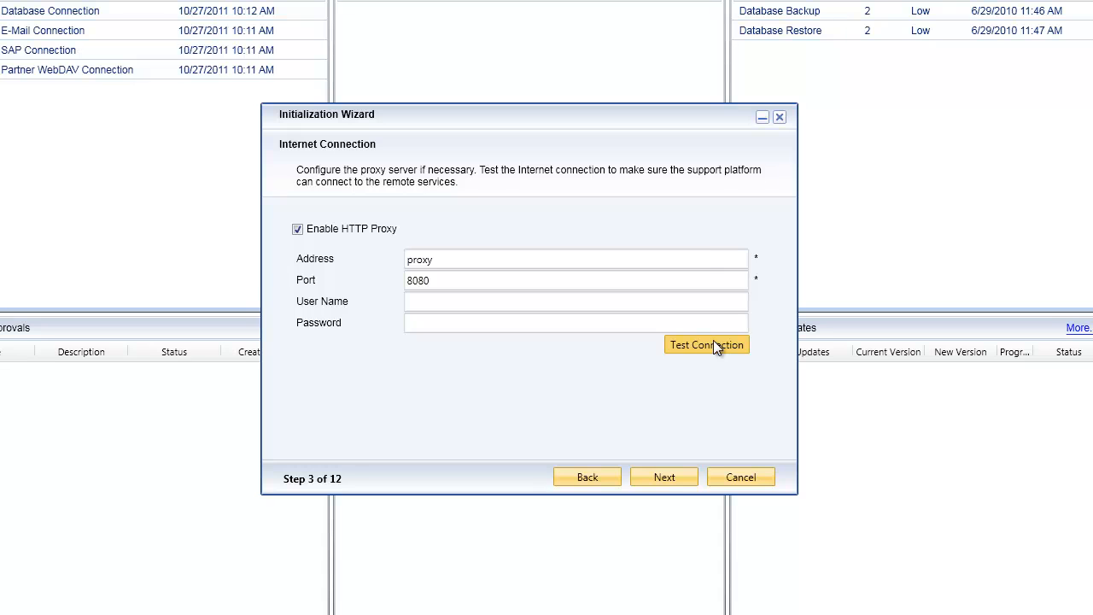
pyautogui.click(708, 345)
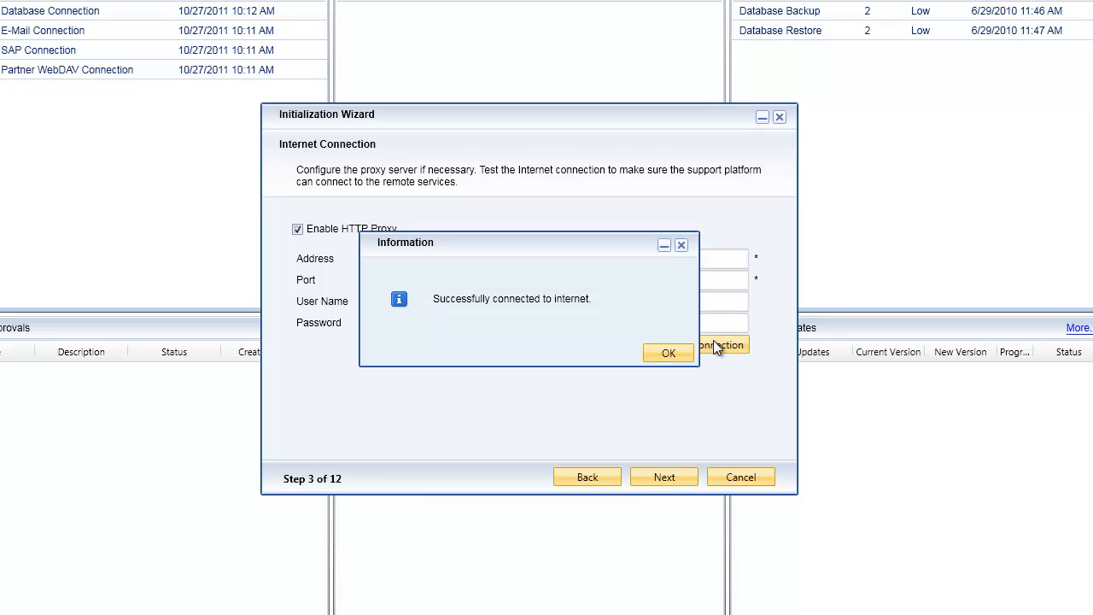
pyautogui.moveTo(702, 349)
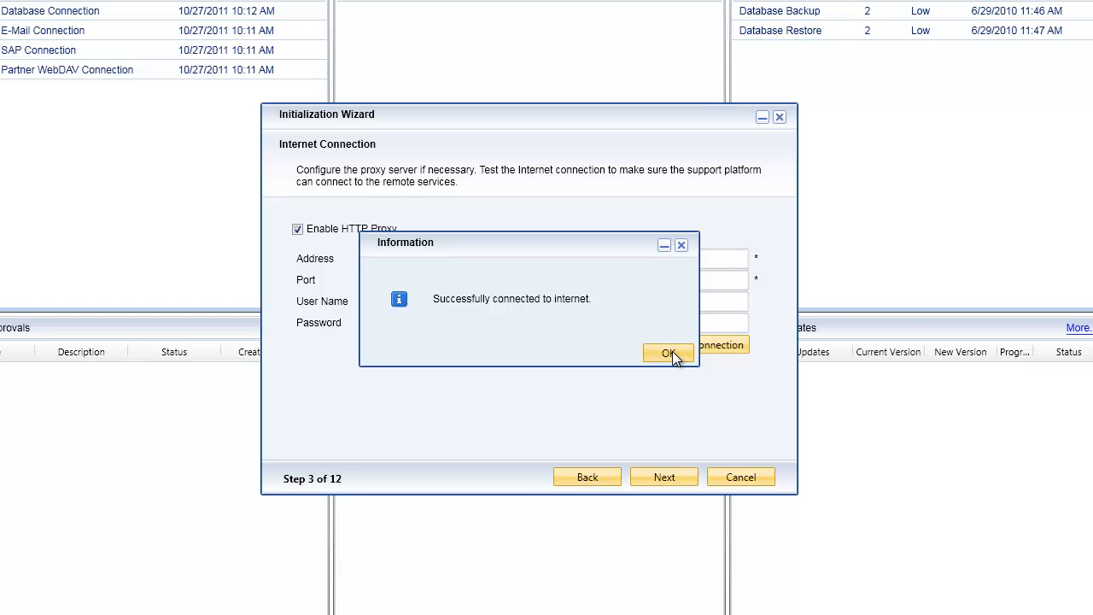
pyautogui.click(670, 353)
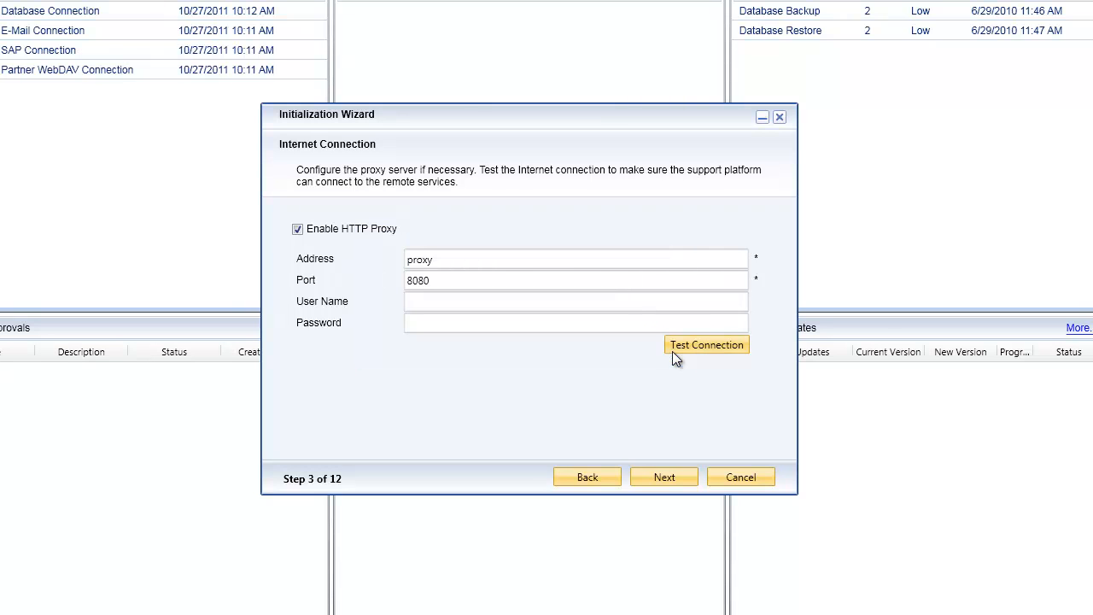
pyautogui.moveTo(684, 398)
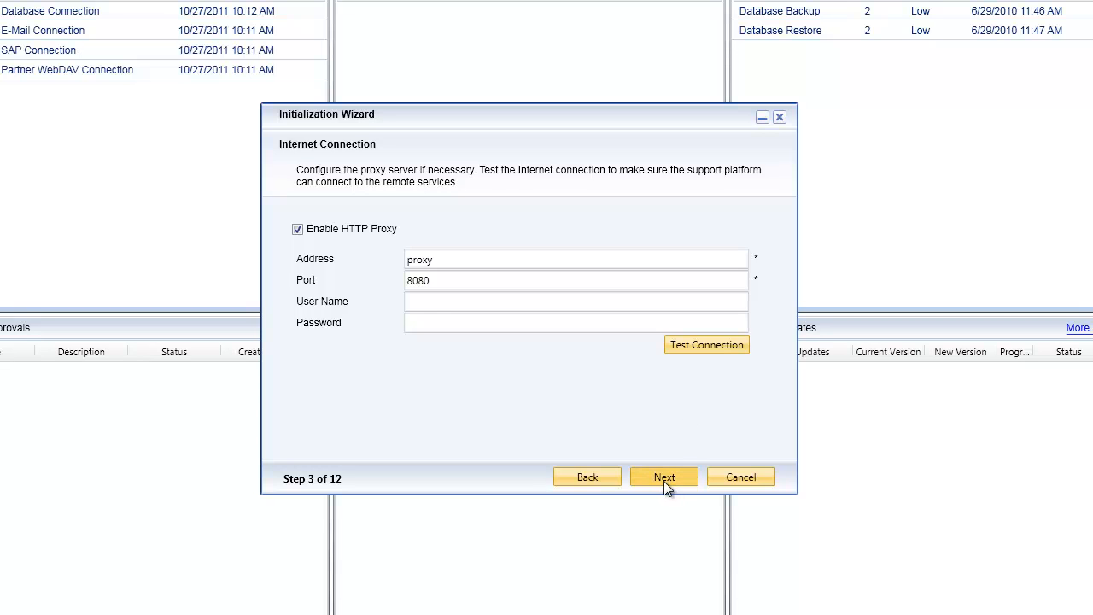
# - In the SAP Channel step choose Enter License Information and fill the system and installation numbers
pyautogui.click(662, 477)
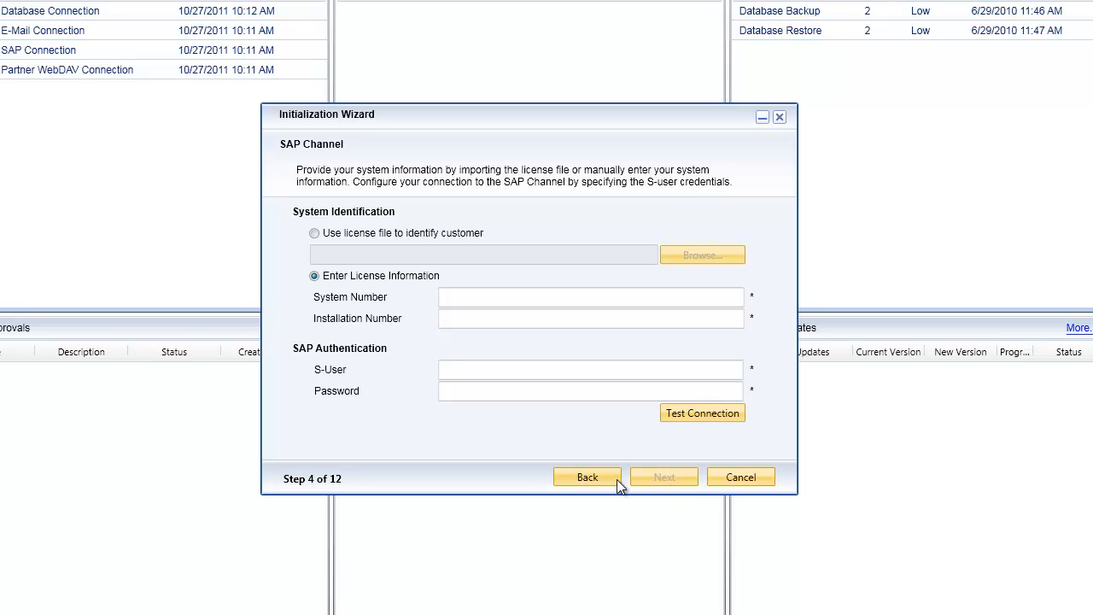
pyautogui.moveTo(444, 357)
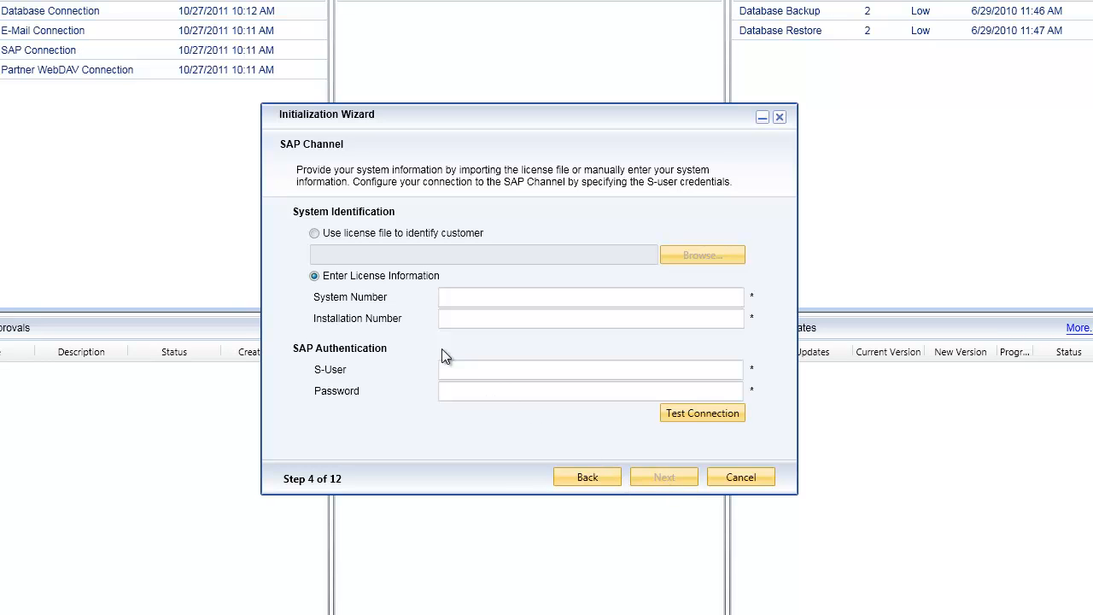
pyautogui.click(314, 233)
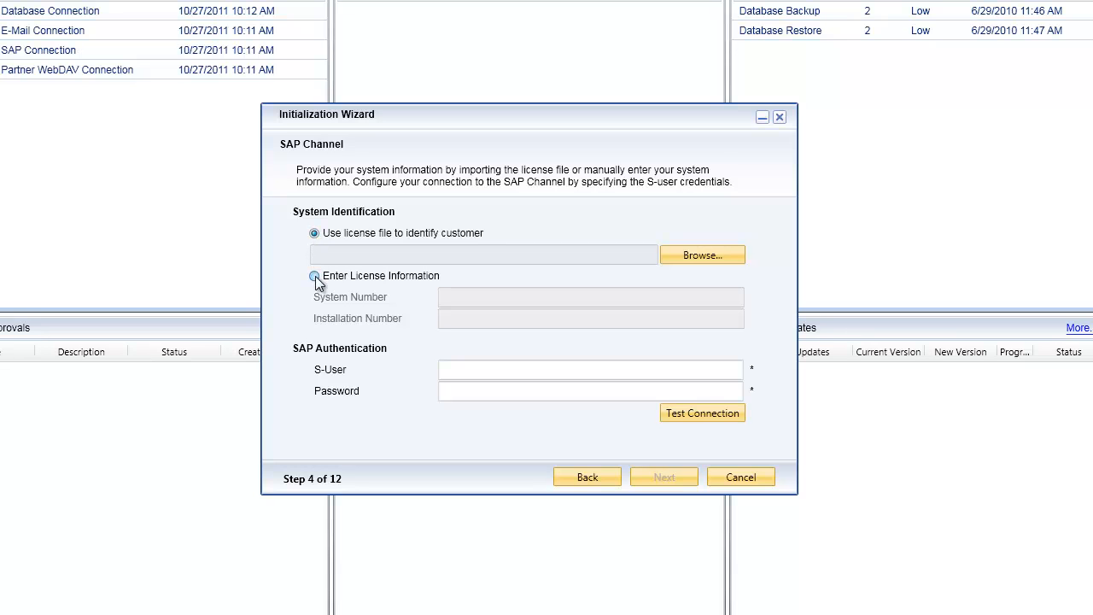
pyautogui.click(315, 276)
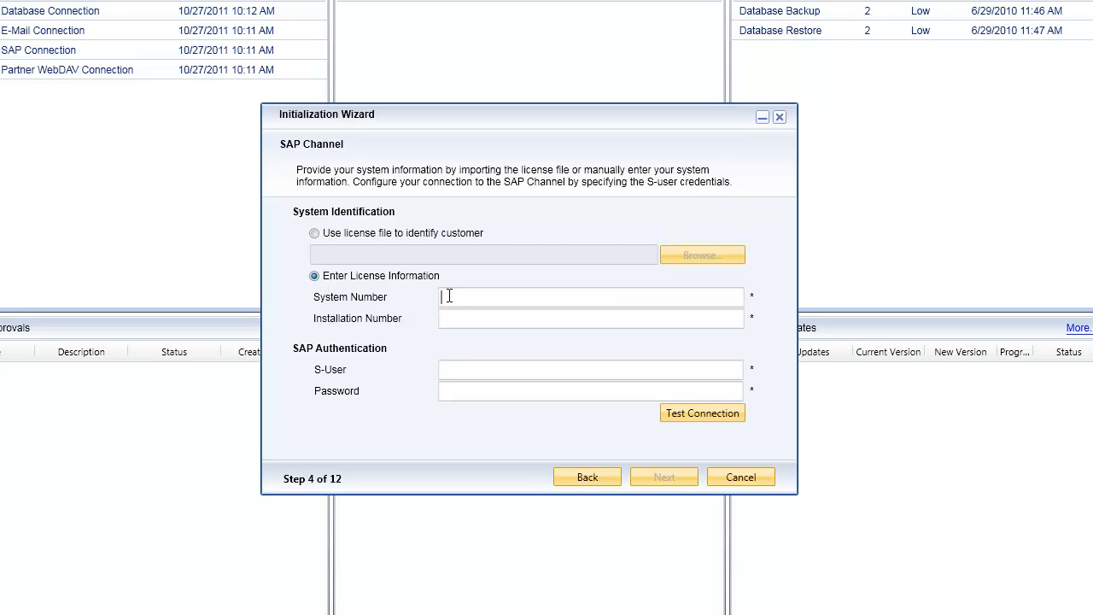
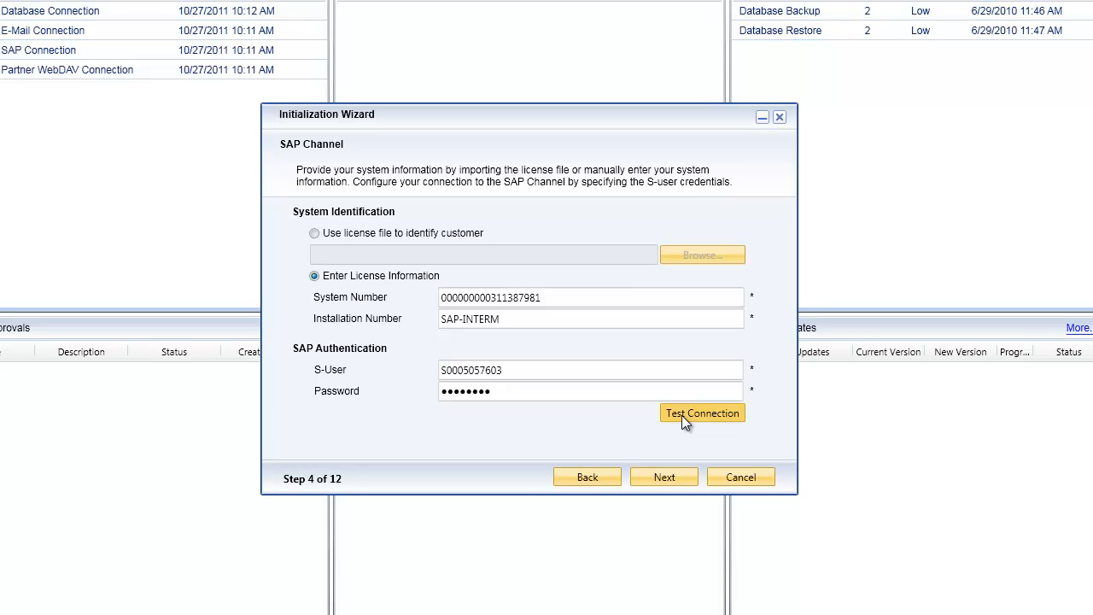
# - Test the SAP channel and confirm successful connection to the SAP server
pyautogui.click(702, 412)
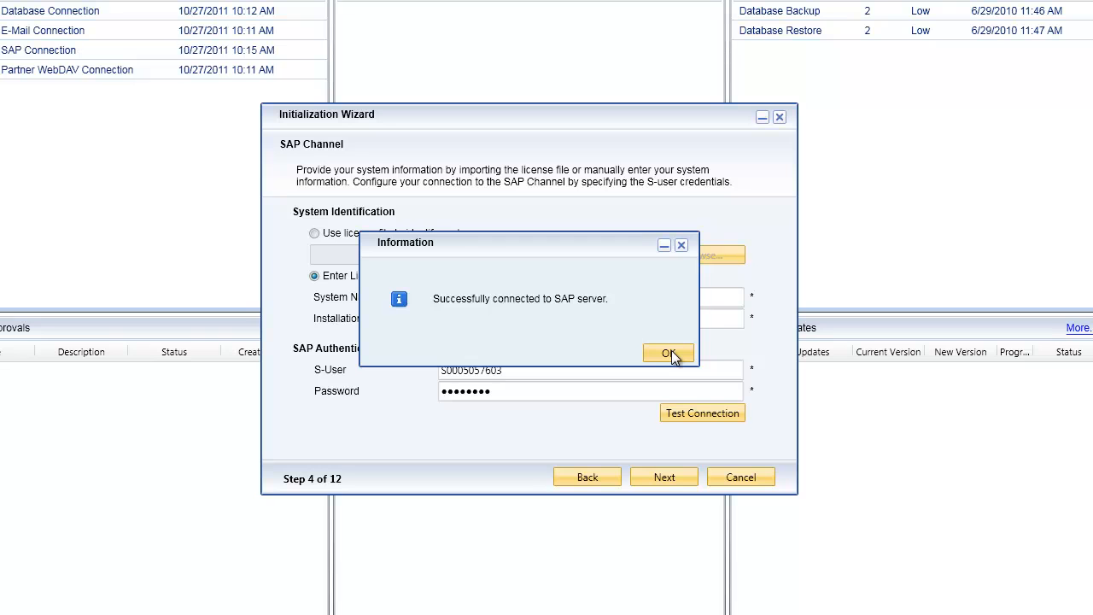
pyautogui.click(670, 353)
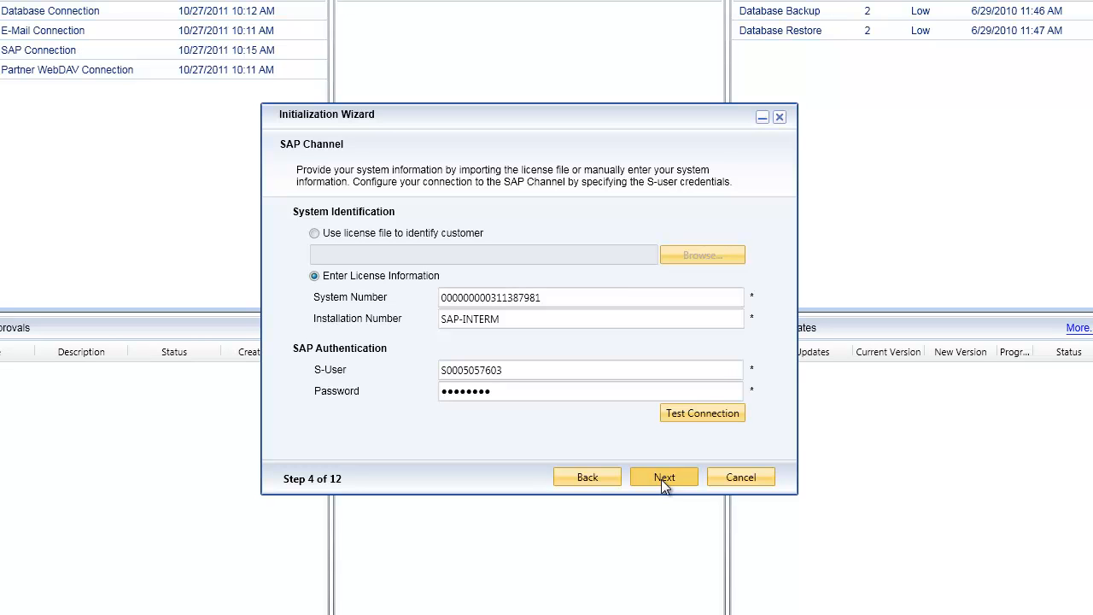
pyautogui.click(663, 477)
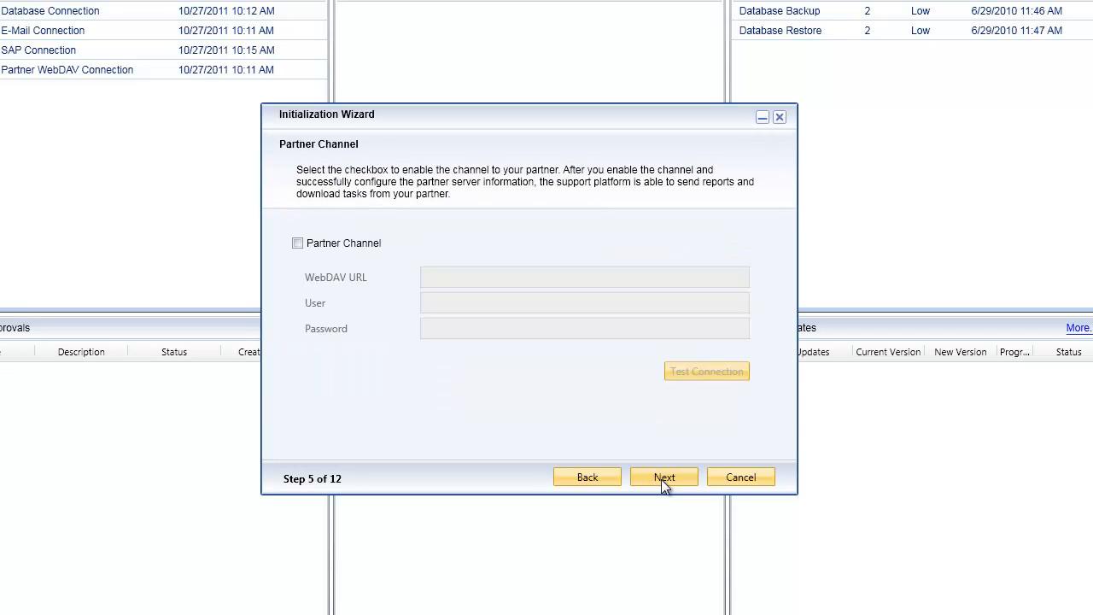
pyautogui.moveTo(652, 462)
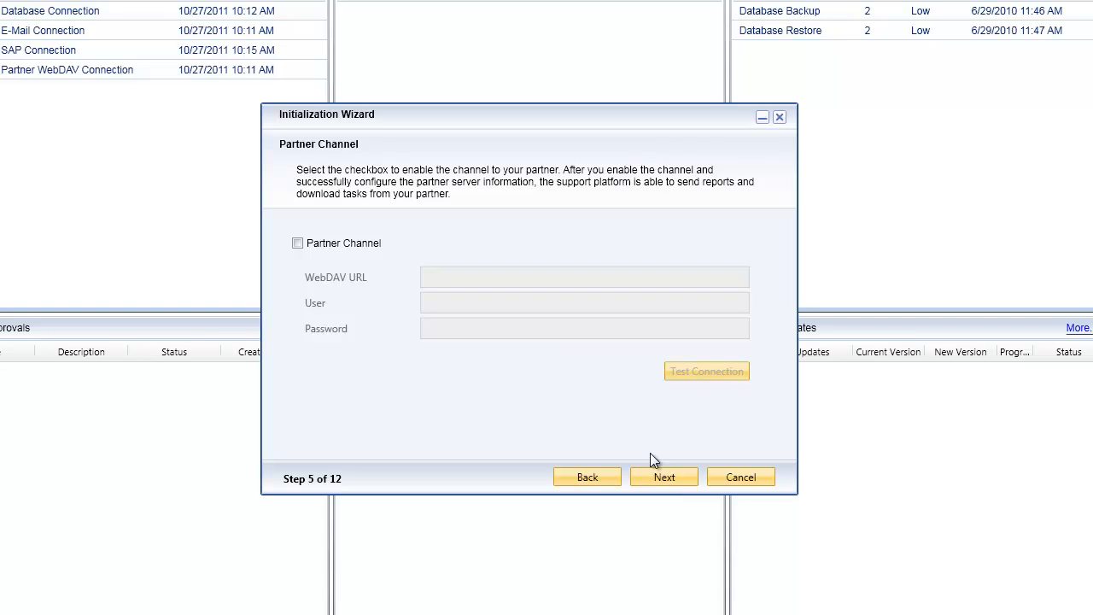
pyautogui.moveTo(513, 342)
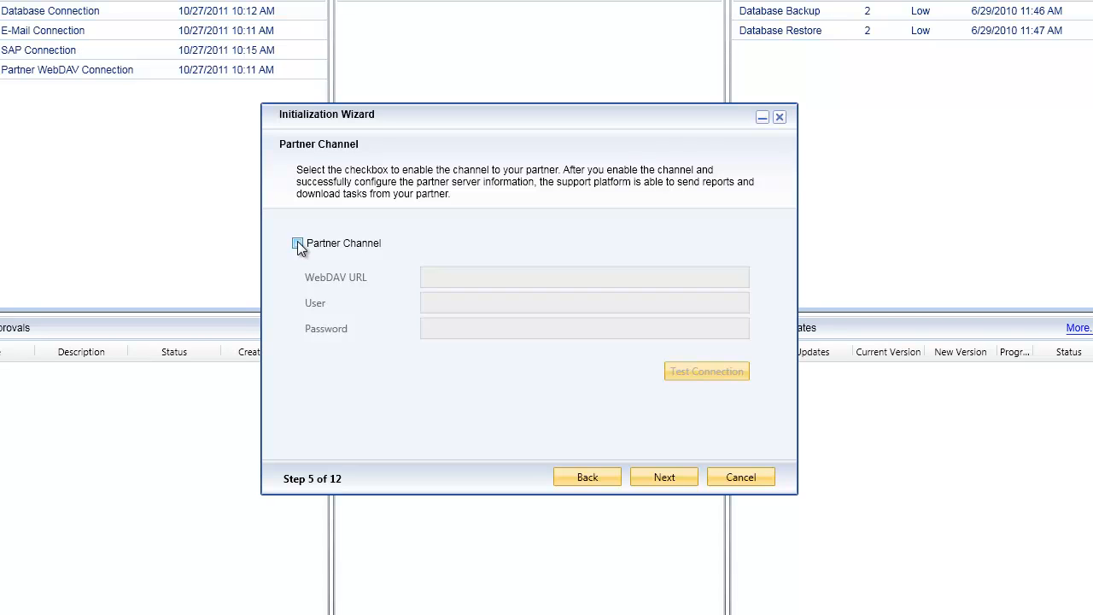
pyautogui.click(297, 243)
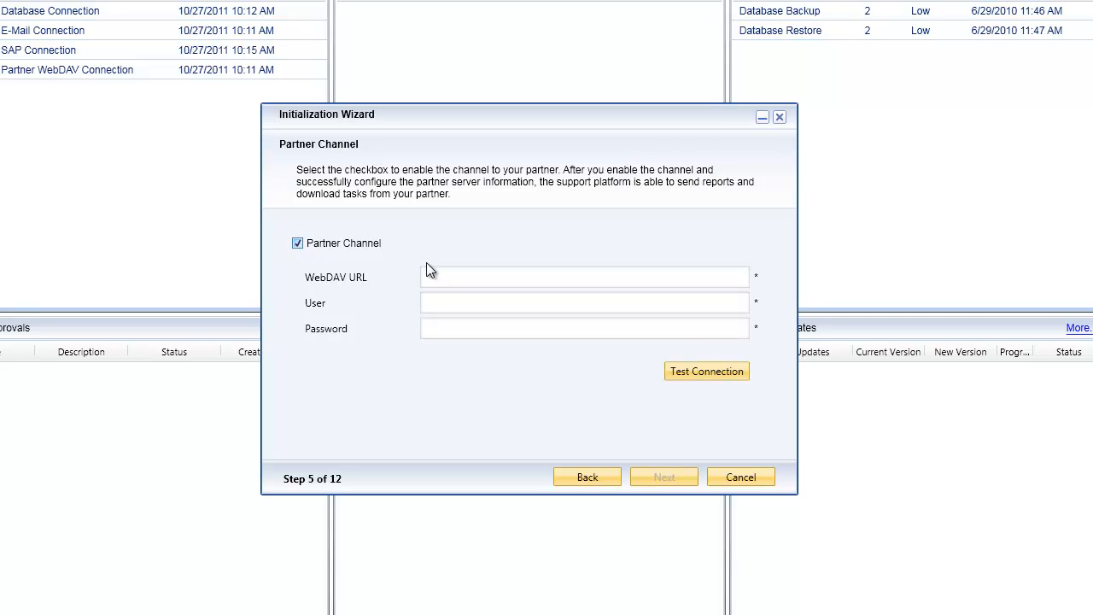
pyautogui.click(585, 276)
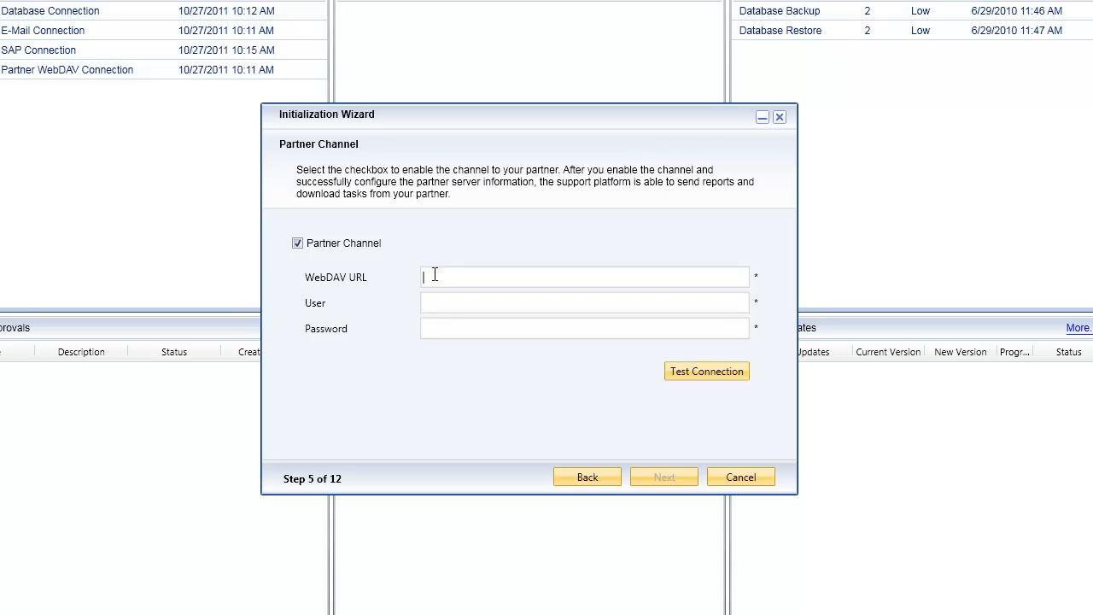
pyautogui.write('H')
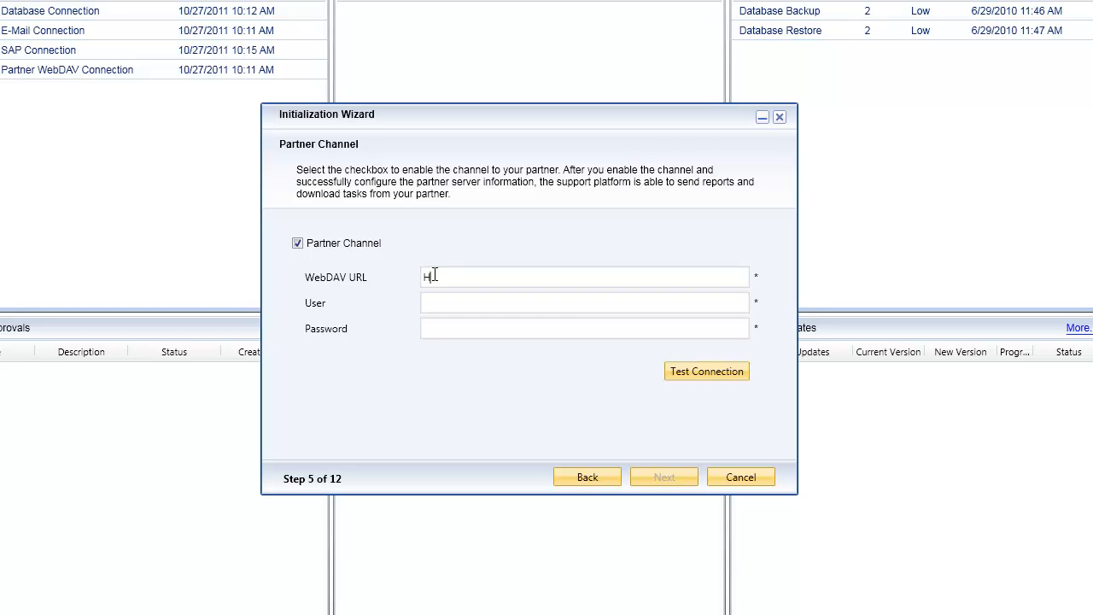
pyautogui.write('TT')
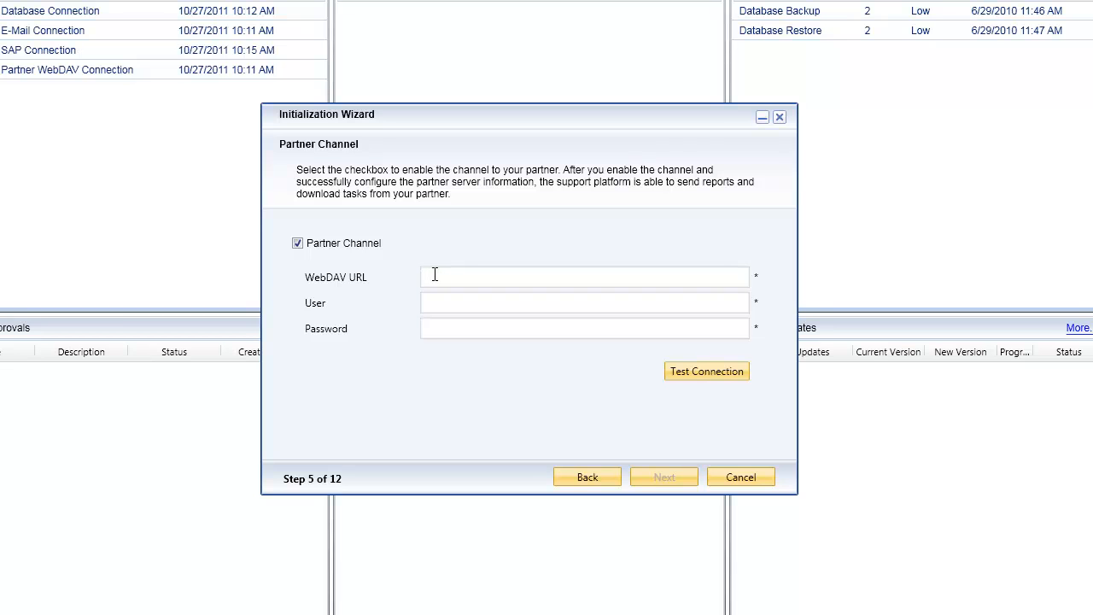
pyautogui.write('http://')
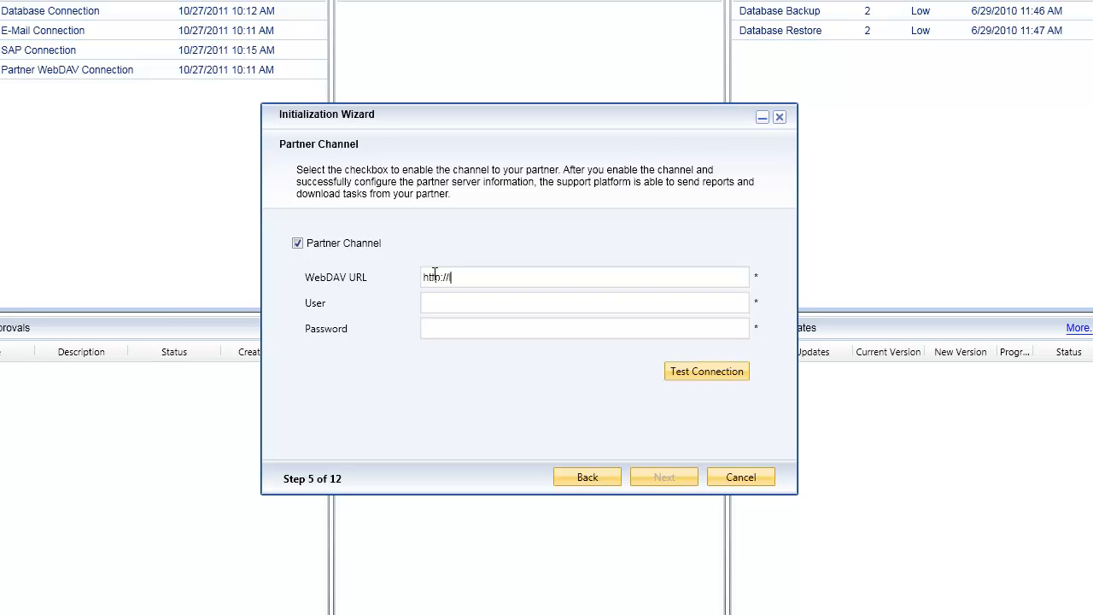
pyautogui.write('localho')
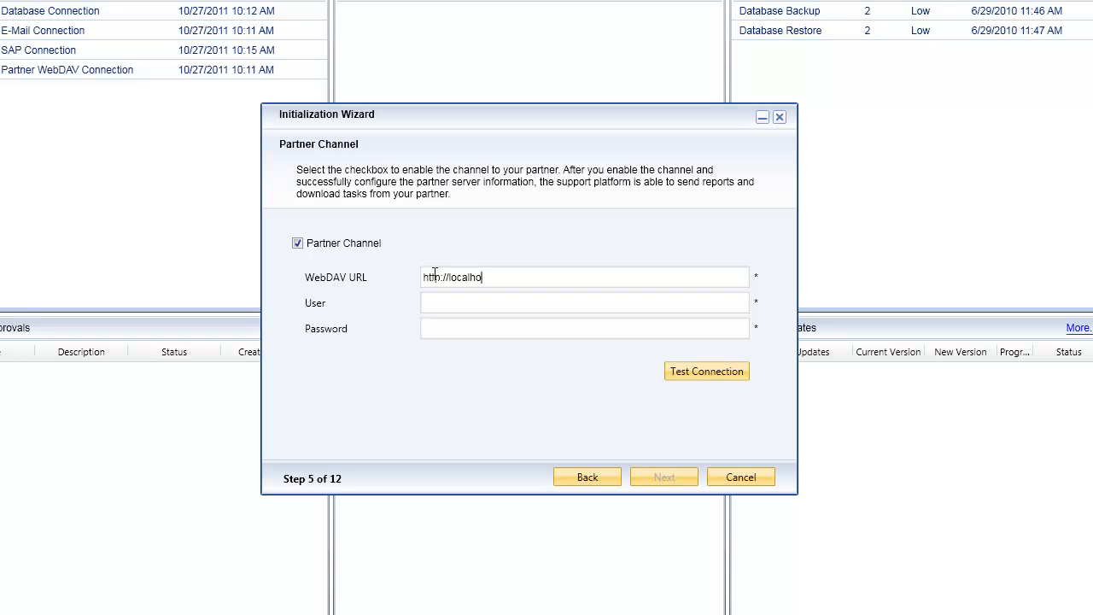
pyautogui.write('st')
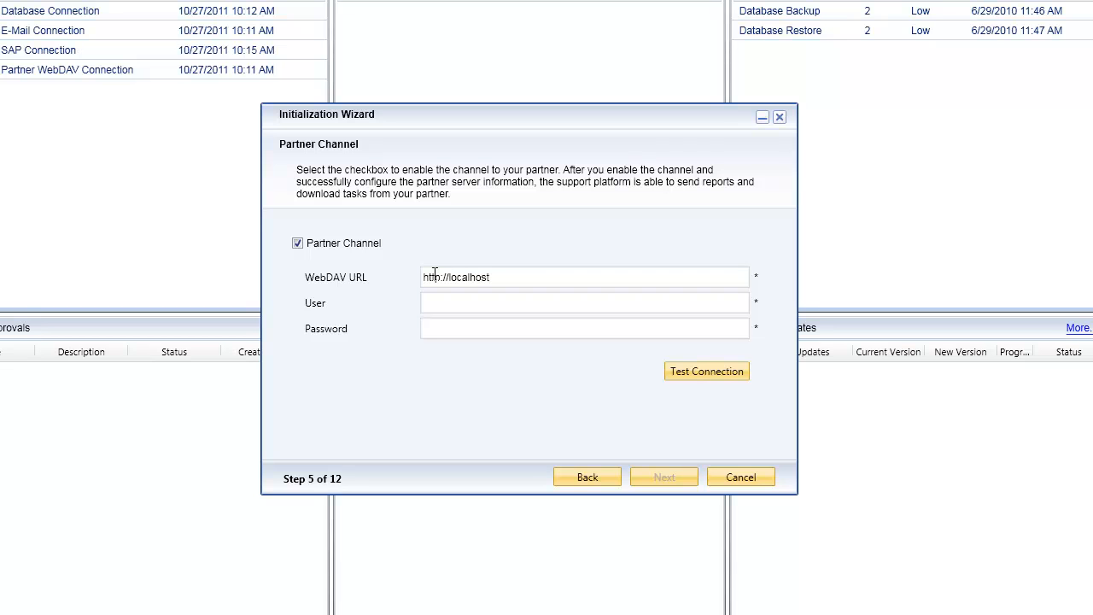
pyautogui.write(':9090')
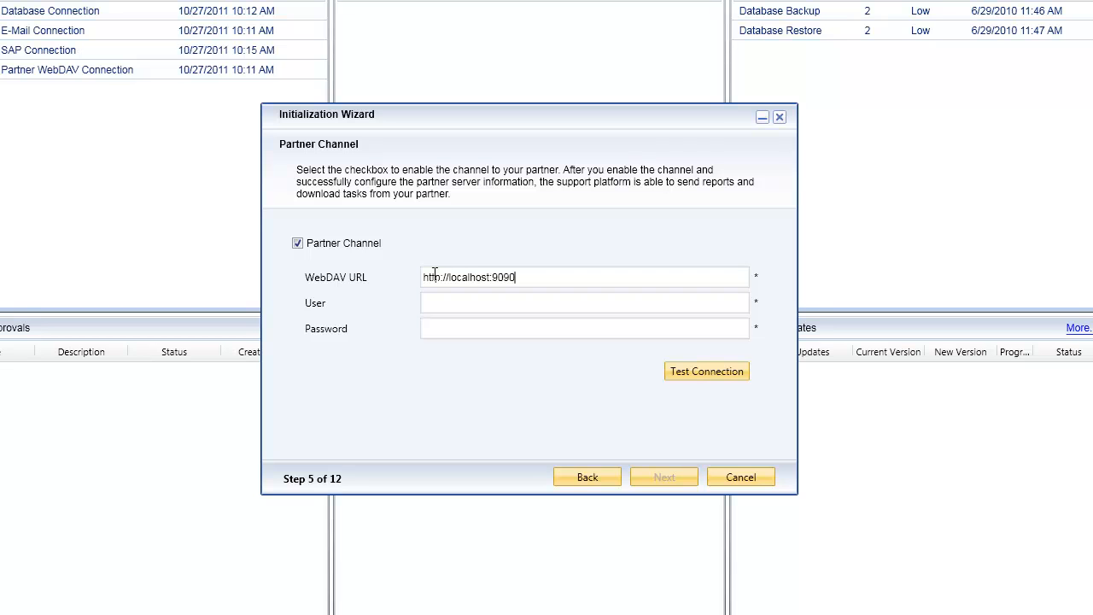
pyautogui.write('/')
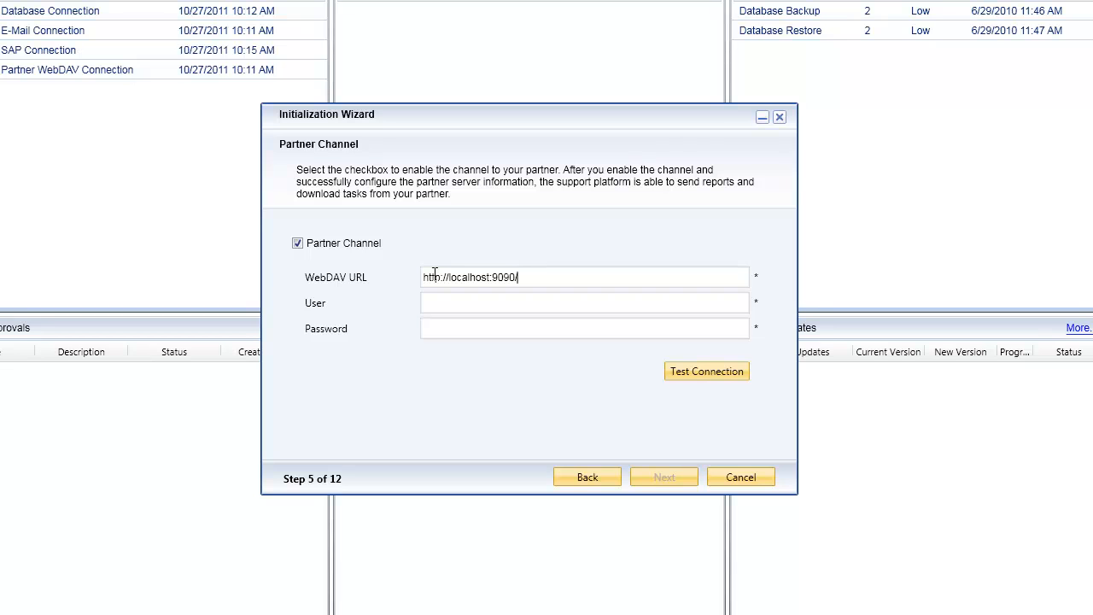
pyautogui.write('w')
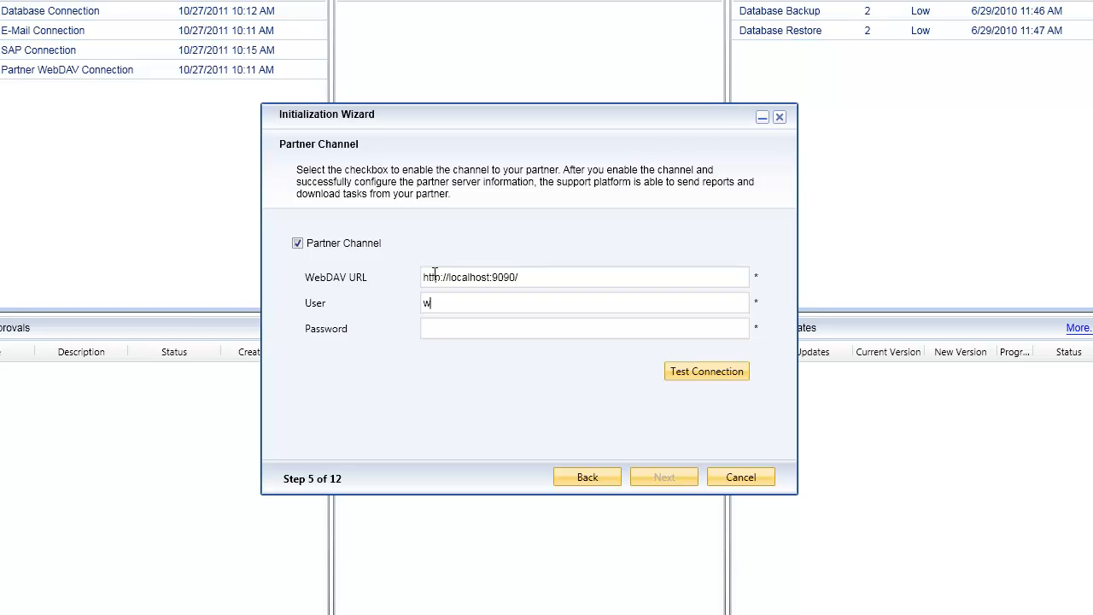
pyautogui.write('ebd')
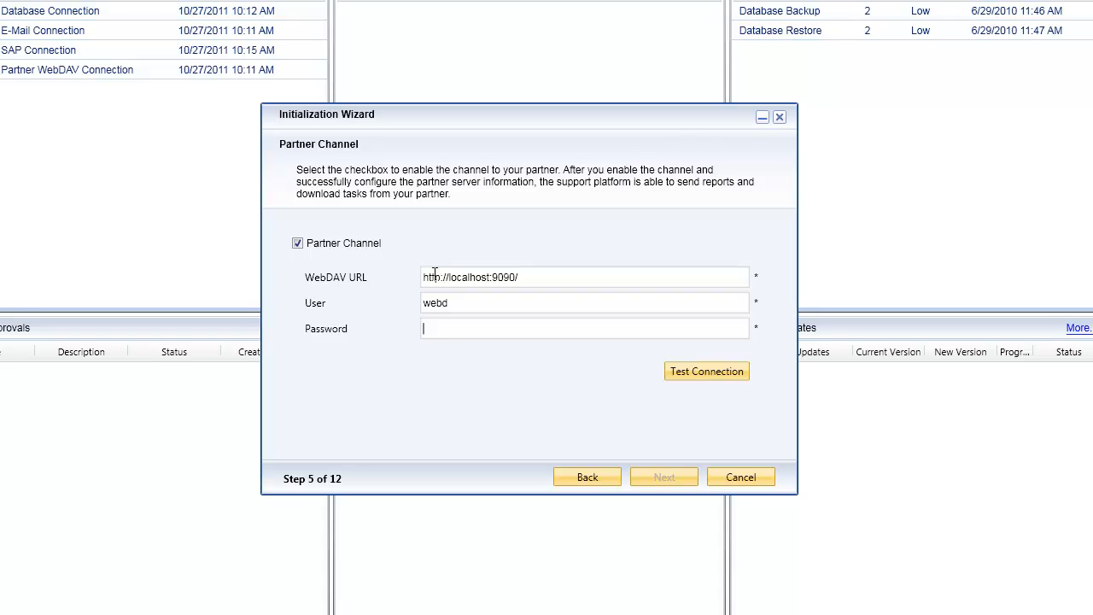
pyautogui.write('•')
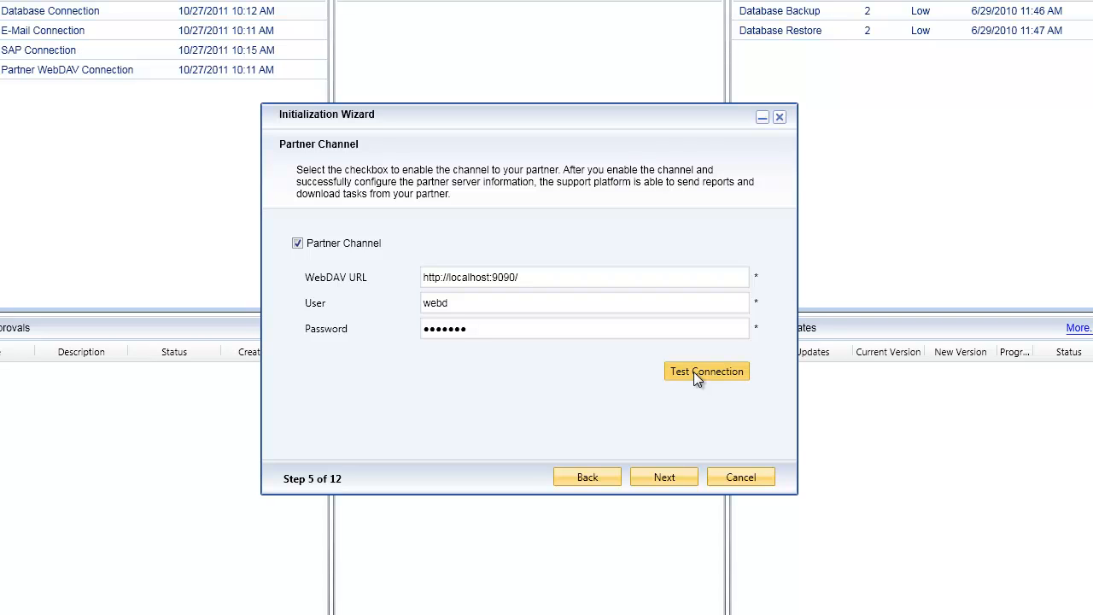
# - Test the partner WebDAV connection and confirm it succeeds
pyautogui.click(707, 371)
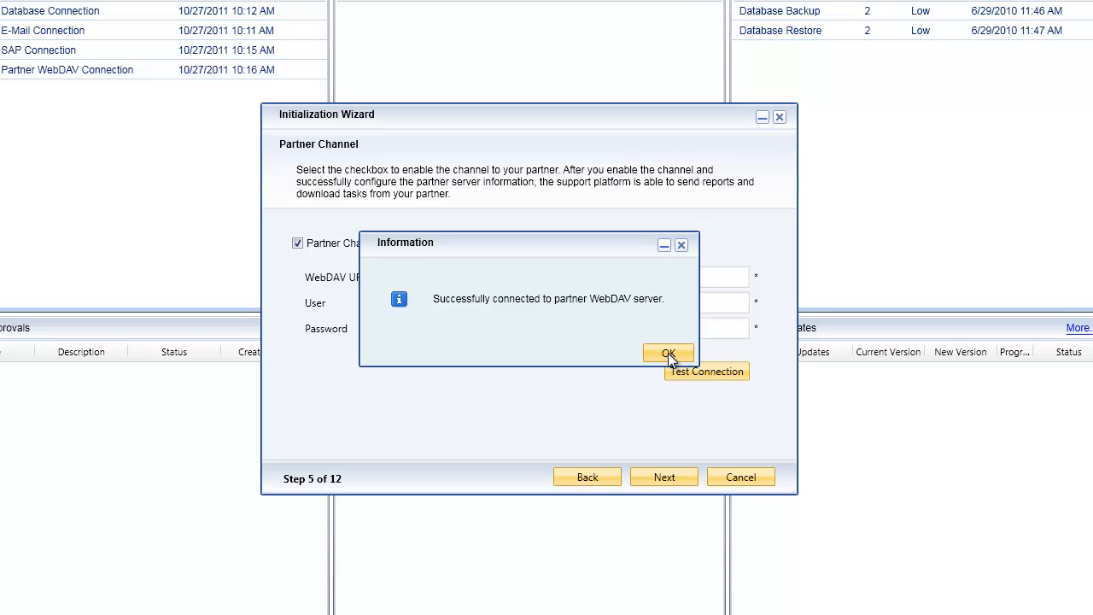
pyautogui.click(669, 354)
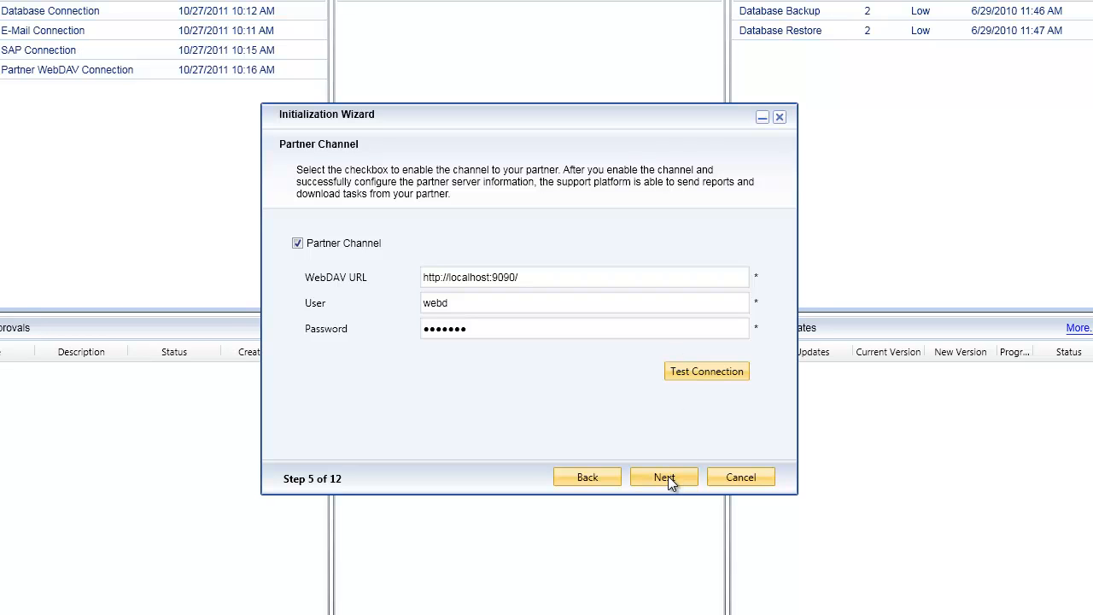
# - Enable the E-Mail Channel with SMTP server mail.sap.corp
pyautogui.click(663, 477)
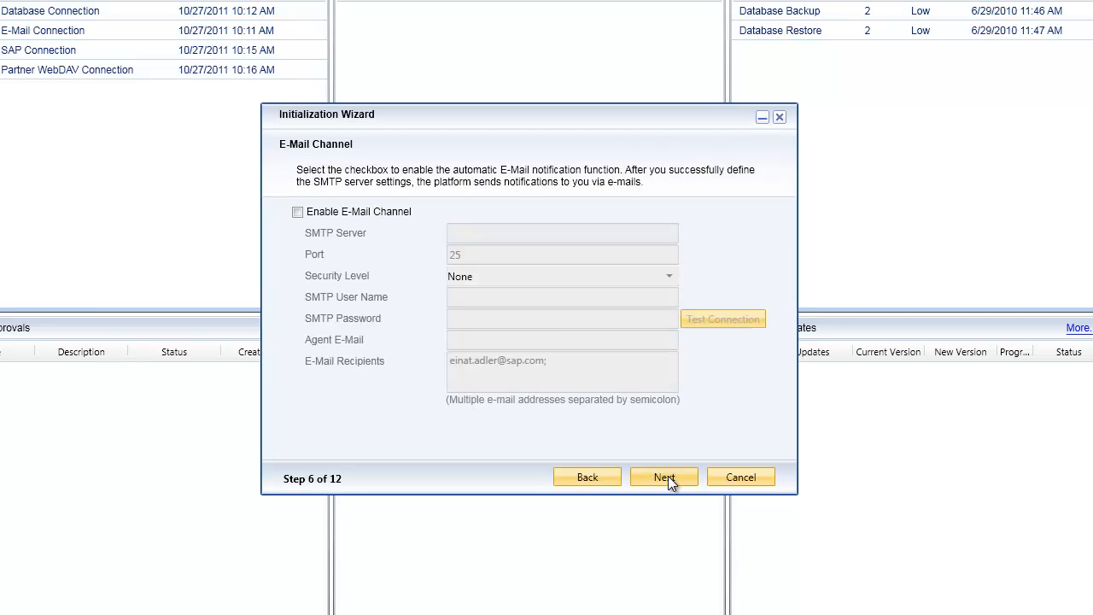
pyautogui.moveTo(321, 417)
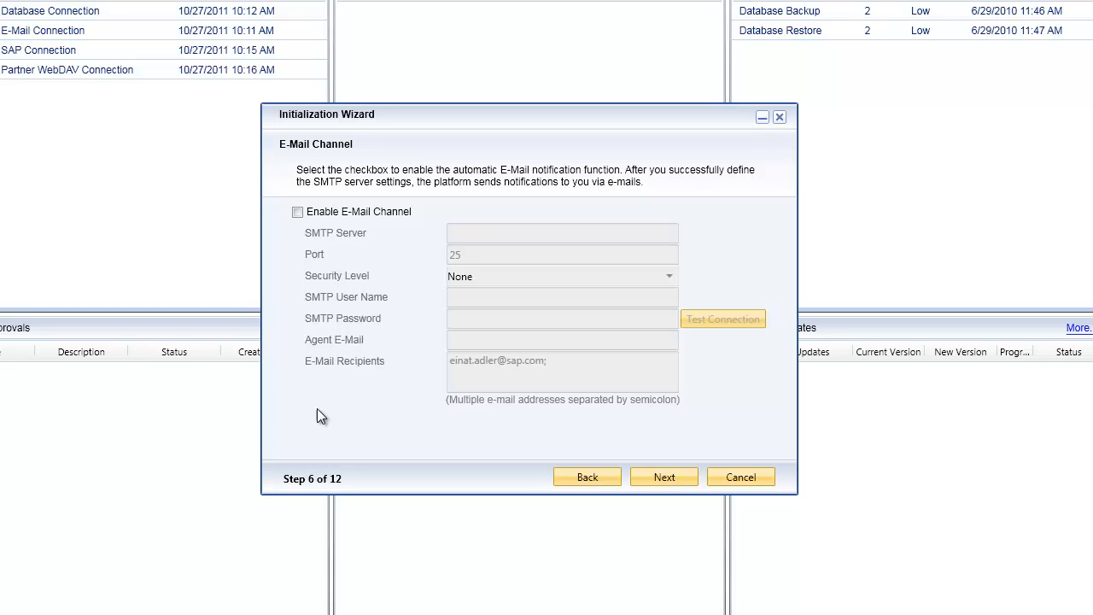
pyautogui.moveTo(284, 231)
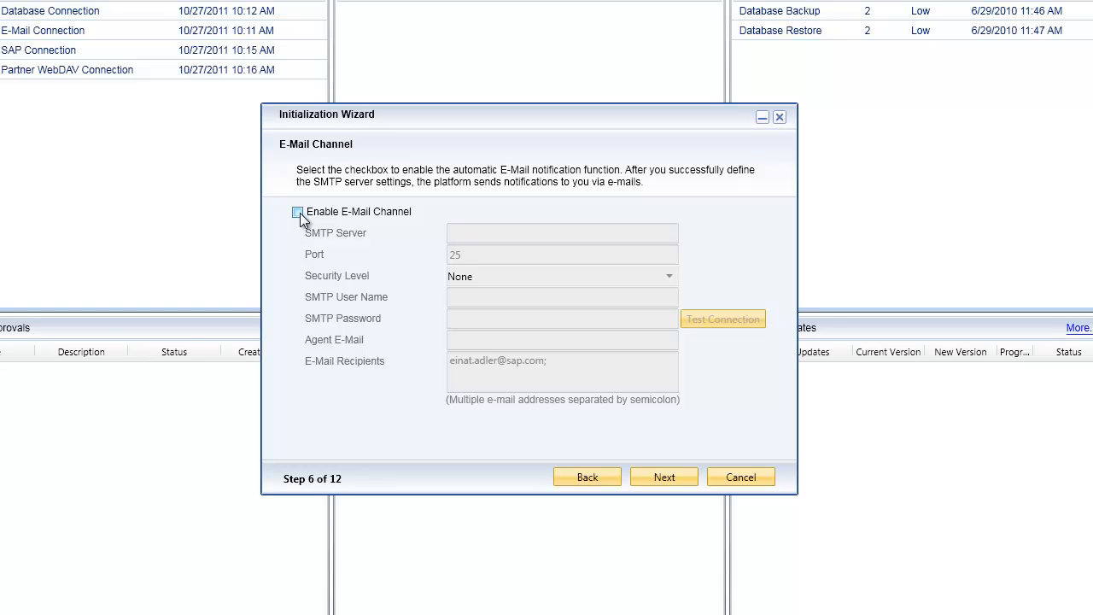
pyautogui.click(297, 211)
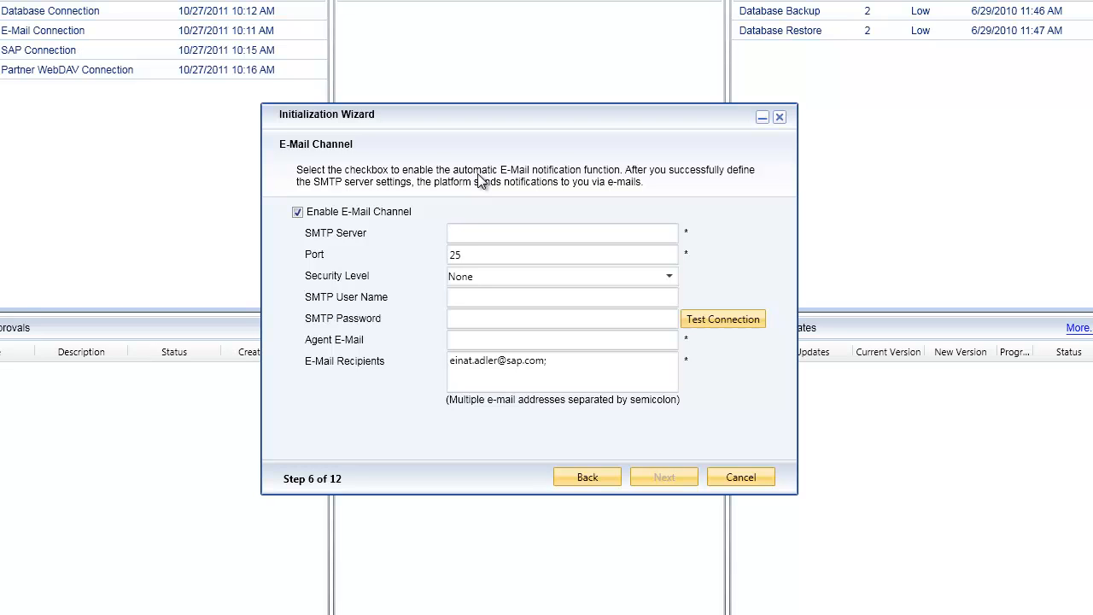
pyautogui.write('mail')
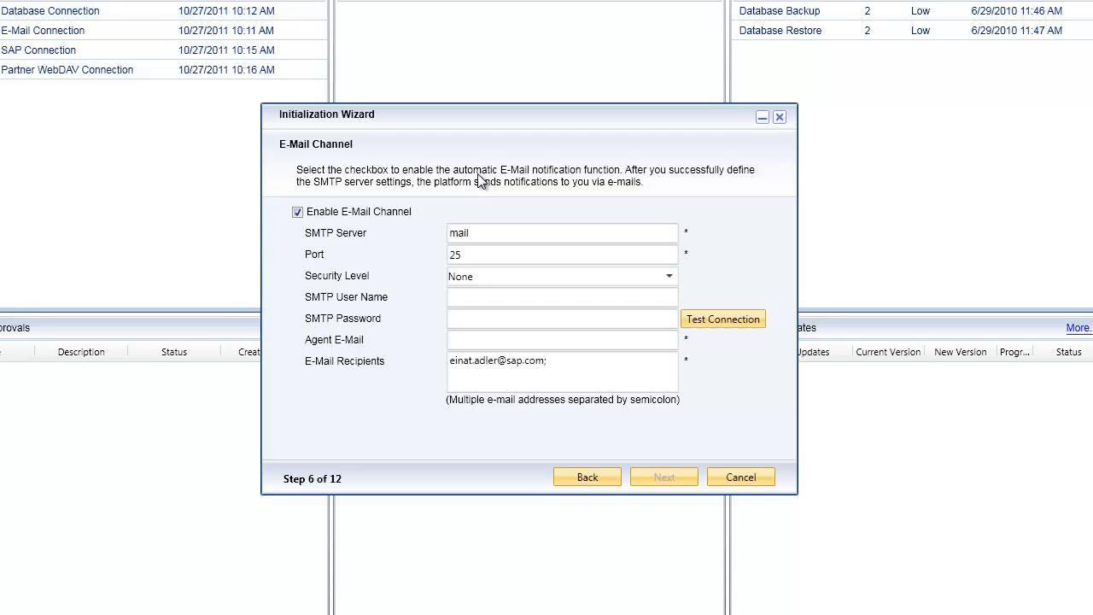
pyautogui.write('.')
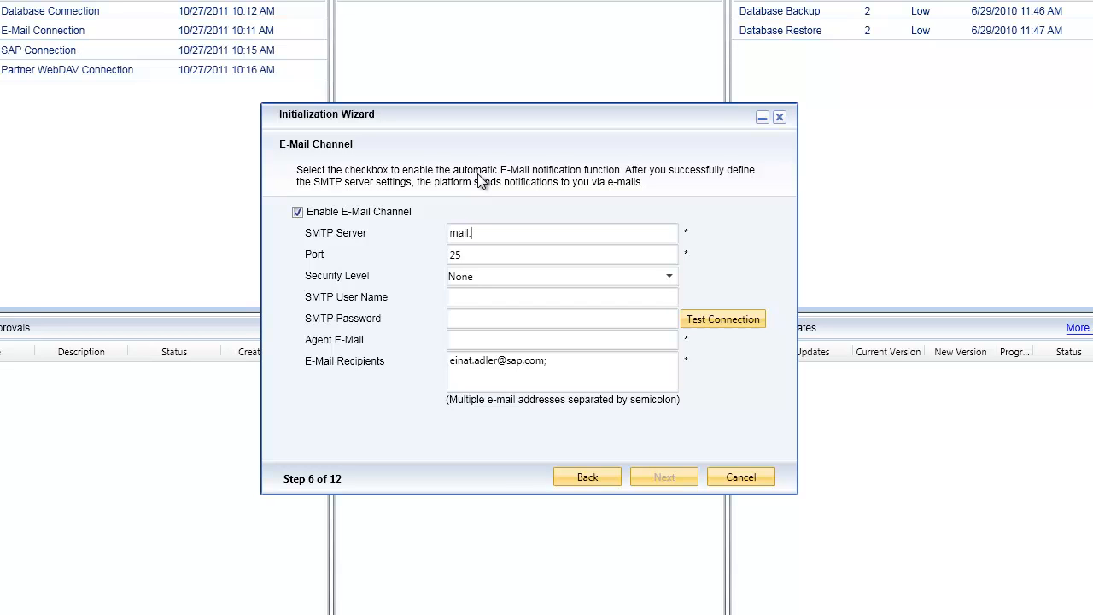
pyautogui.write('sap.')
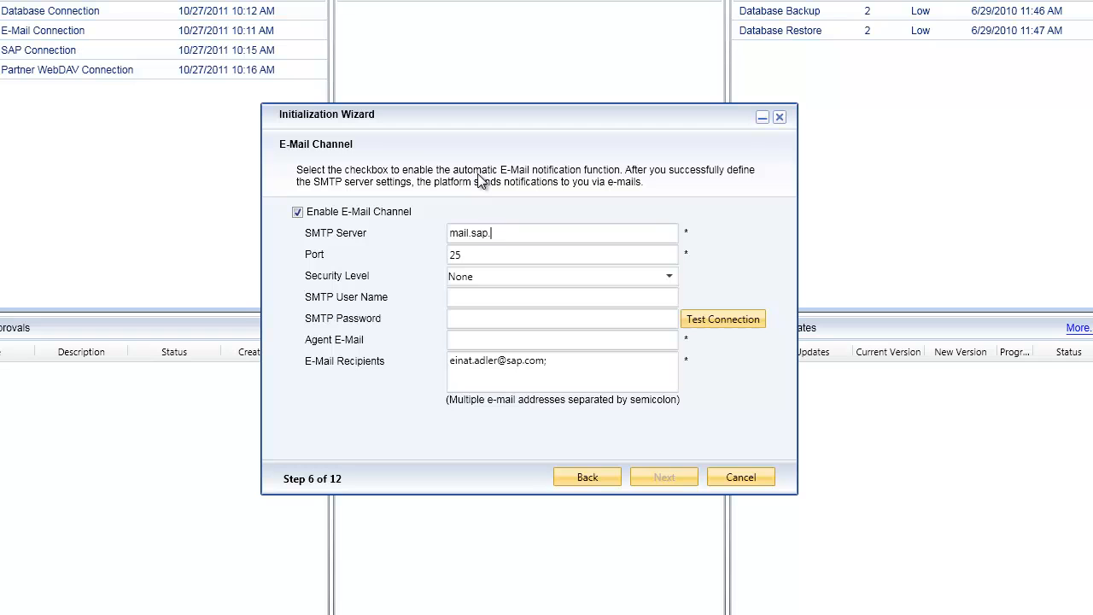
pyautogui.write('corp')
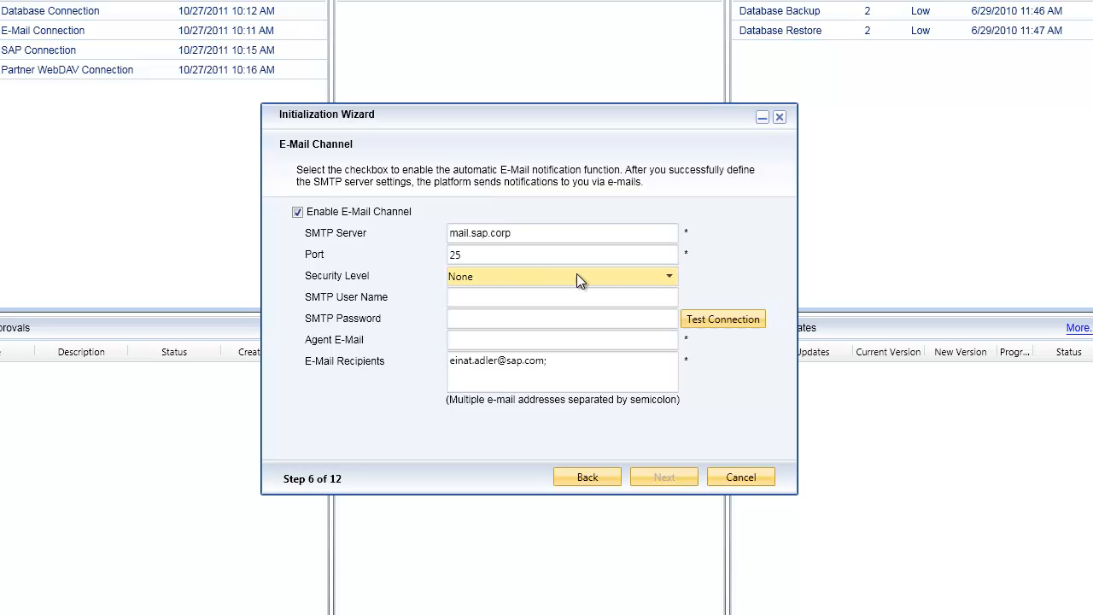
pyautogui.moveTo(670, 282)
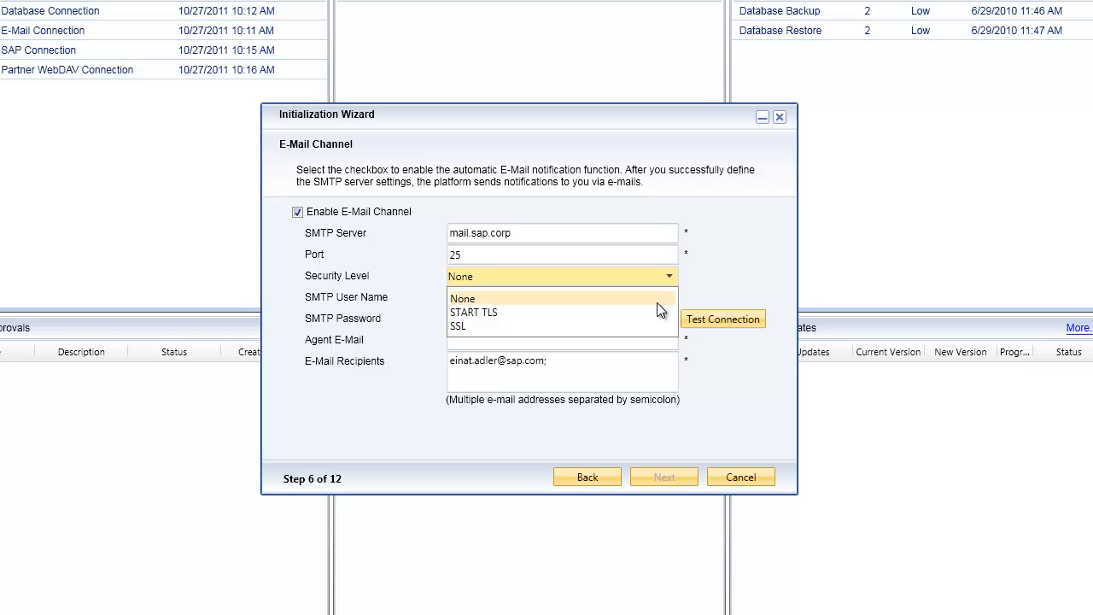
pyautogui.moveTo(653, 326)
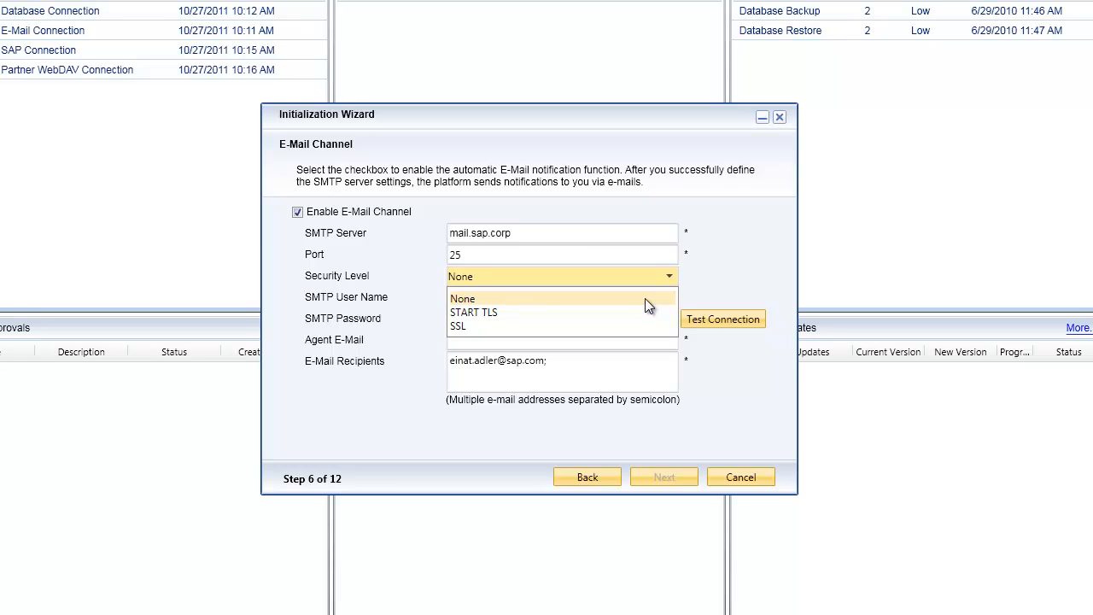
pyautogui.click(561, 297)
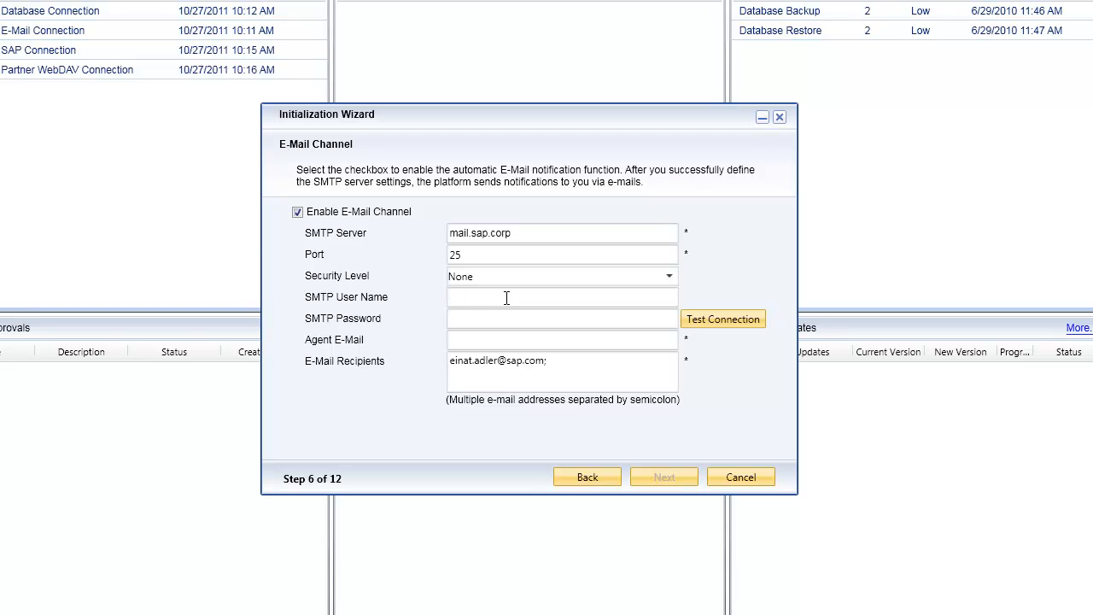
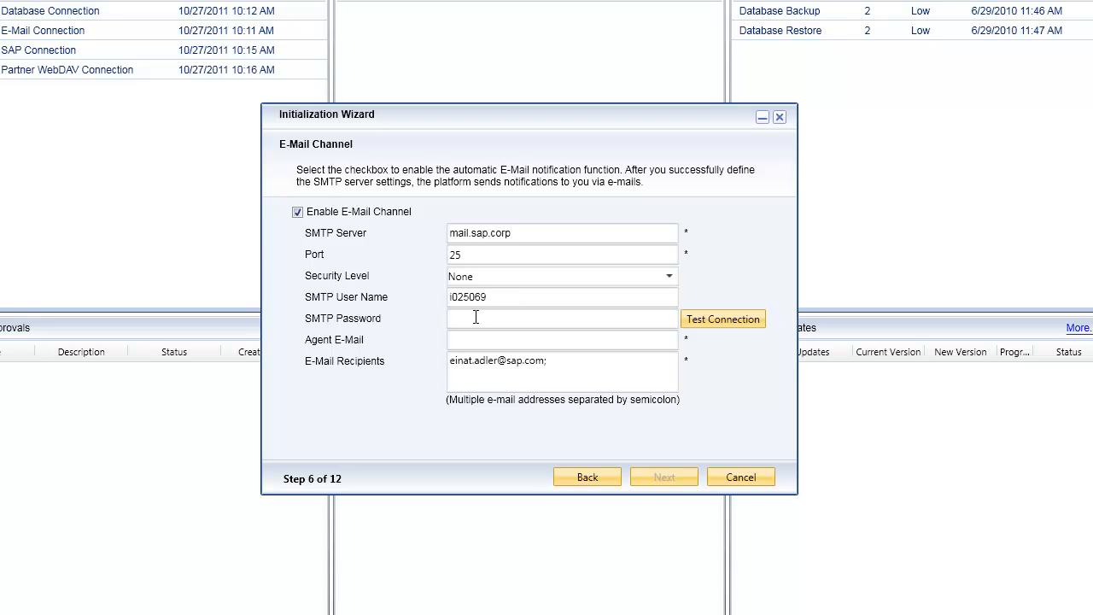
pyautogui.click(562, 318)
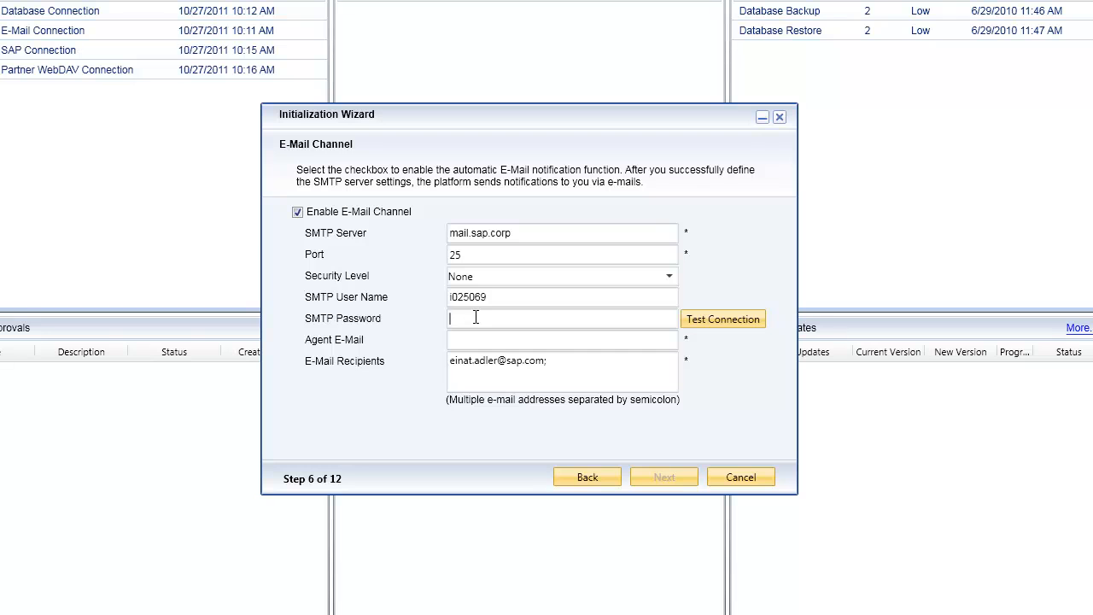
pyautogui.write('●')
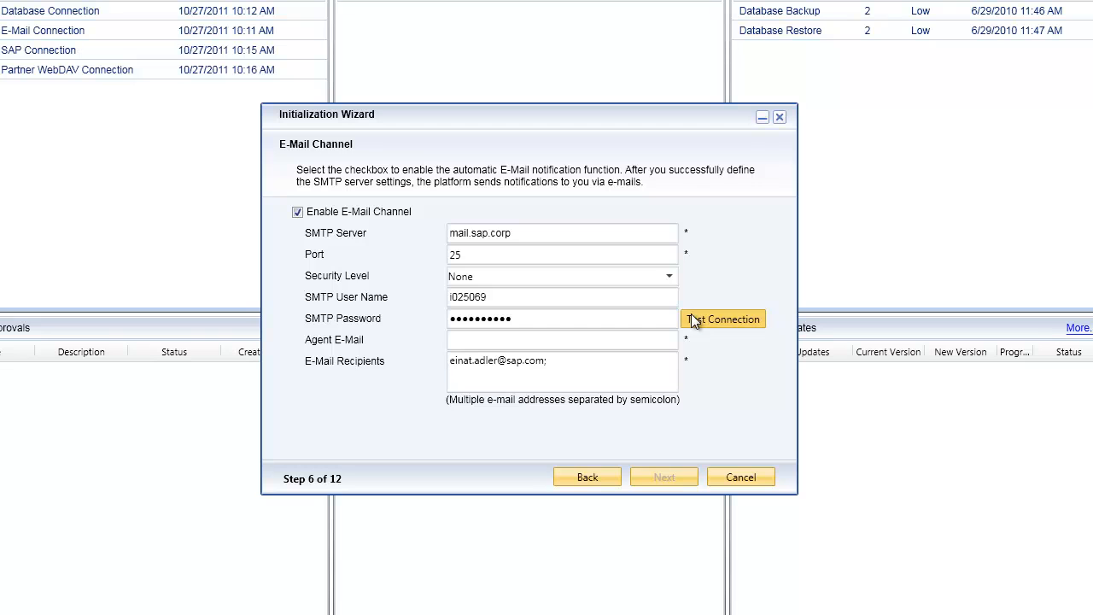
pyautogui.click(723, 320)
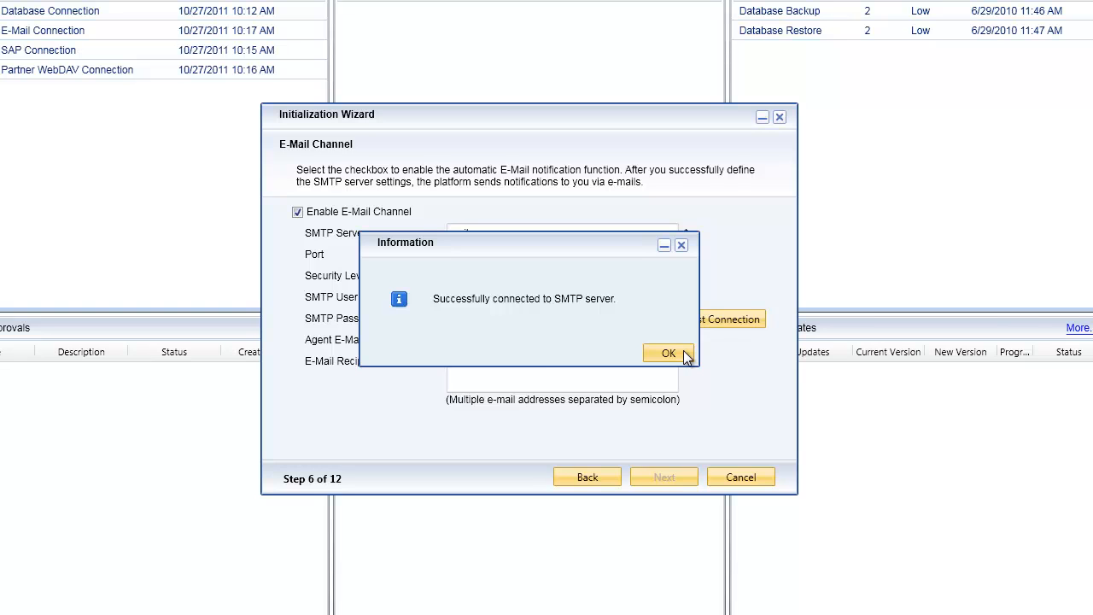
pyautogui.click(670, 352)
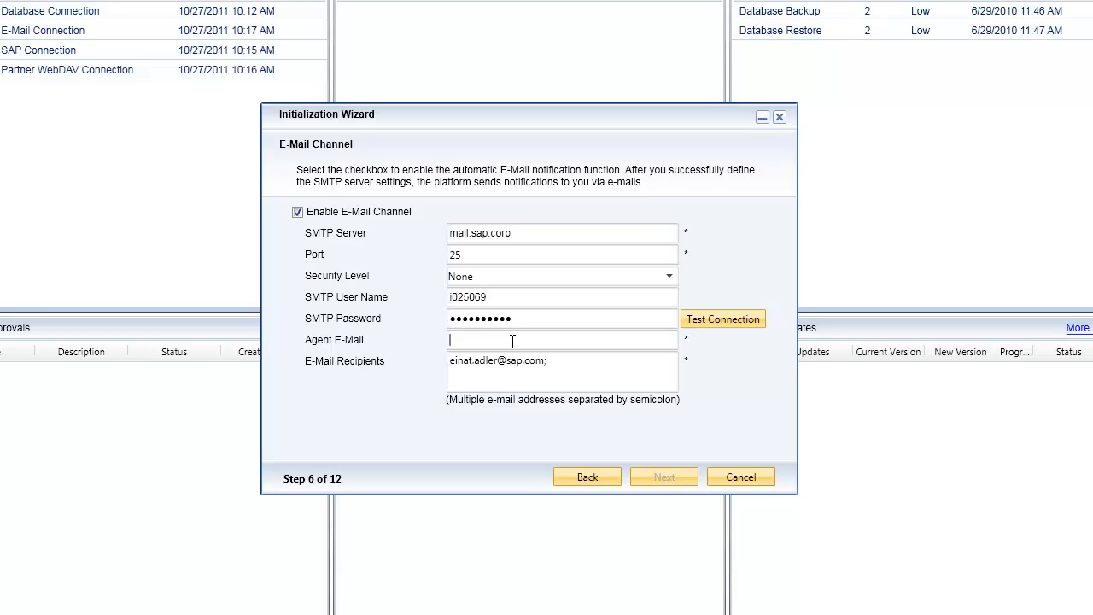
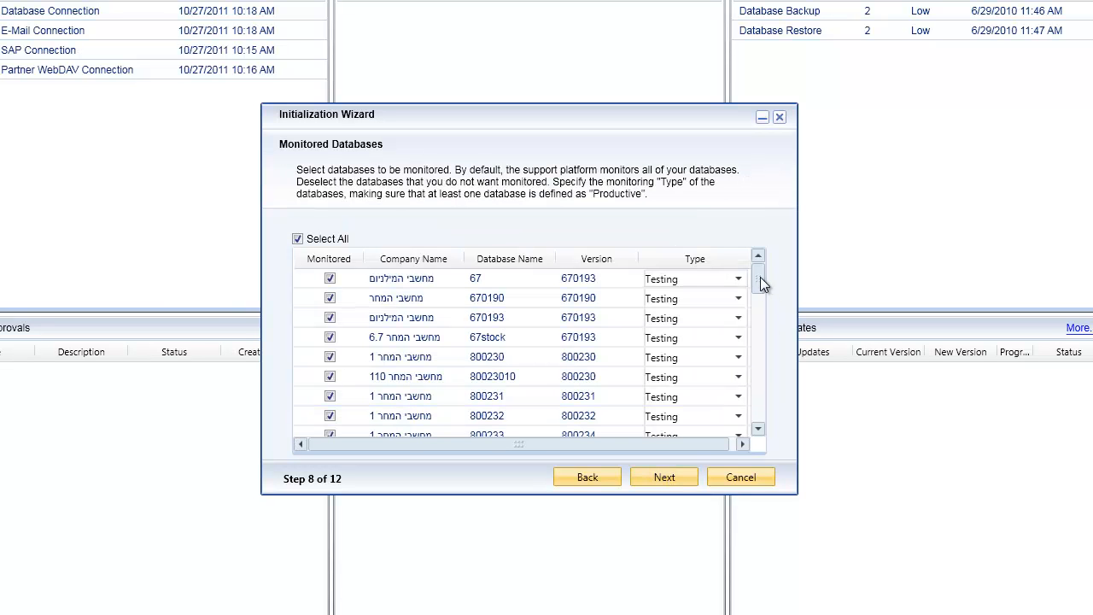
# - Toggle database selection and stop monitoring the split balances and Segments_bef databases
pyautogui.scroll(-3)
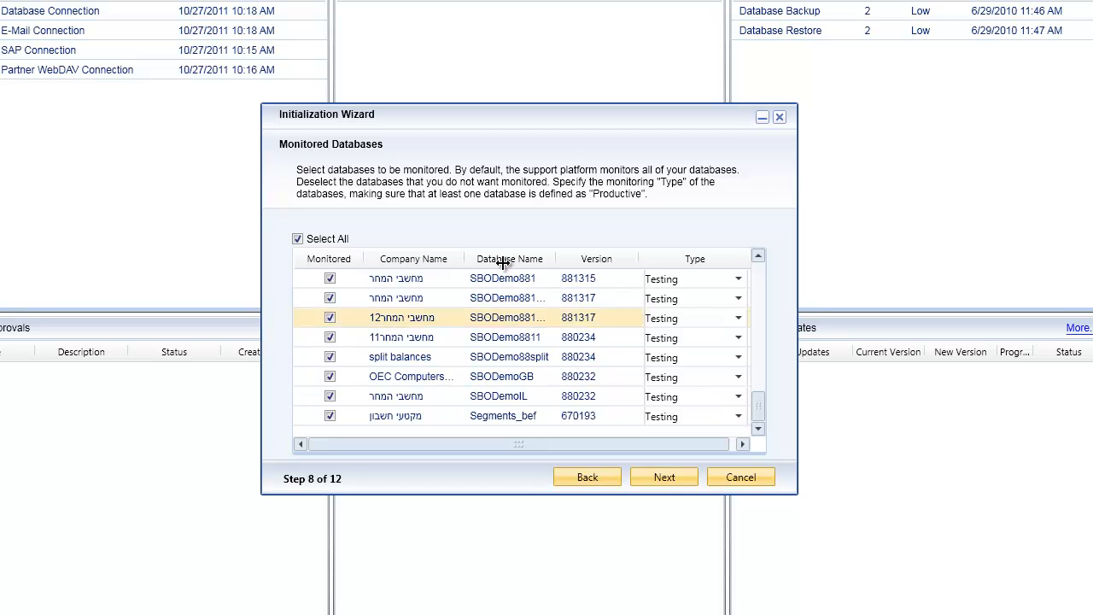
pyautogui.click(297, 239)
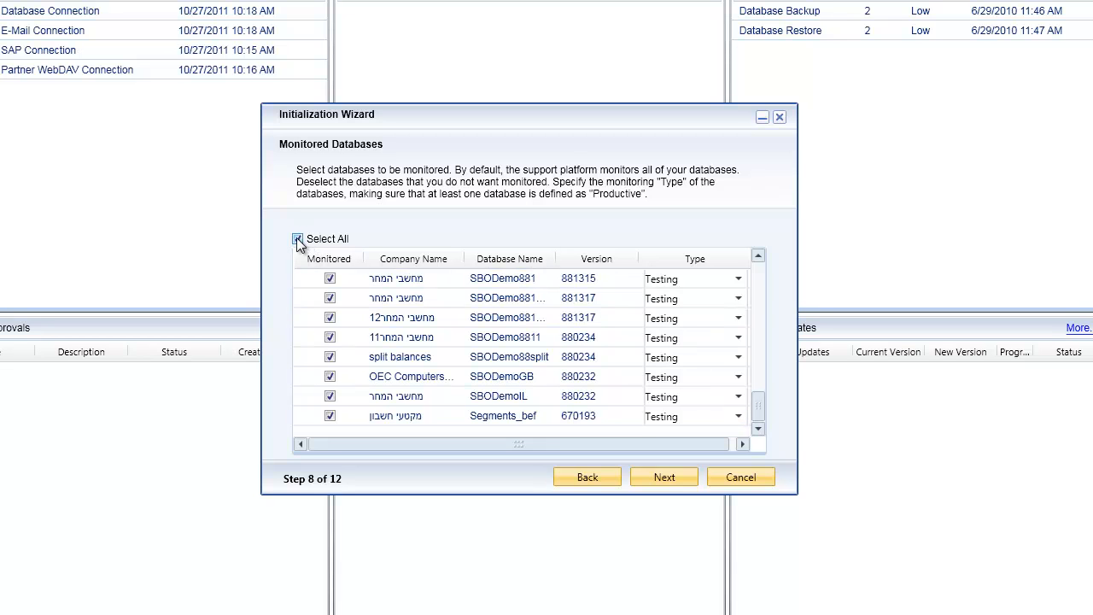
pyautogui.click(297, 239)
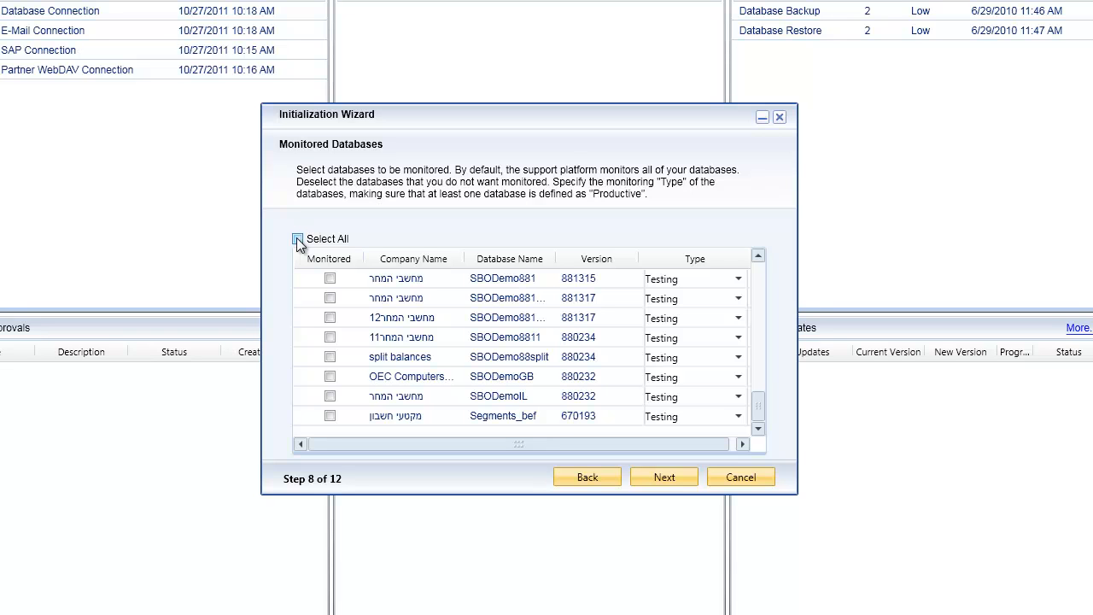
pyautogui.click(298, 239)
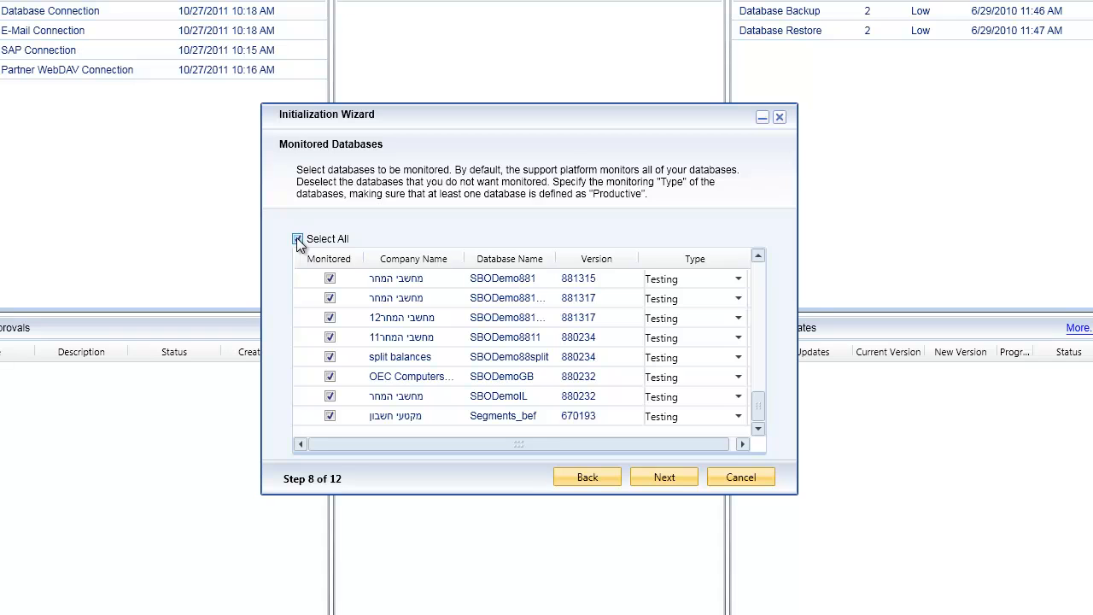
pyautogui.click(297, 239)
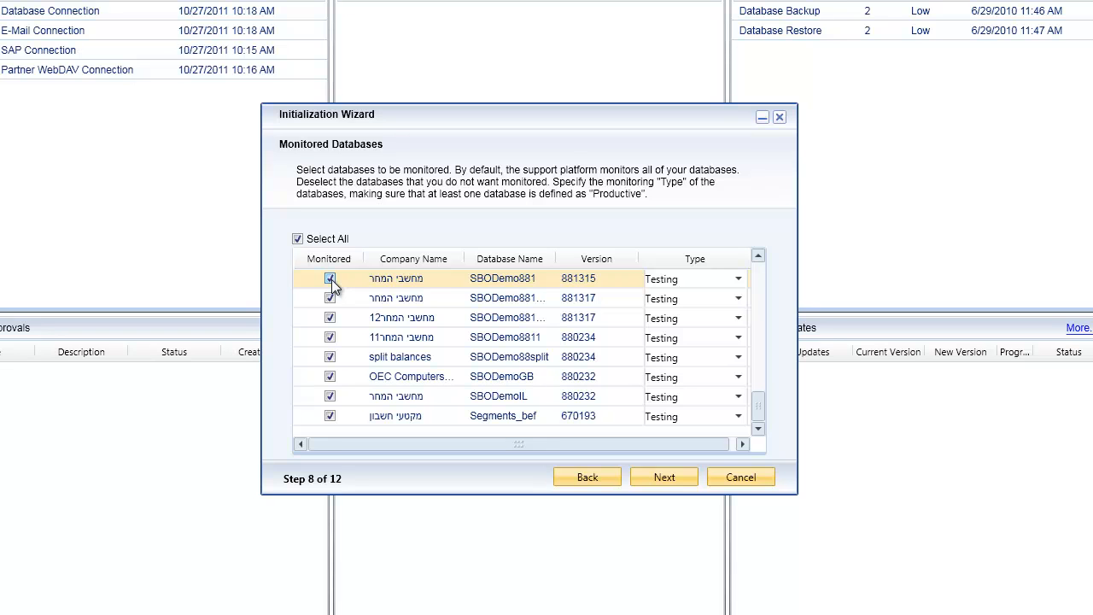
pyautogui.click(329, 297)
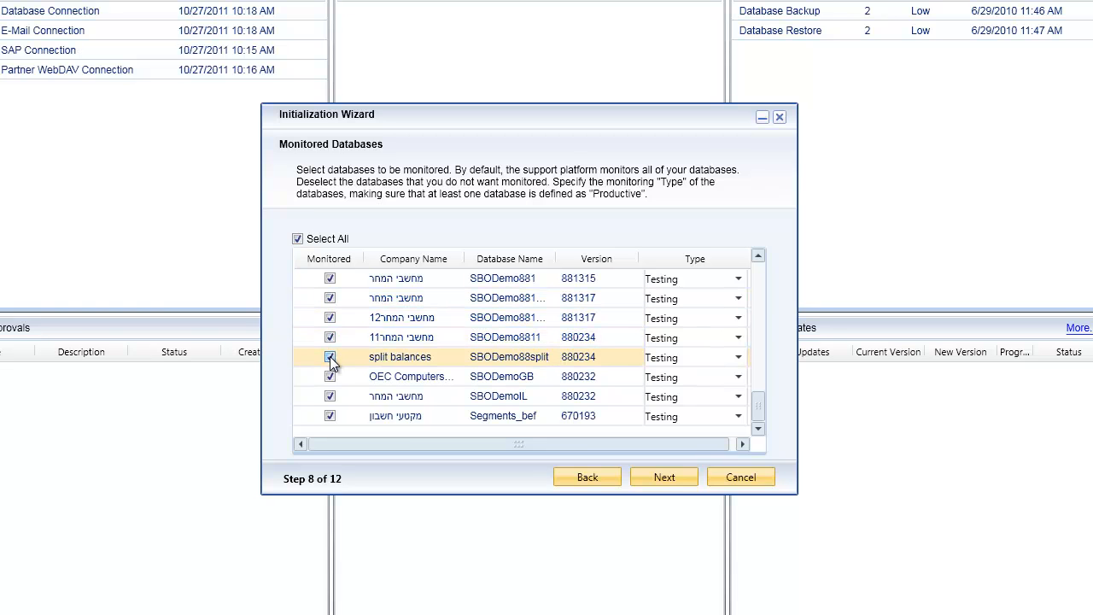
pyautogui.click(329, 357)
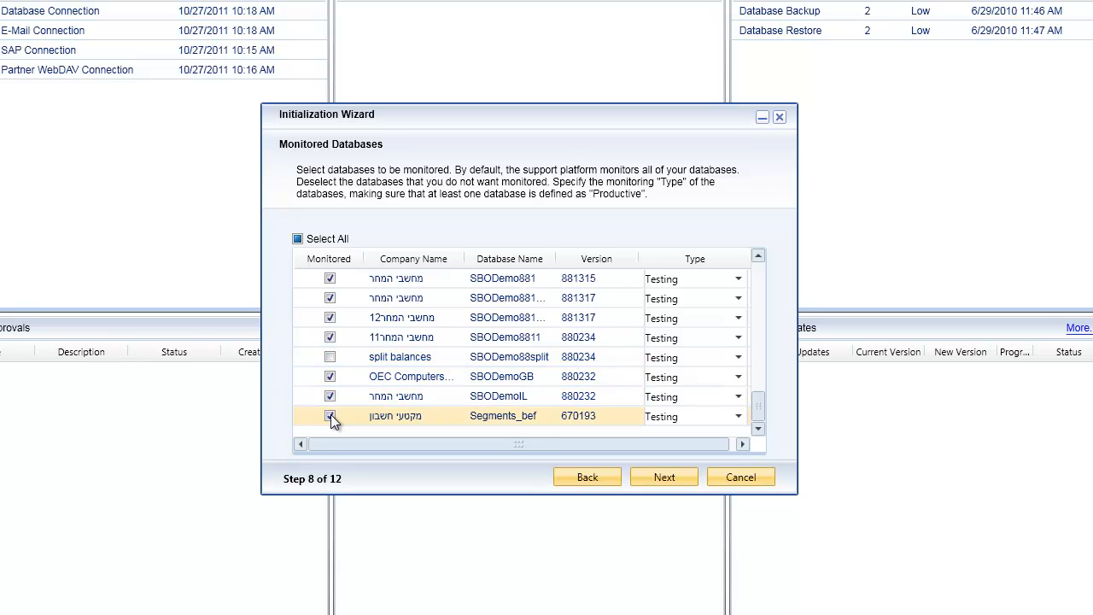
pyautogui.click(330, 416)
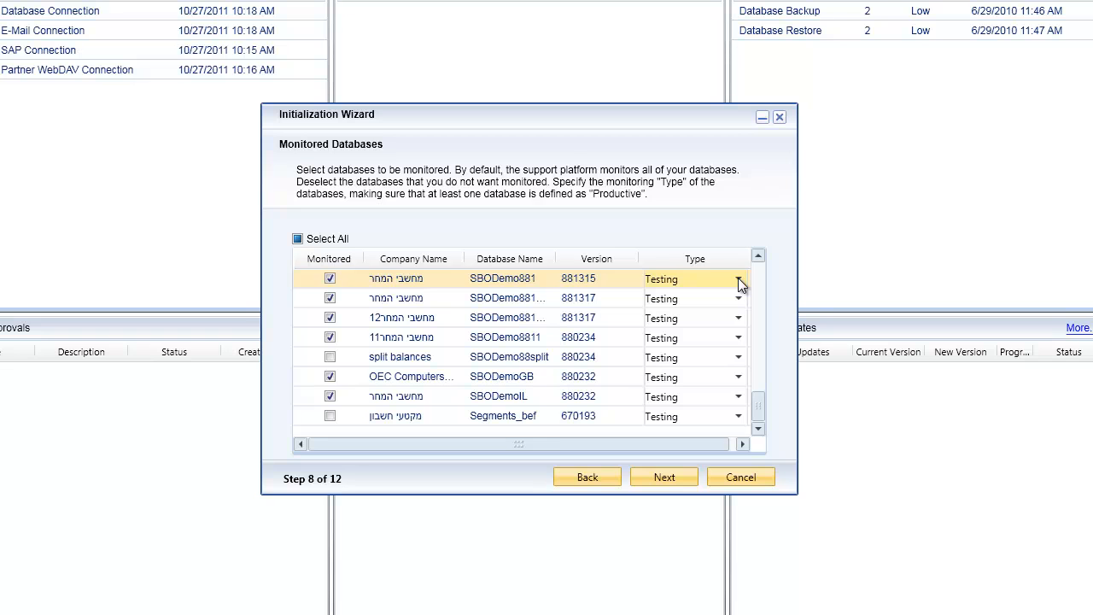
# - Type SBODemo681 as Demo and the next two databases as Productive, then continue to step 9
pyautogui.click(738, 279)
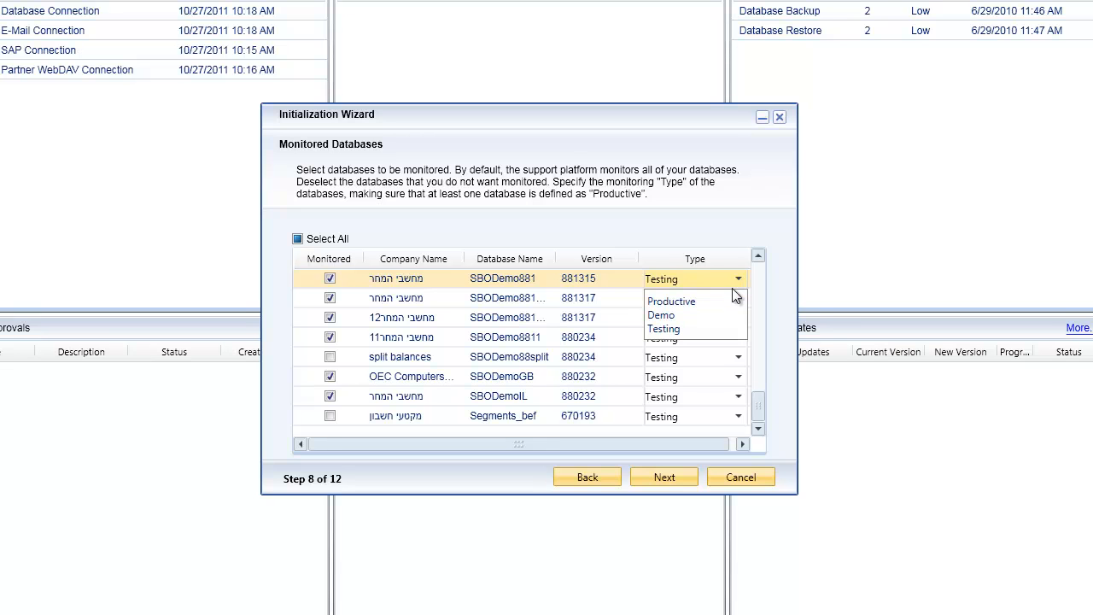
pyautogui.click(661, 315)
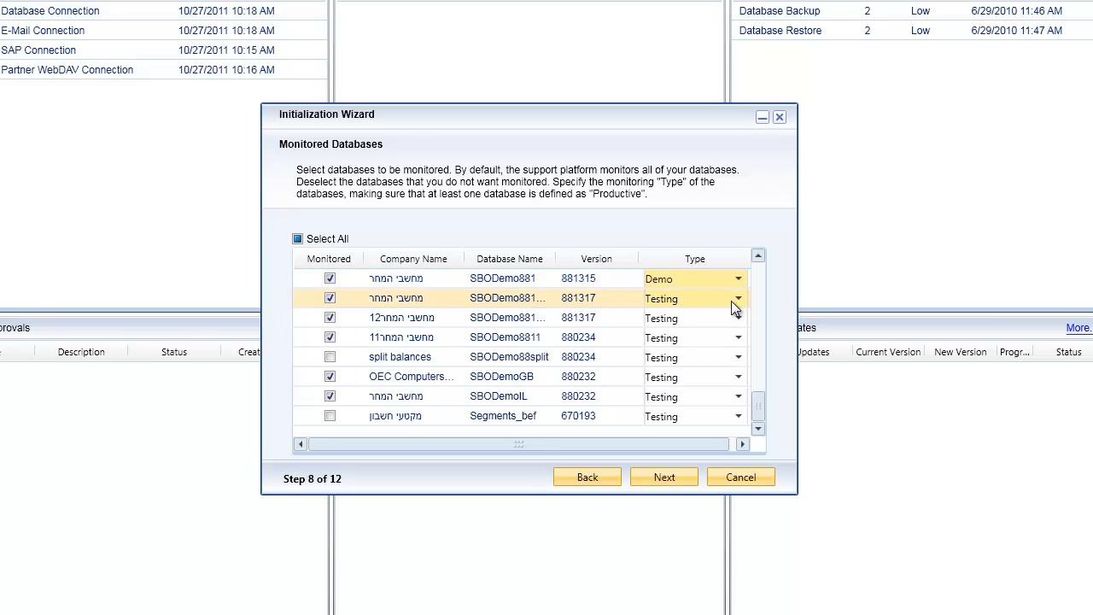
pyautogui.click(738, 297)
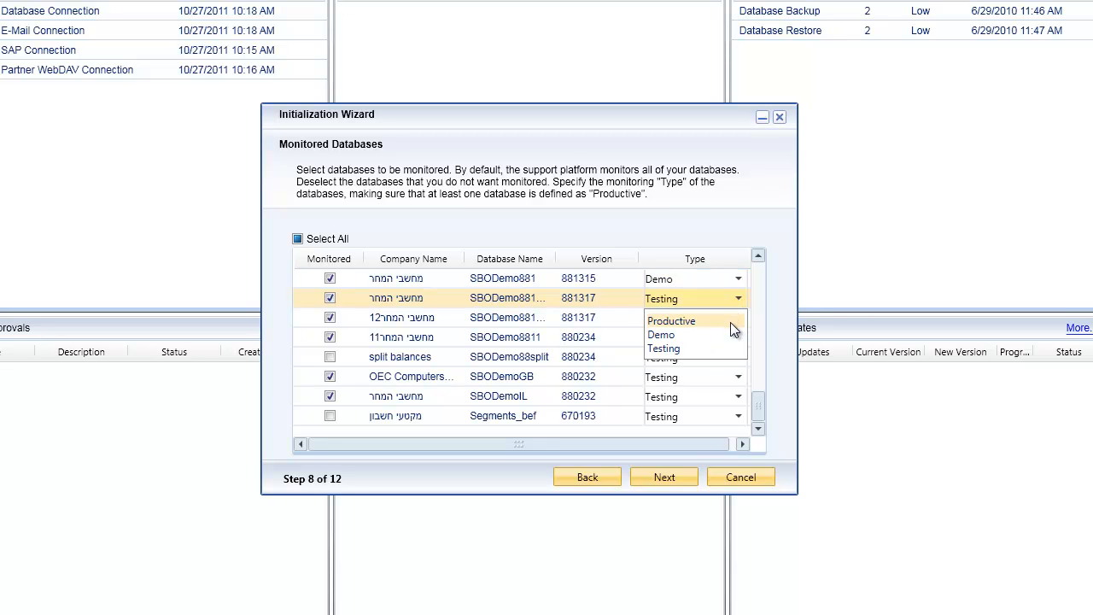
pyautogui.click(671, 321)
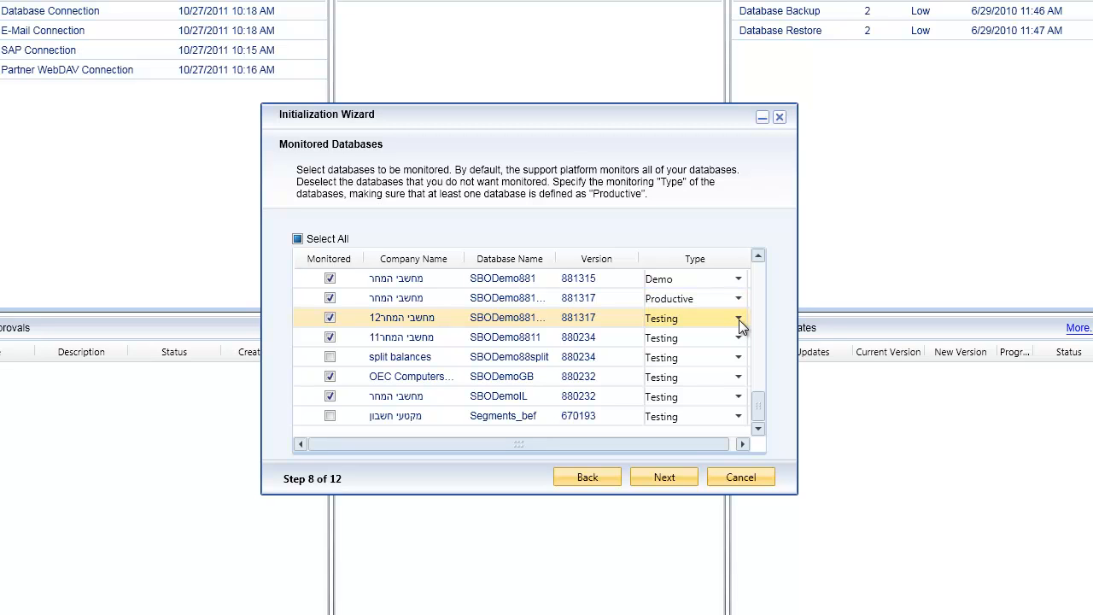
pyautogui.click(739, 318)
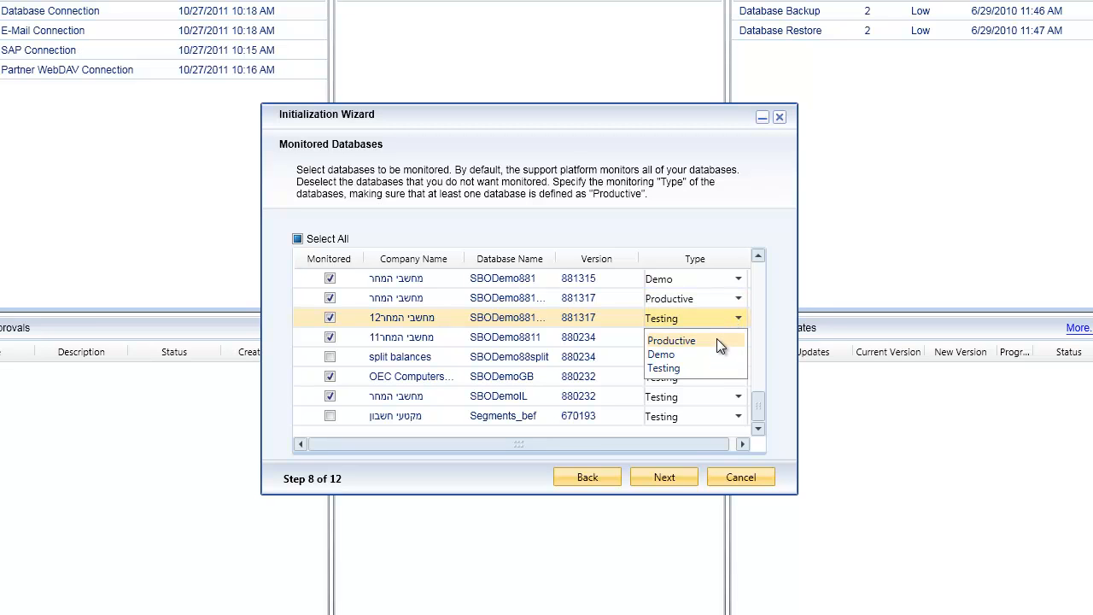
pyautogui.click(671, 340)
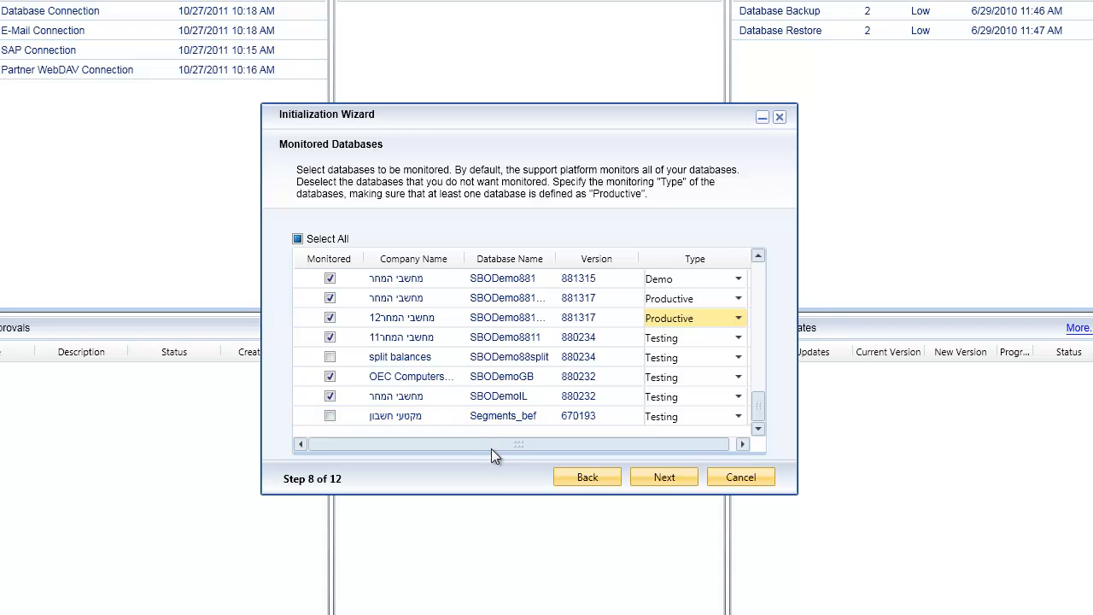
pyautogui.moveTo(512, 488)
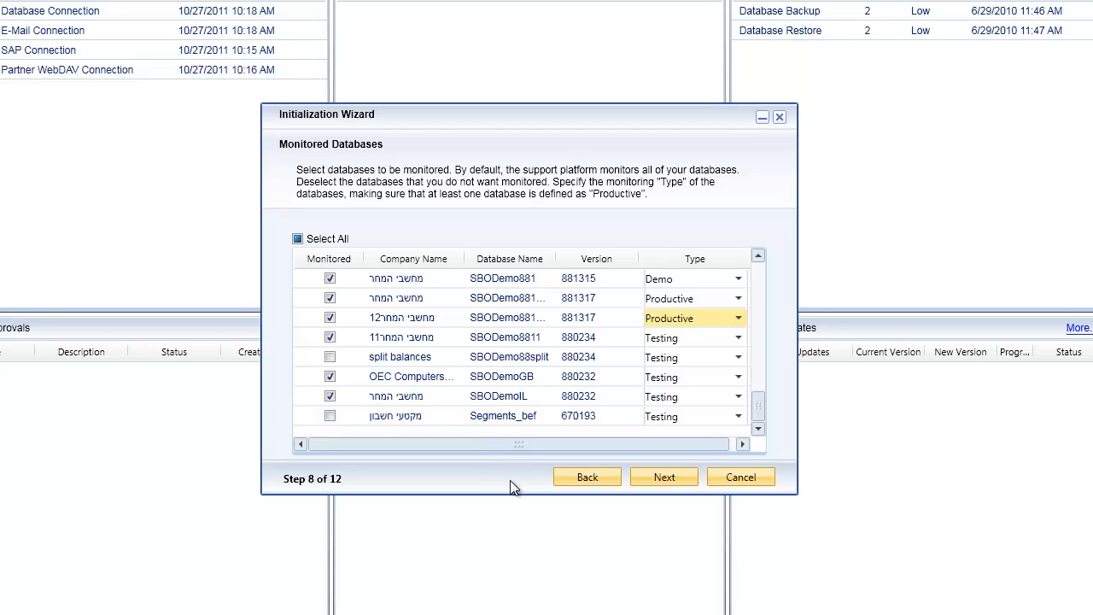
pyautogui.moveTo(665, 476)
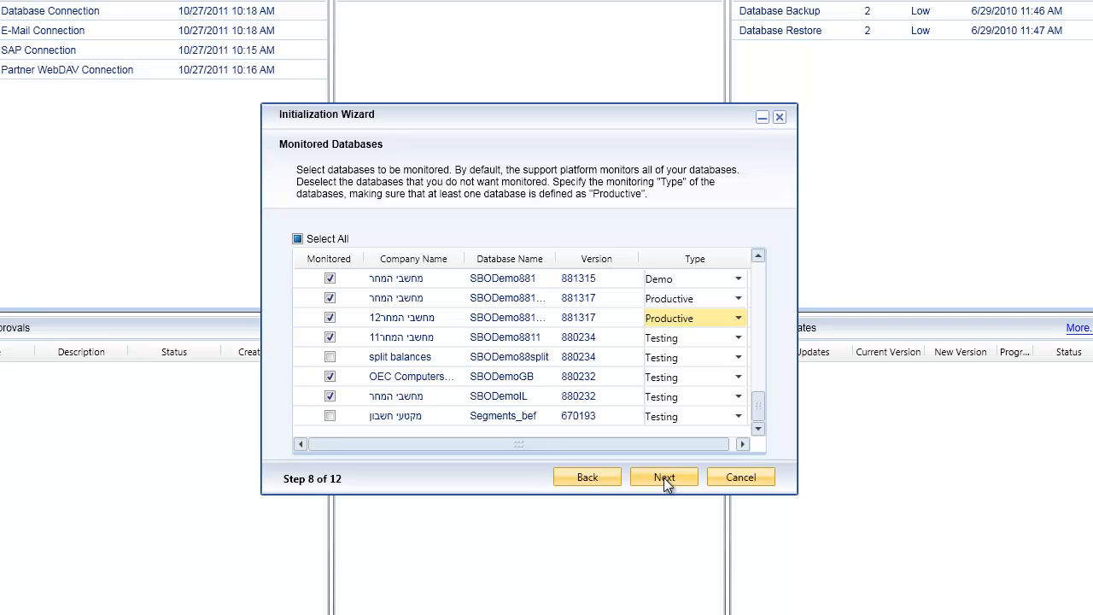
pyautogui.click(663, 476)
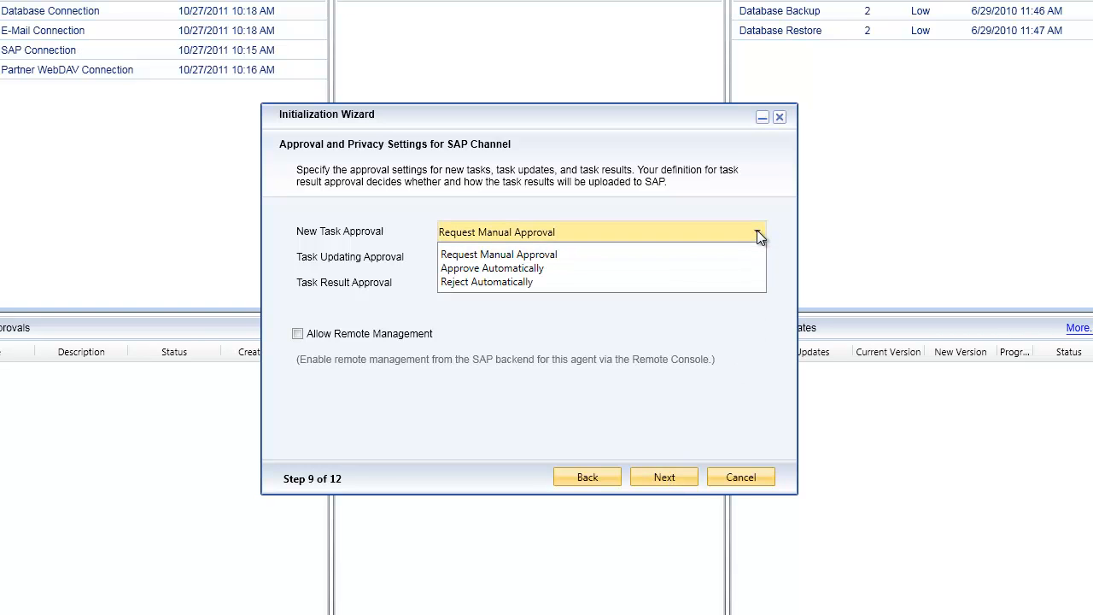
pyautogui.moveTo(715, 263)
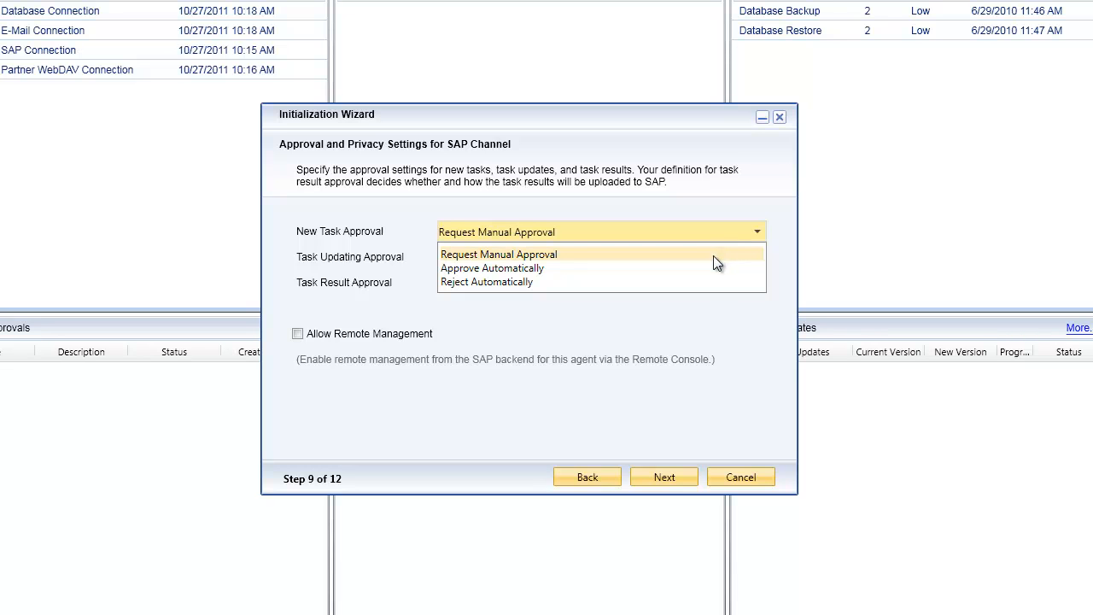
pyautogui.moveTo(704, 267)
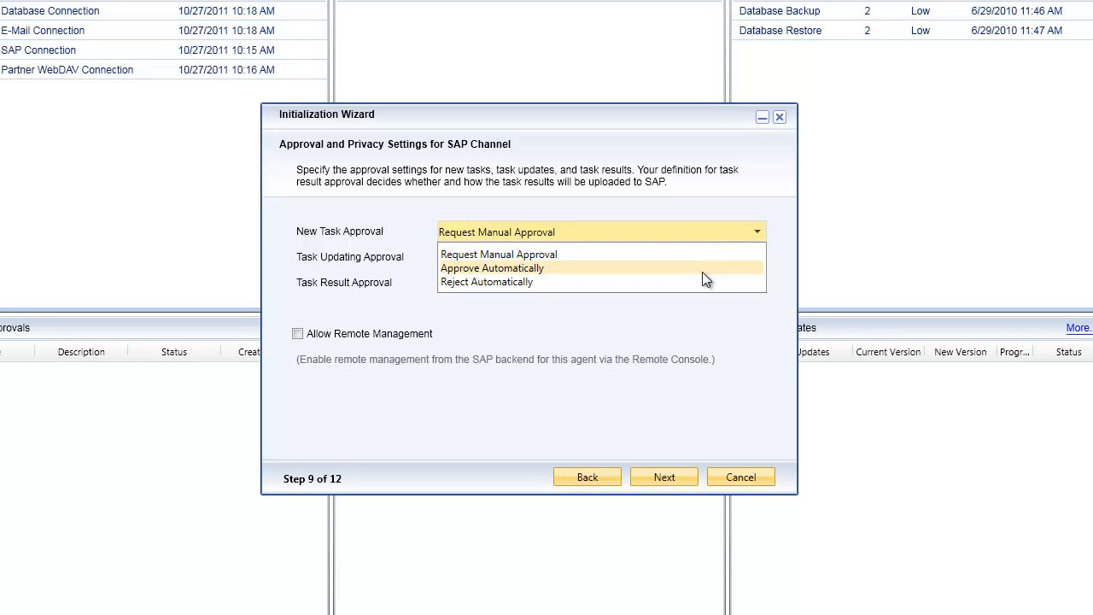
pyautogui.moveTo(697, 282)
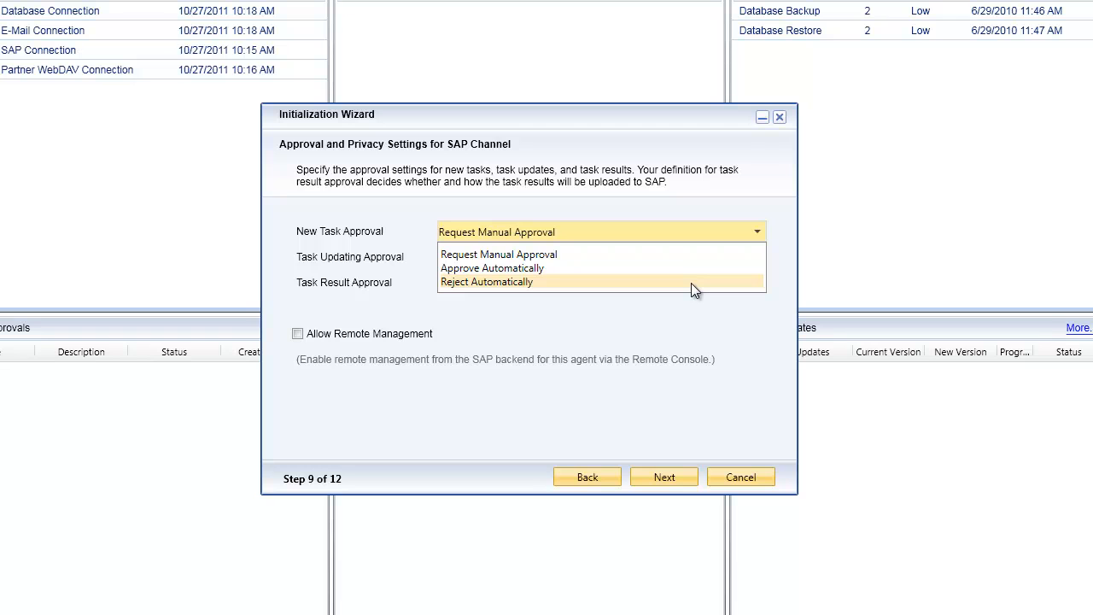
pyautogui.moveTo(715, 291)
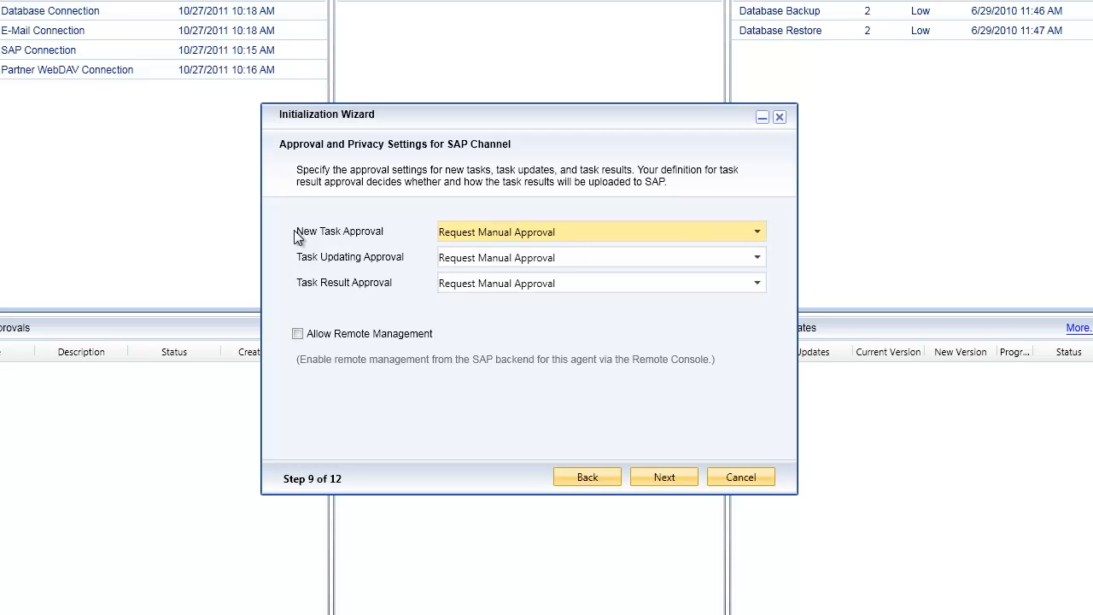
pyautogui.moveTo(293, 266)
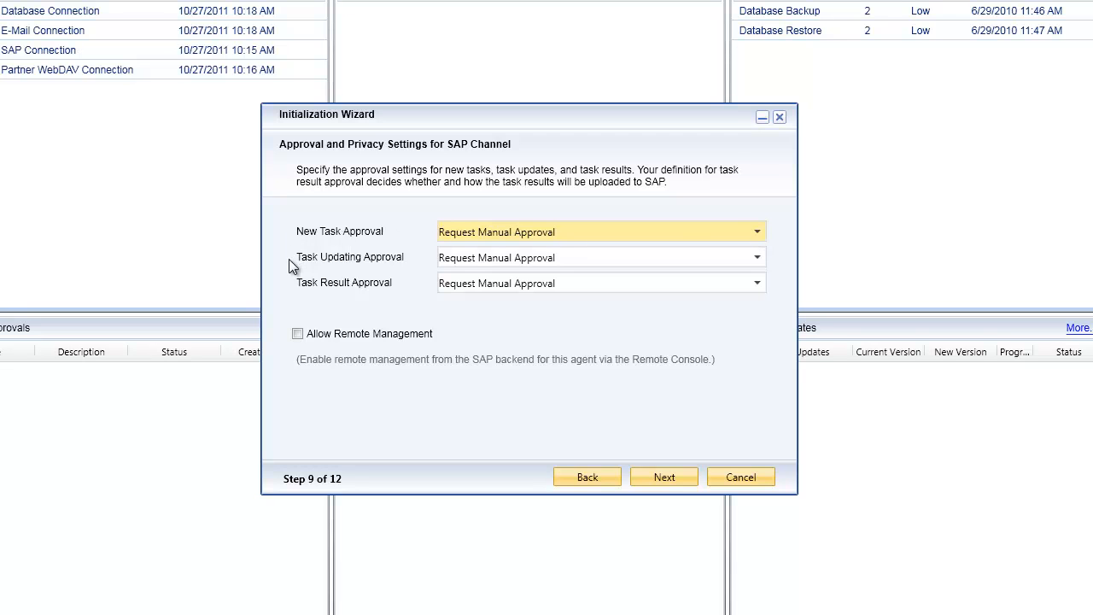
pyautogui.moveTo(294, 288)
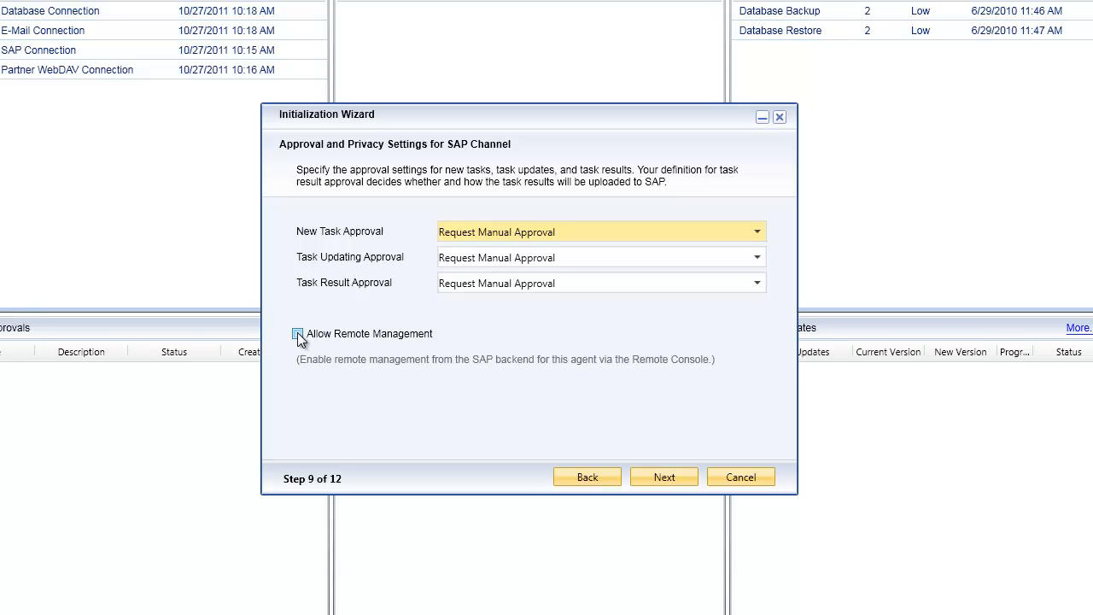
# - Enable Allow Remote Management for the SAP channel, keep Request Manual Approval, and continue
pyautogui.click(297, 333)
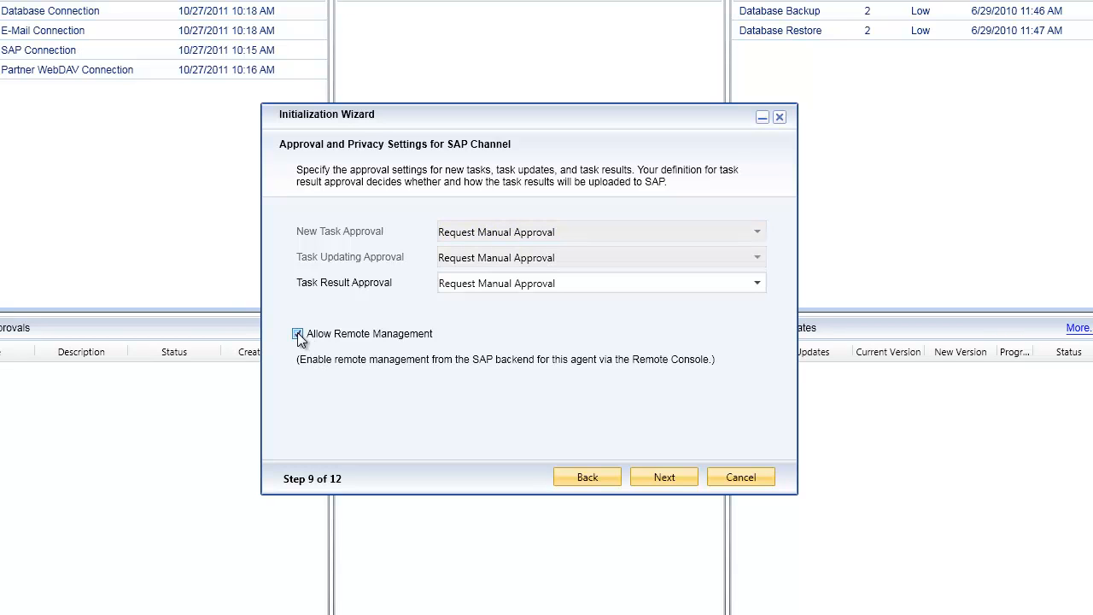
pyautogui.click(297, 333)
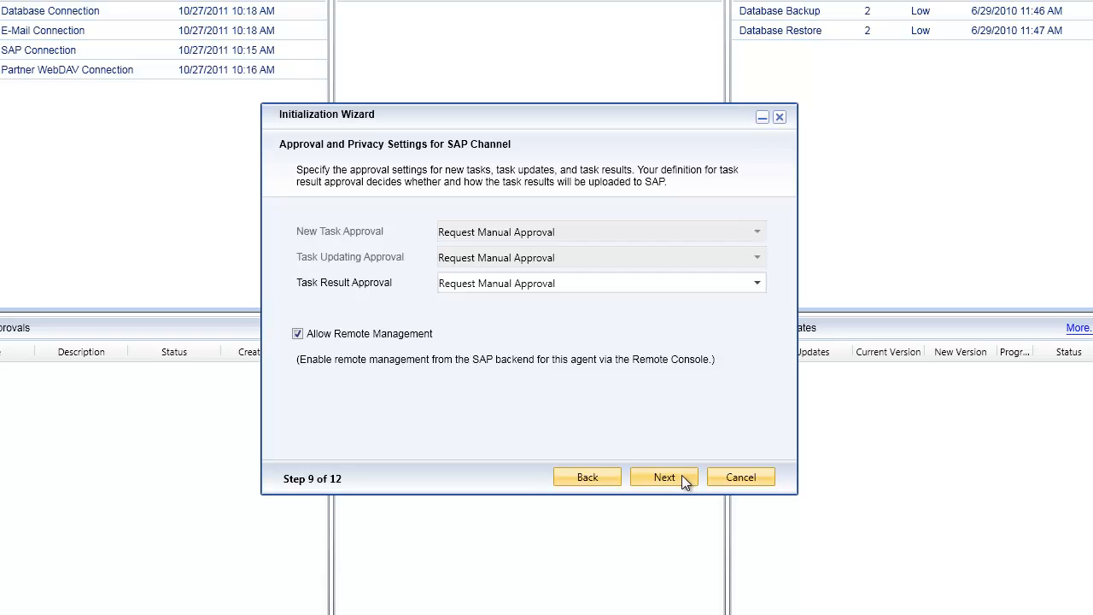
pyautogui.click(663, 476)
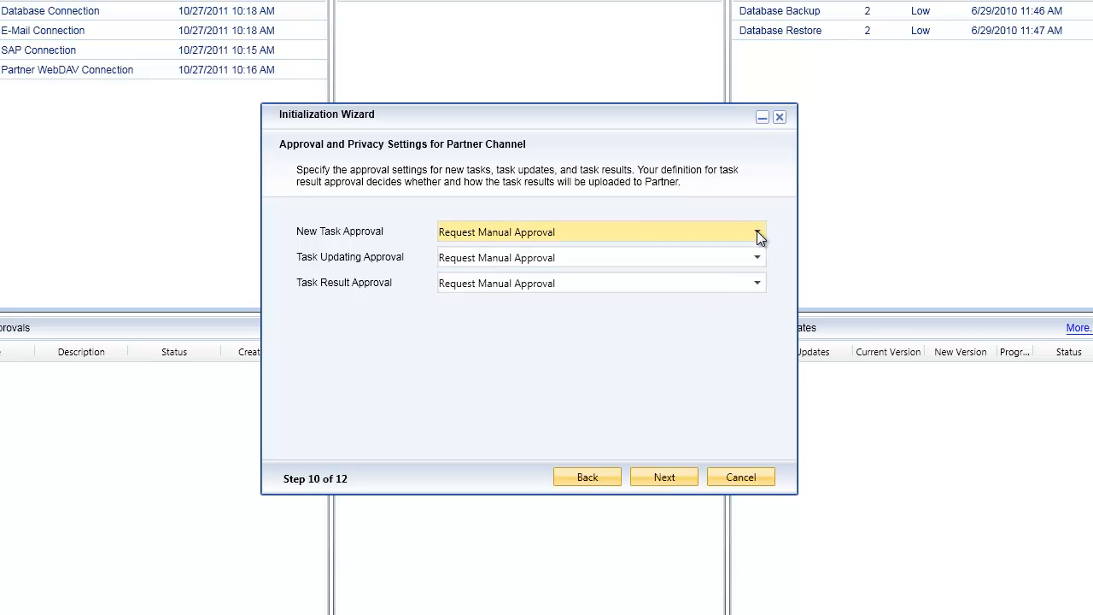
# - Review New Task Approval choices, keep Request Manual Approval for the Partner channel, and continue
pyautogui.click(755, 232)
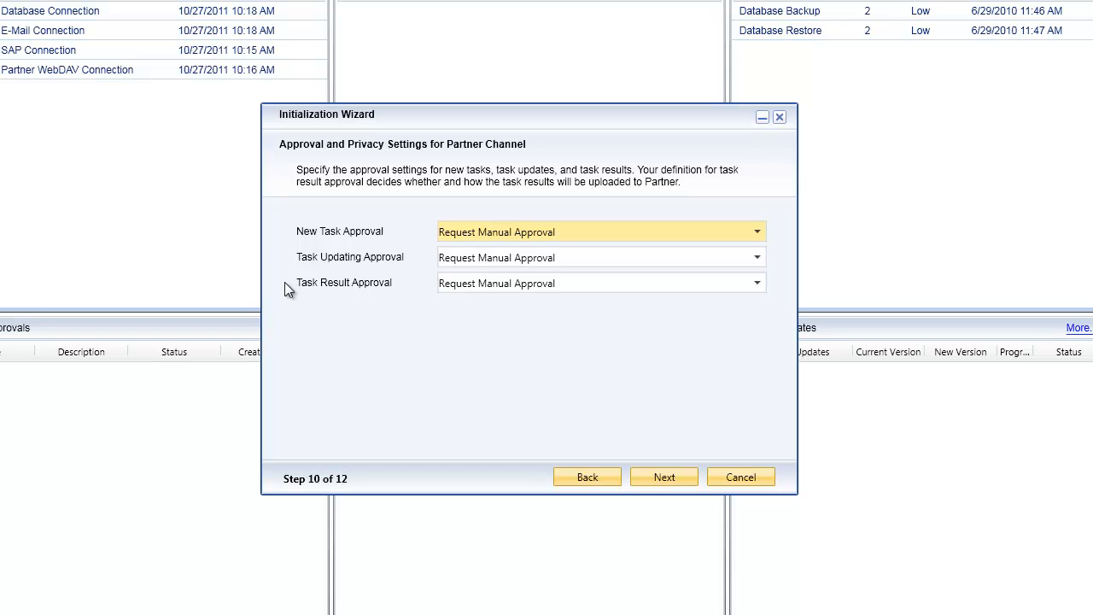
pyautogui.moveTo(415, 428)
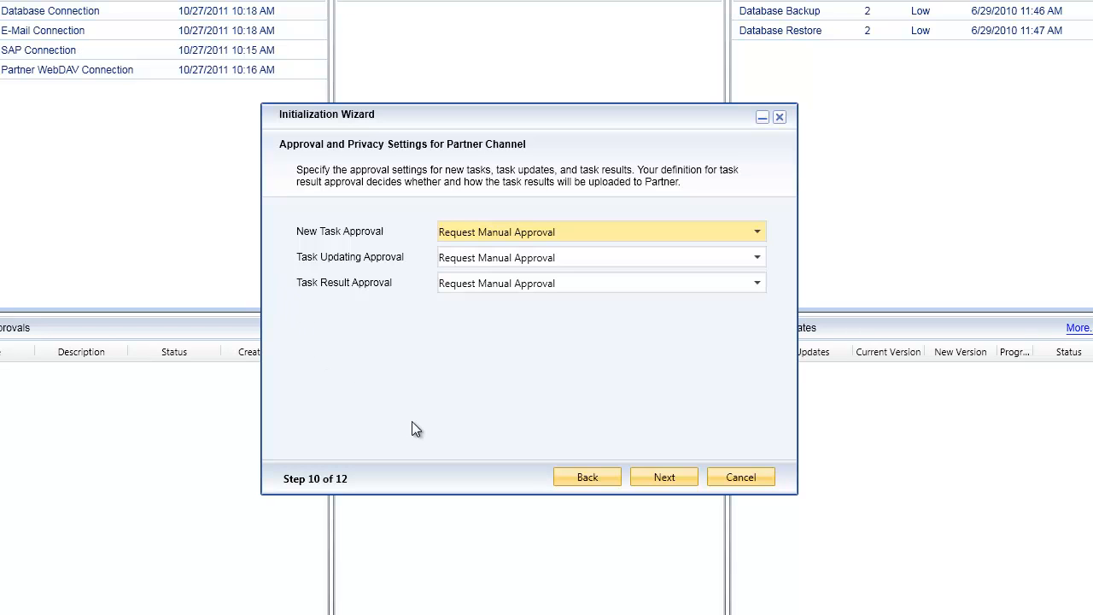
pyautogui.moveTo(649, 475)
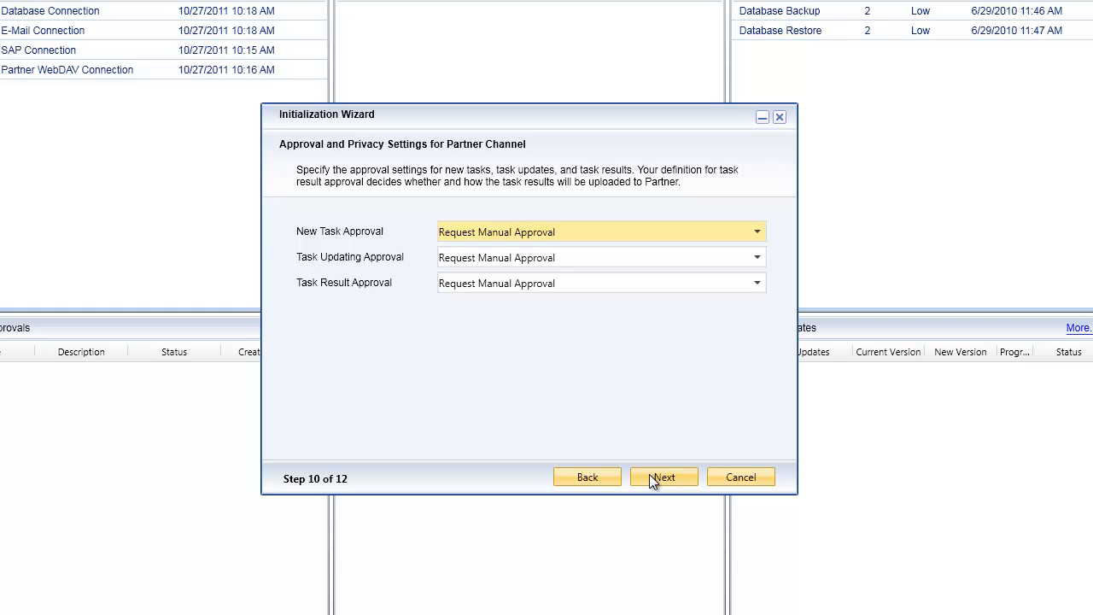
pyautogui.click(663, 477)
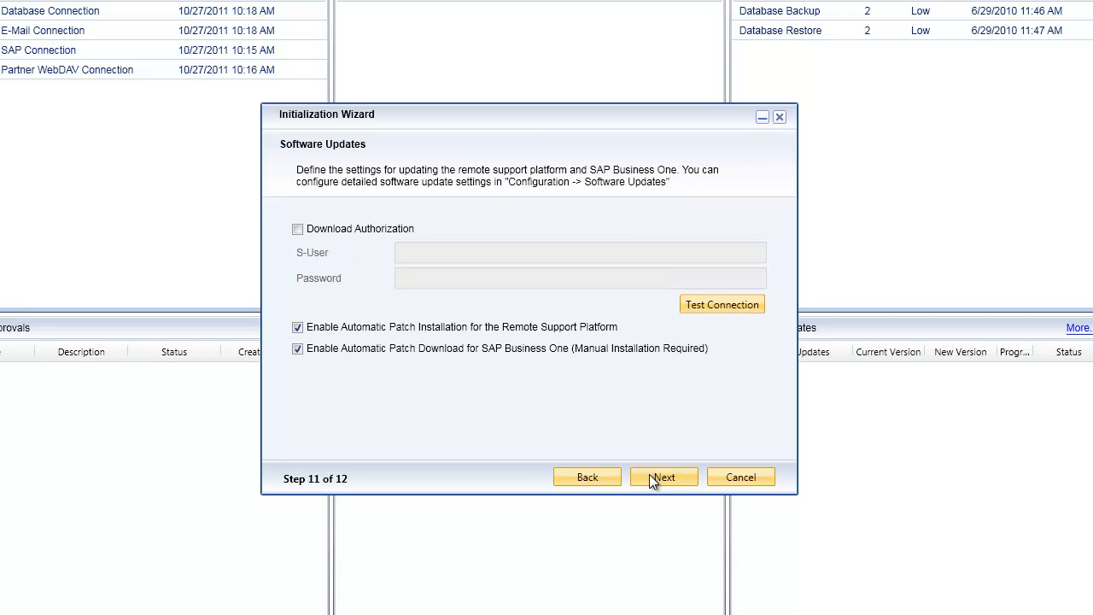
pyautogui.moveTo(629, 468)
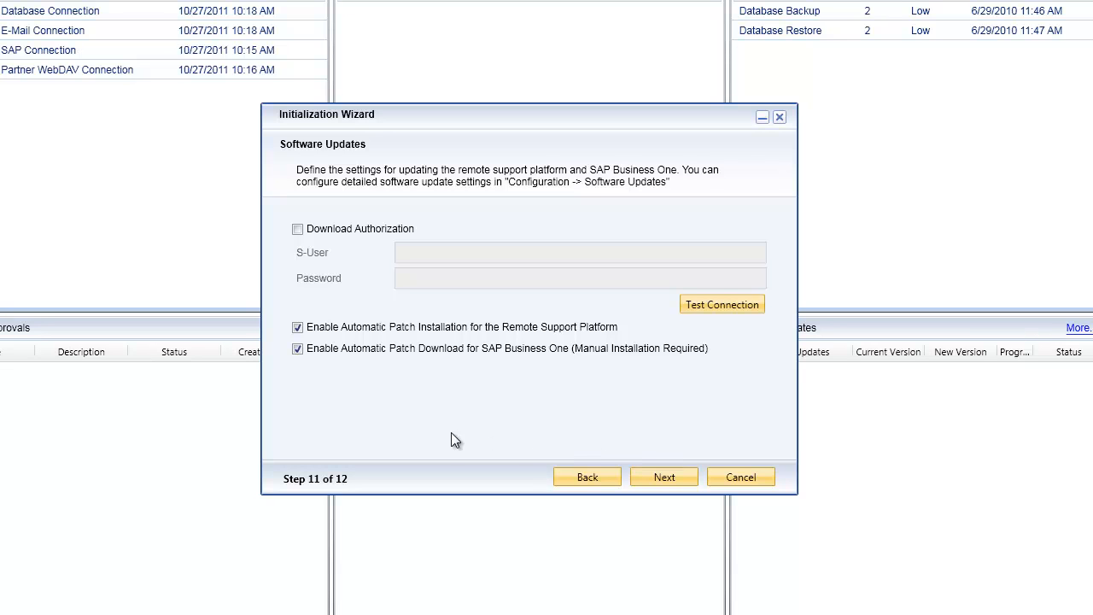
pyautogui.moveTo(301, 430)
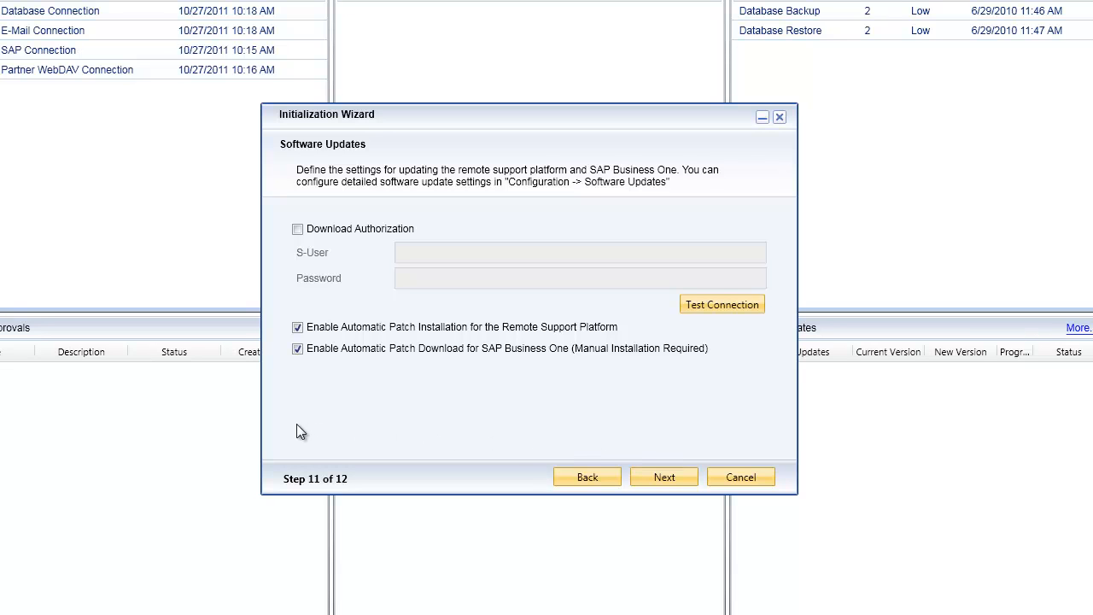
pyautogui.moveTo(287, 250)
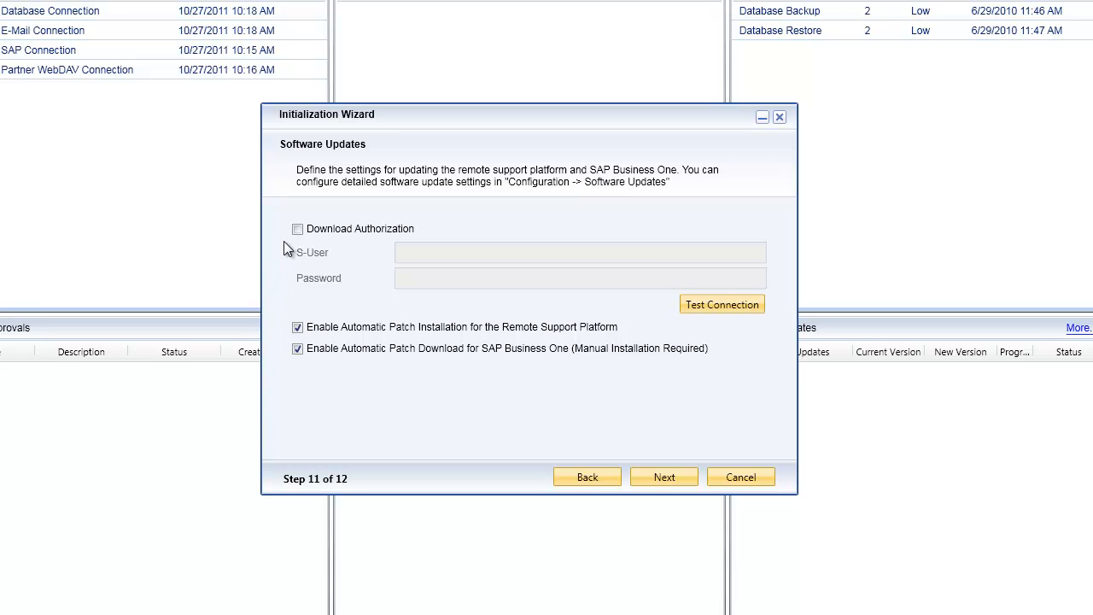
# - Enable Download Authorization and fill in the S-User 'S000' and password
pyautogui.click(298, 229)
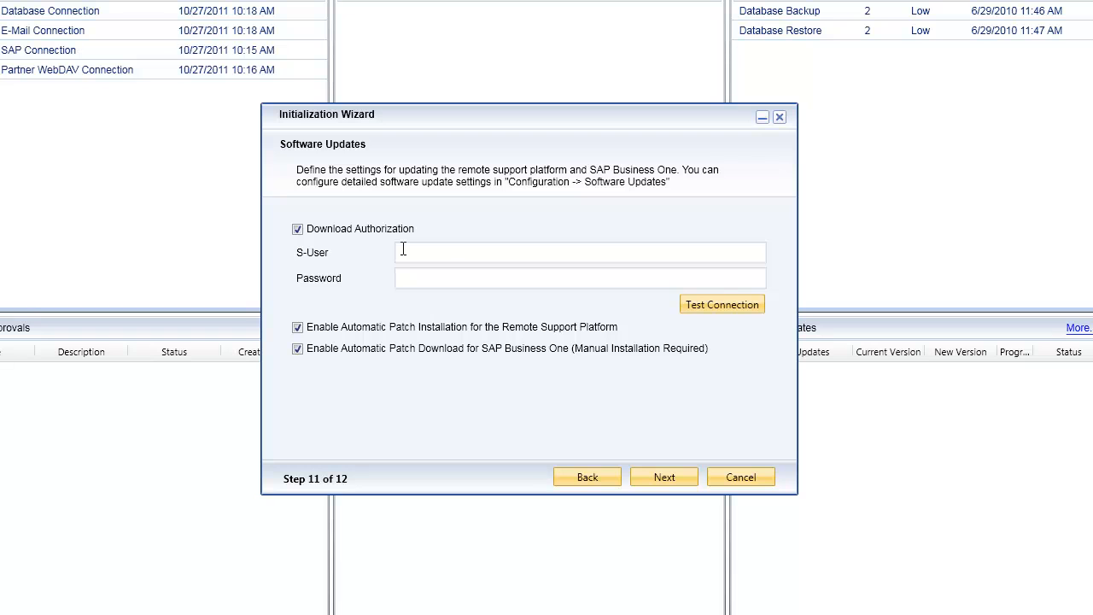
pyautogui.moveTo(470, 215)
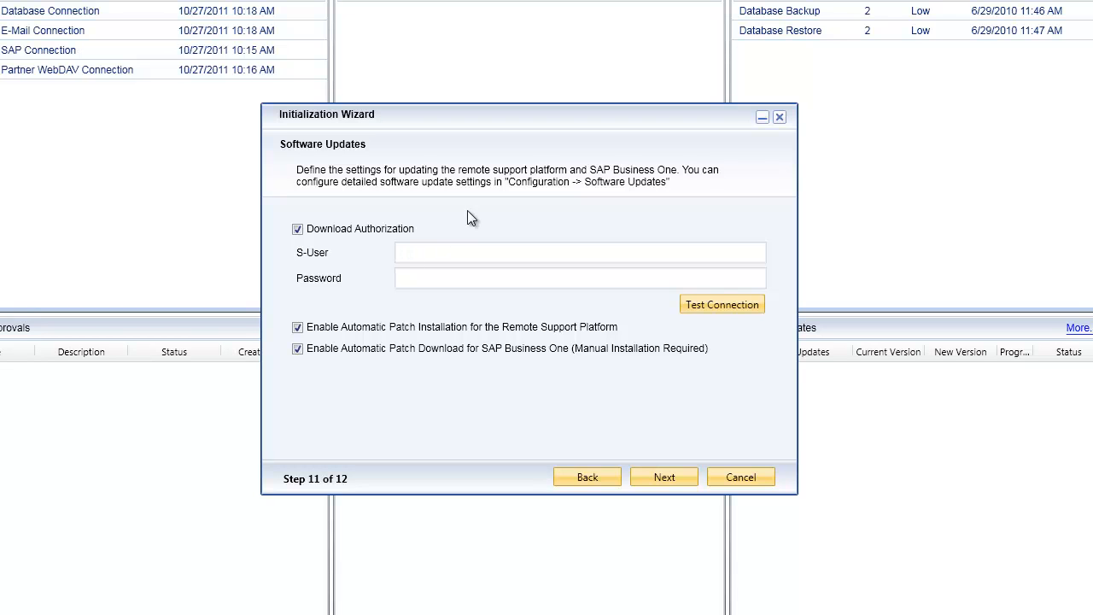
pyautogui.write('S')
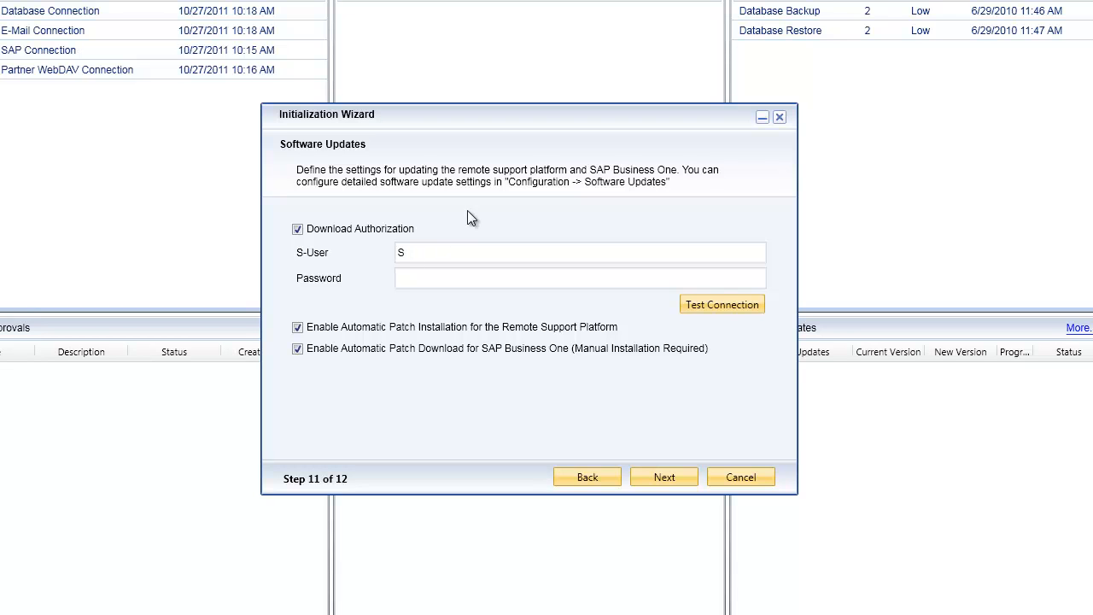
pyautogui.write('0005057603')
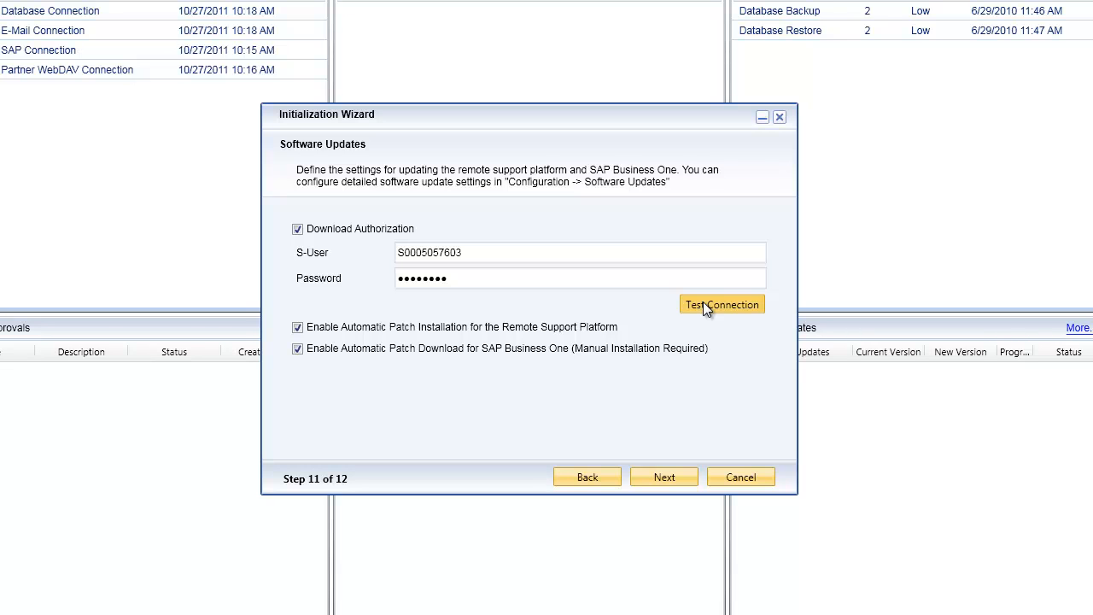
# - Test the software updates server connection and acknowledge the success message
pyautogui.click(721, 304)
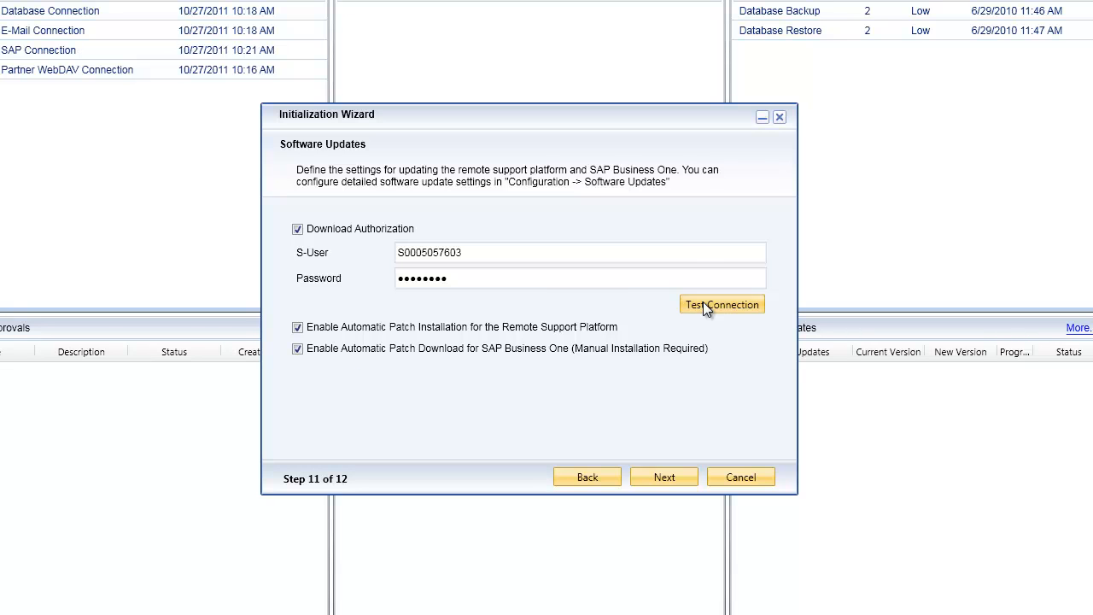
pyautogui.click(721, 304)
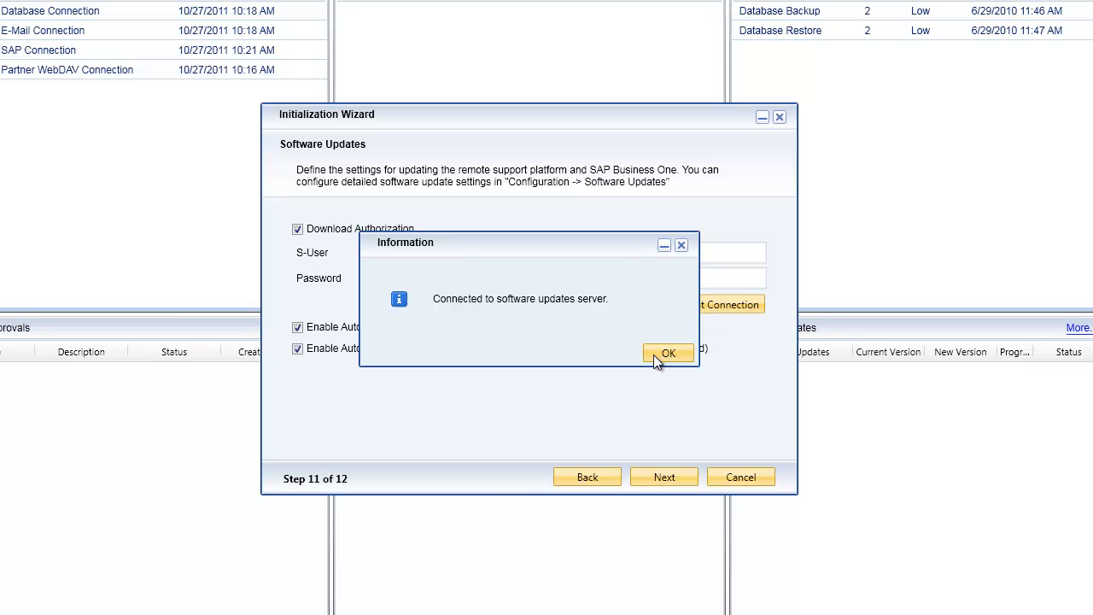
pyautogui.click(668, 352)
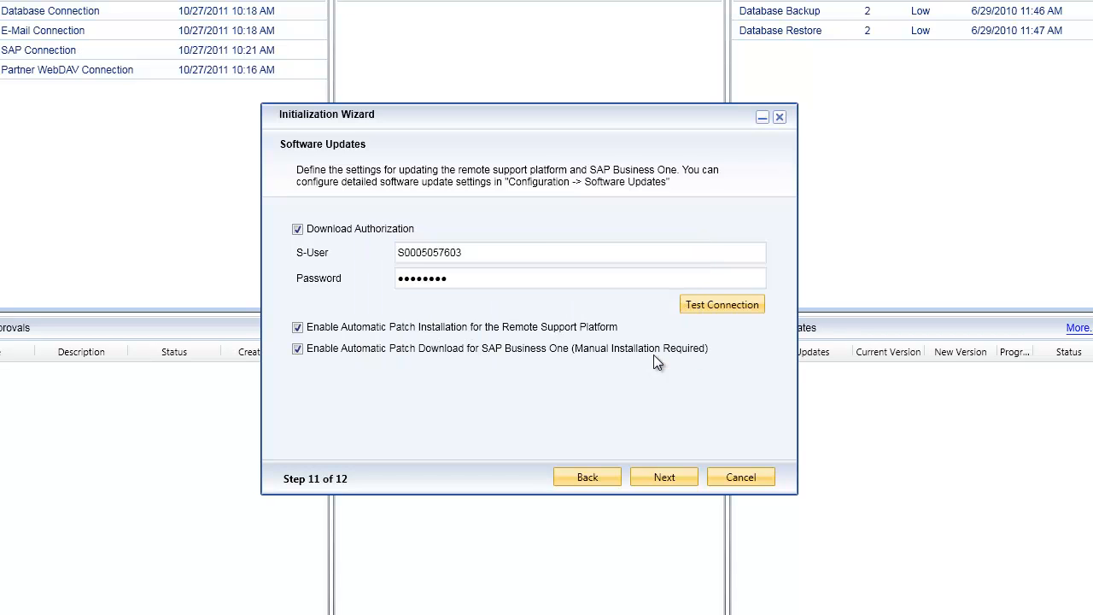
pyautogui.moveTo(529, 323)
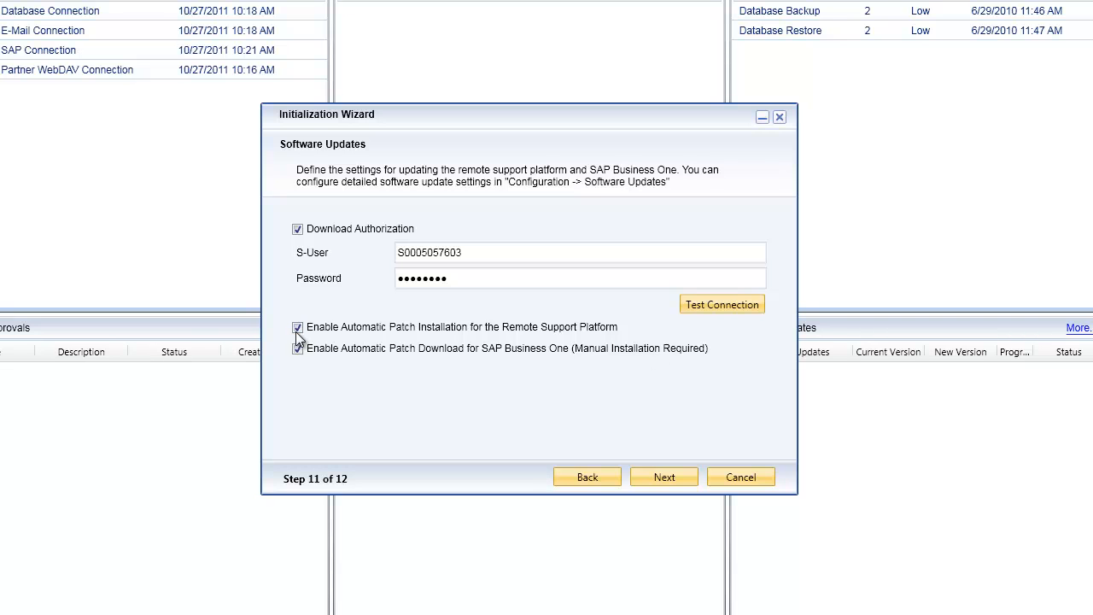
# - Keep automatic patch installation and download both enabled, then continue to step 12
pyautogui.click(298, 328)
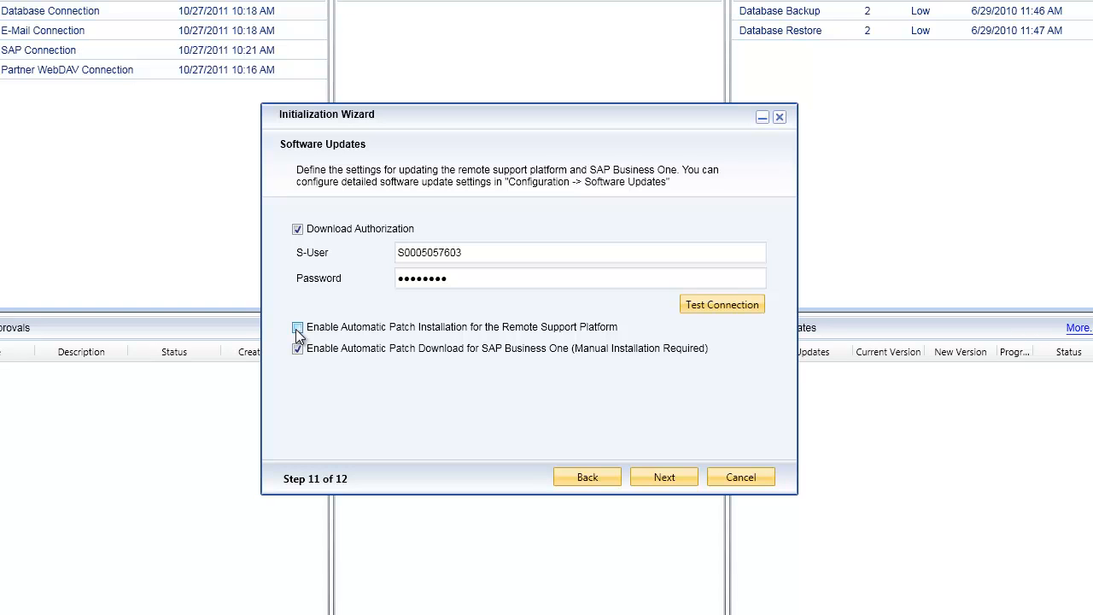
pyautogui.click(298, 328)
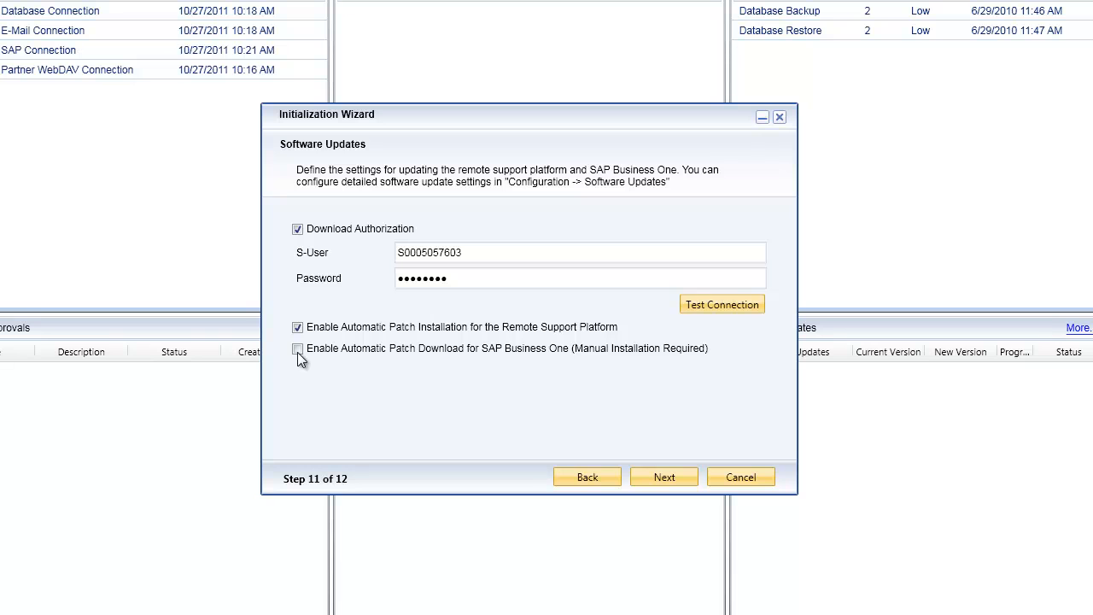
pyautogui.click(297, 348)
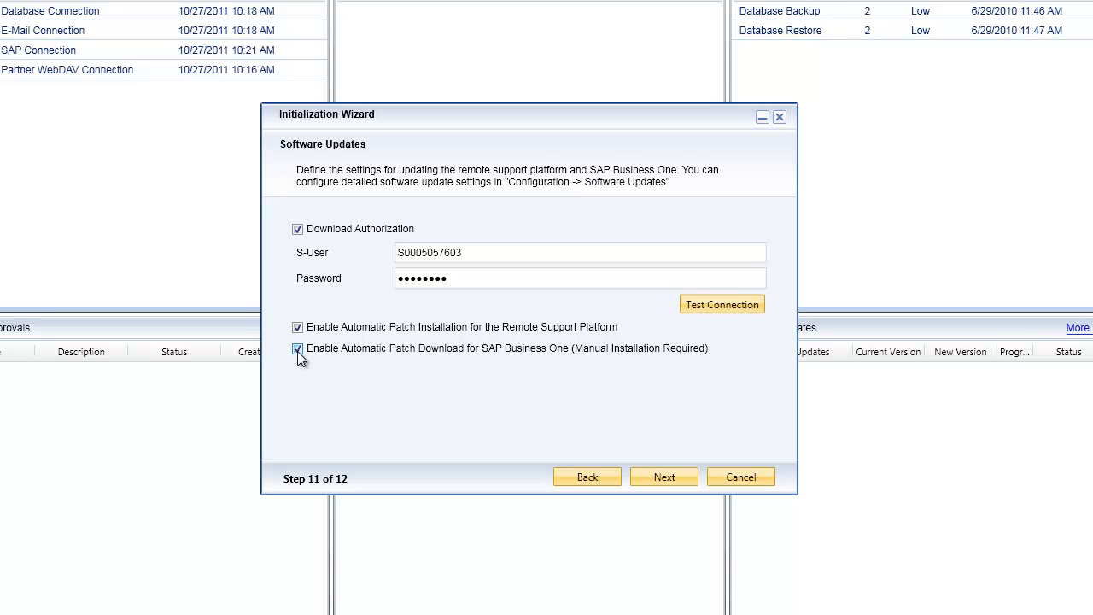
pyautogui.click(297, 348)
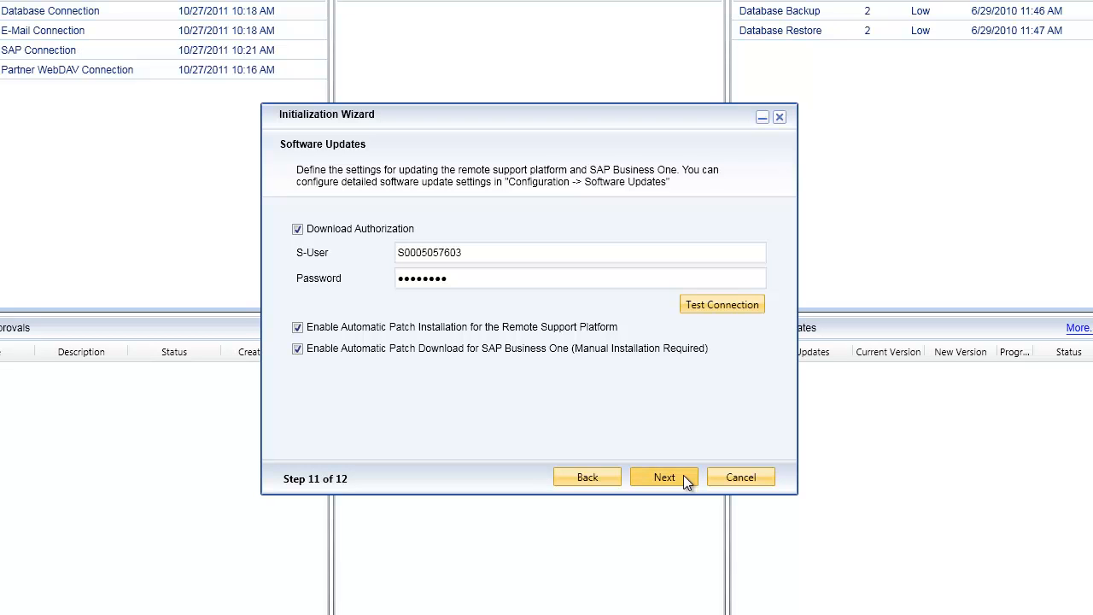
pyautogui.click(663, 477)
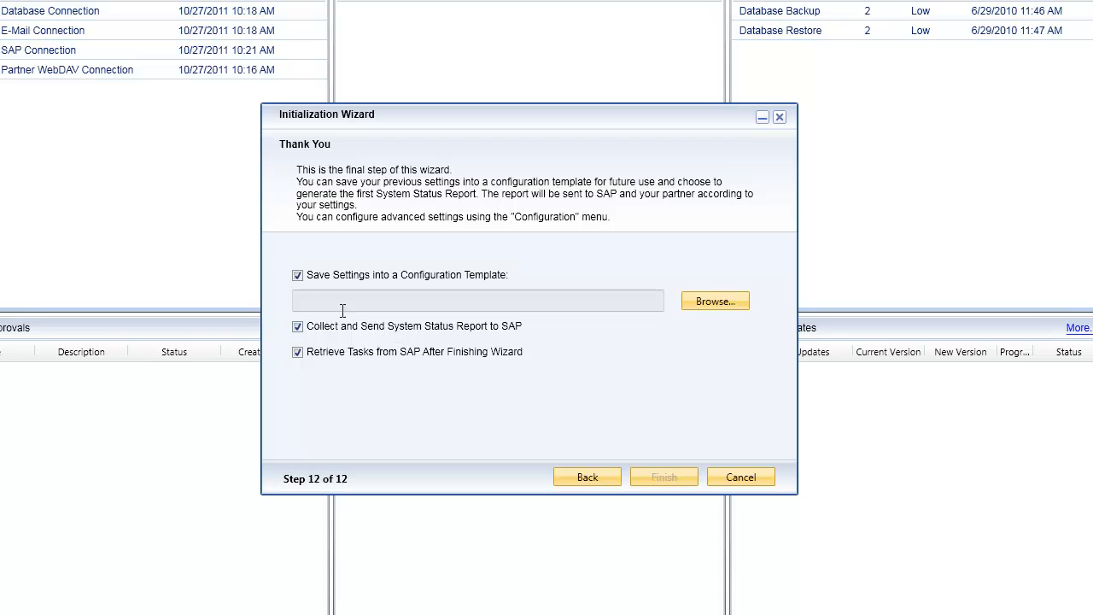
# - Keep Save Settings into a Configuration Template enabled and browse for where to save it
pyautogui.click(297, 273)
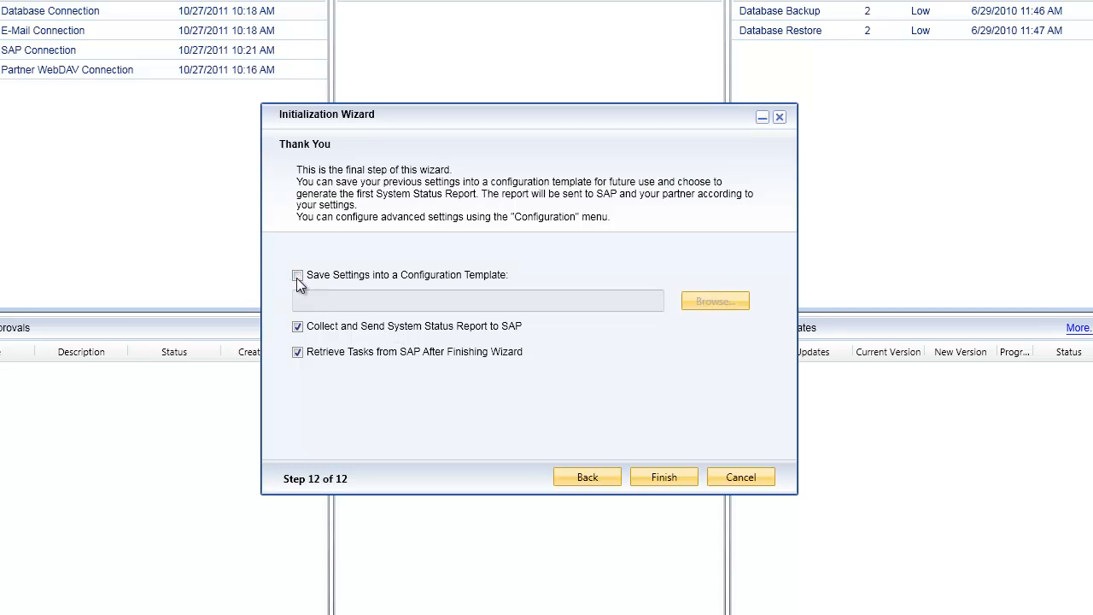
pyautogui.click(297, 276)
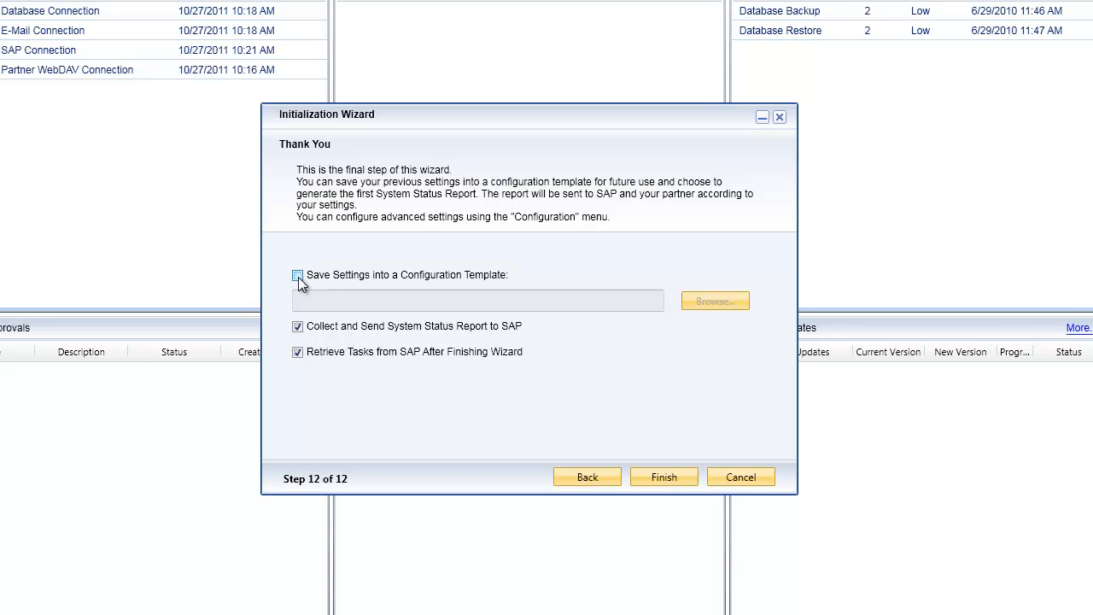
pyautogui.click(297, 274)
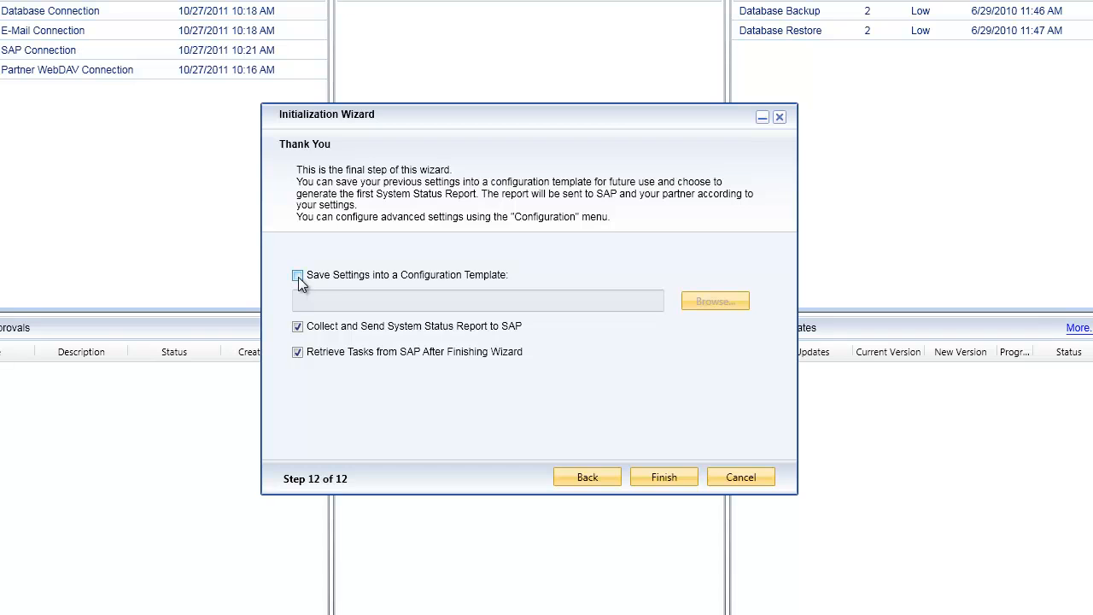
pyautogui.click(297, 273)
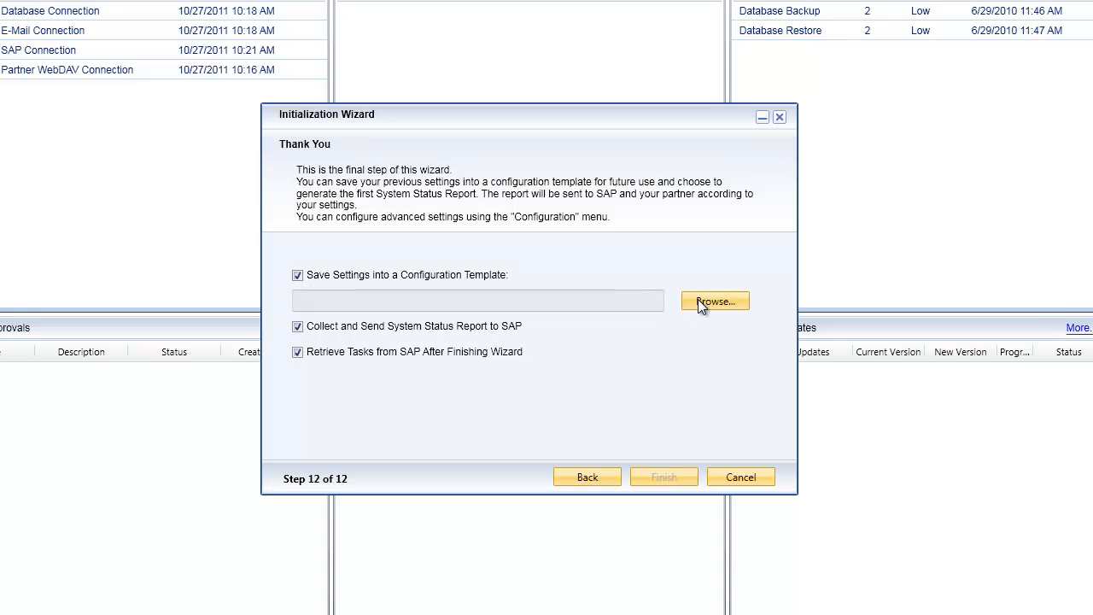
pyautogui.click(714, 301)
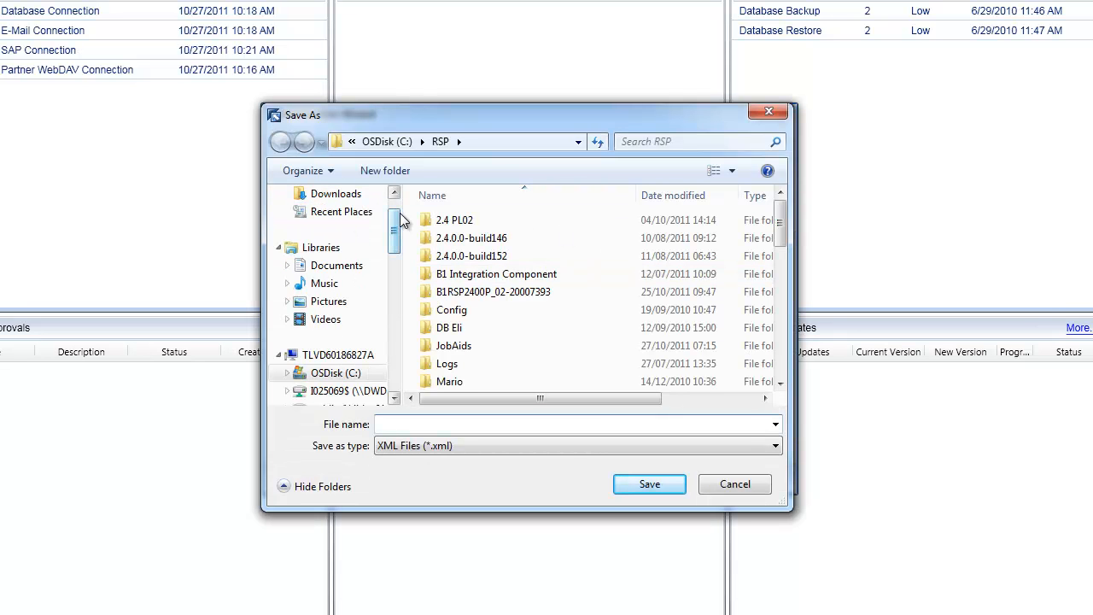
# - Save the template as 'Configuration Template' XML in New folder on the Desktop
pyautogui.click(328, 218)
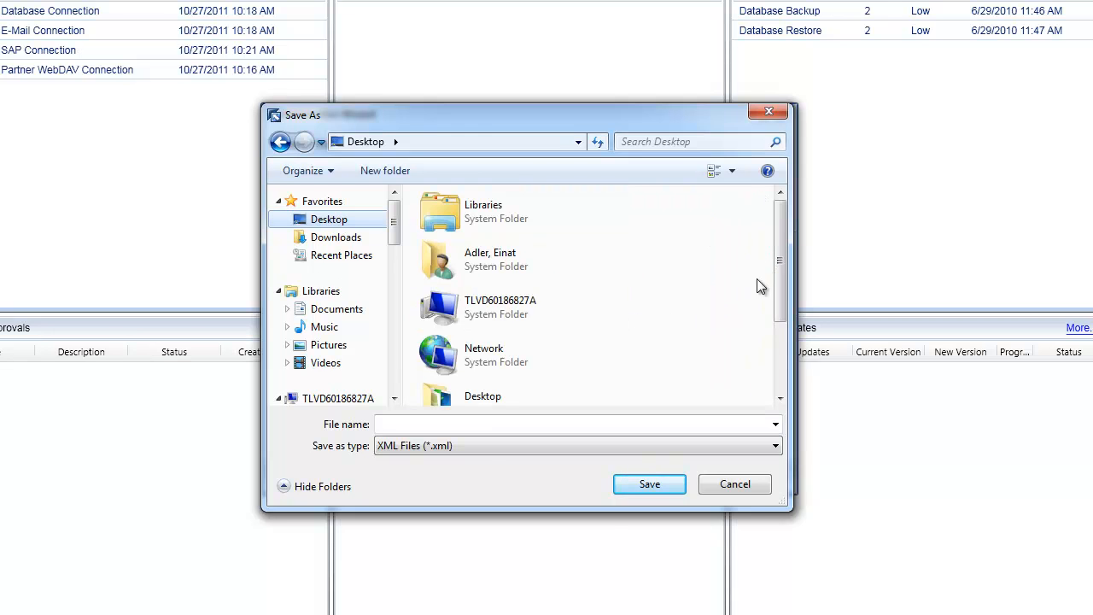
pyautogui.scroll(-3)
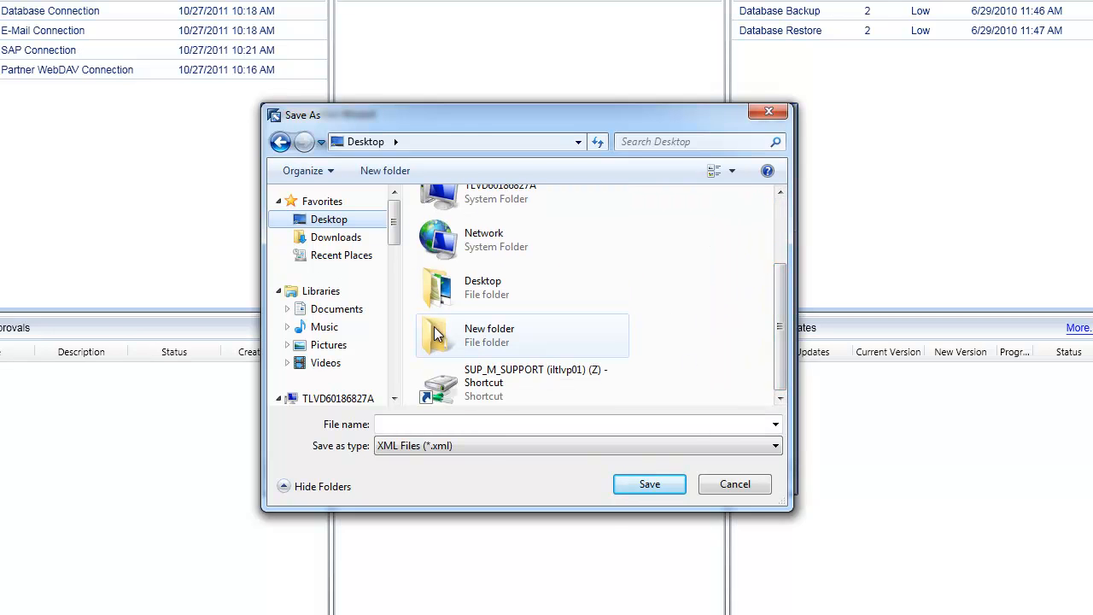
pyautogui.doubleClick(489, 335)
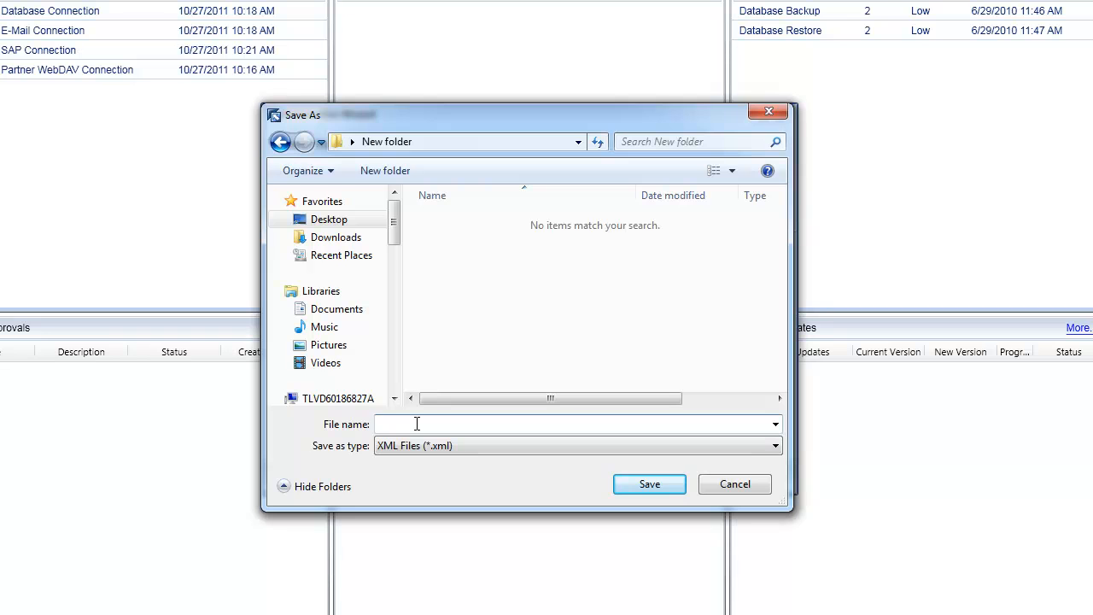
pyautogui.write('C')
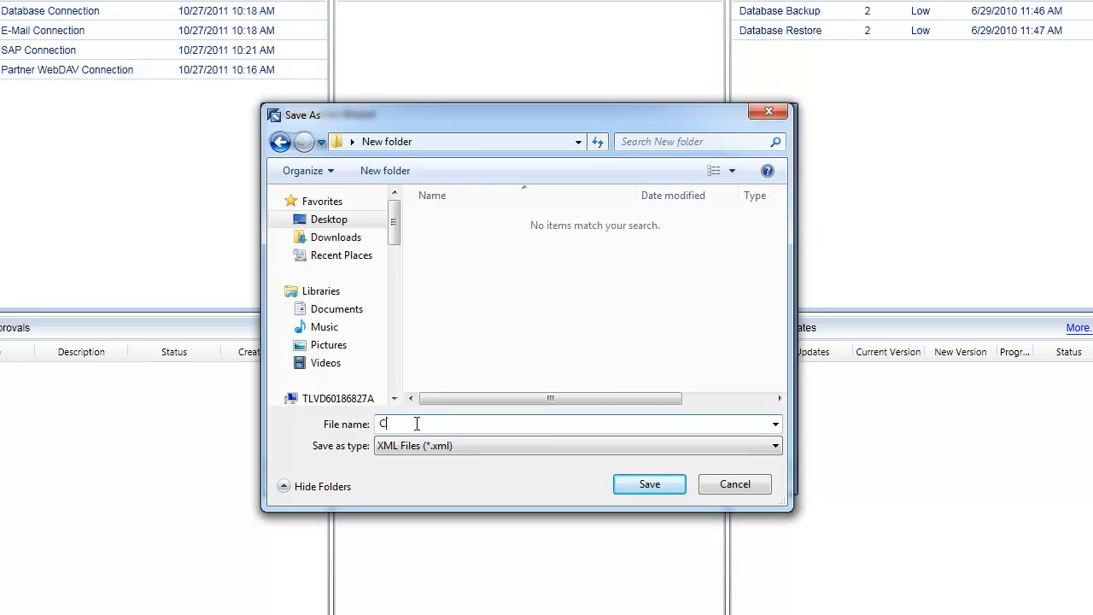
pyautogui.write('onfiguration')
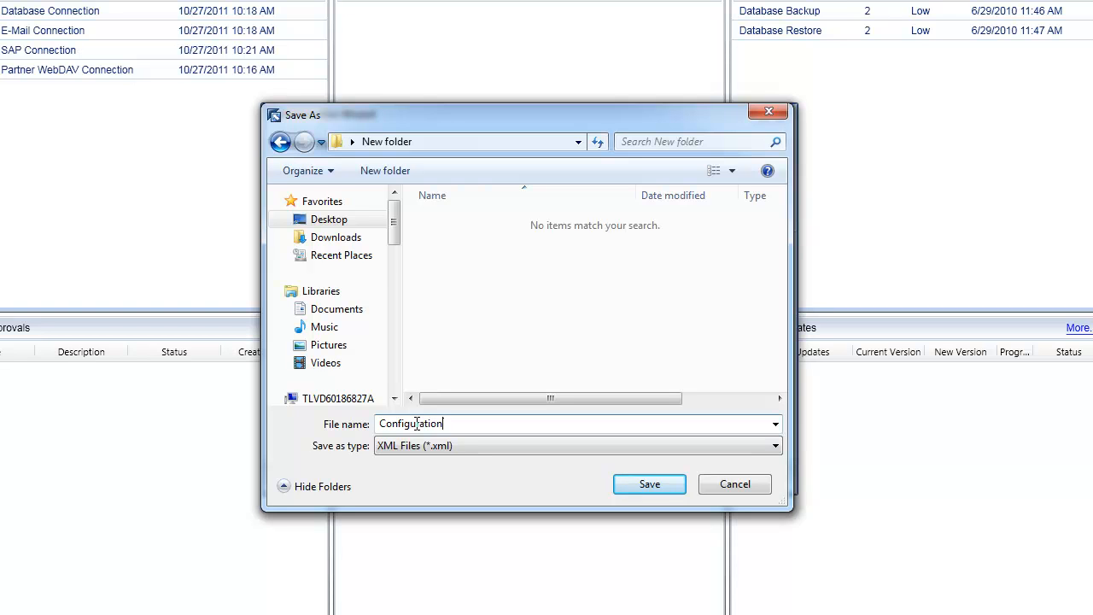
pyautogui.write('Tem')
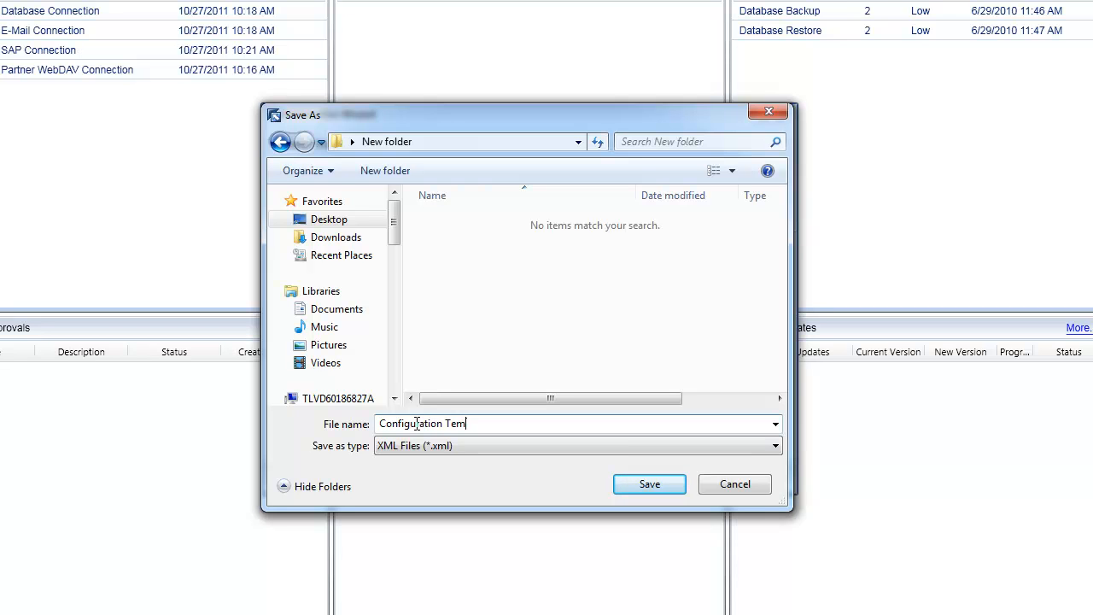
pyautogui.write('plate')
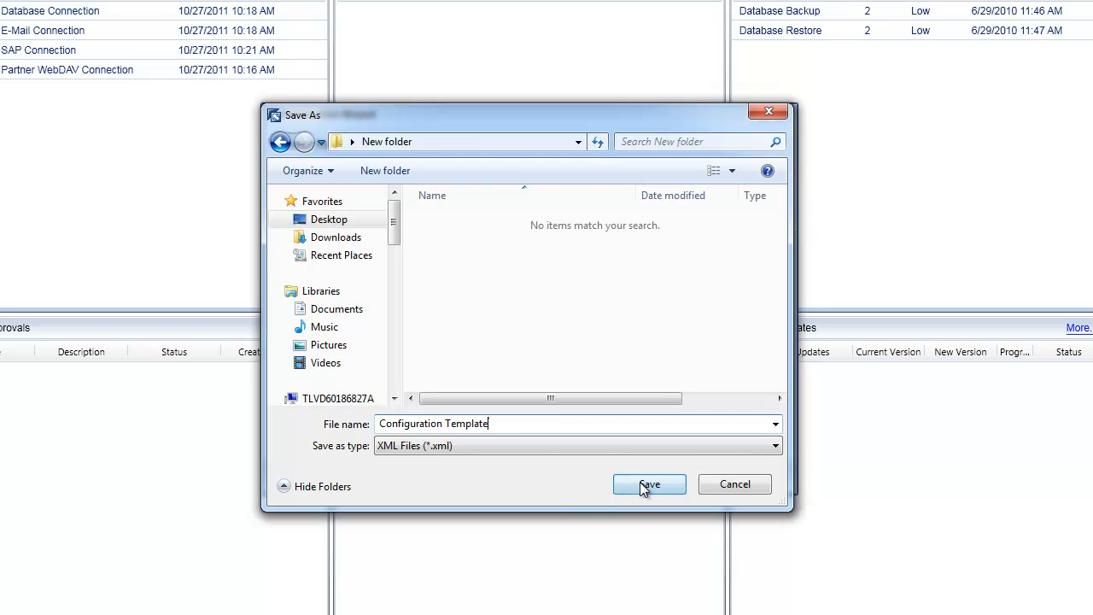
pyautogui.click(649, 485)
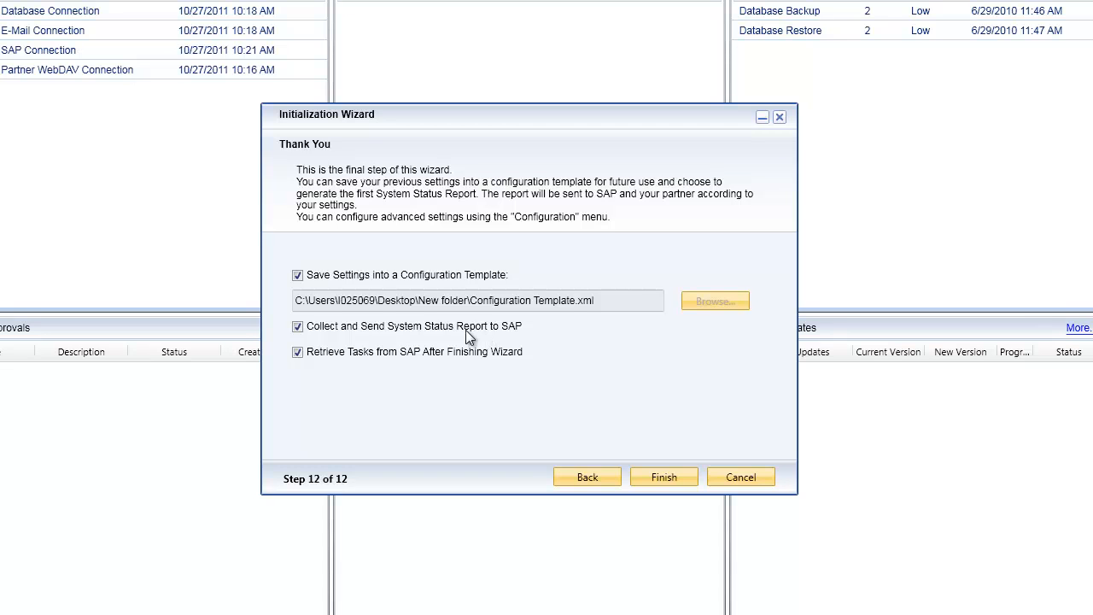
# - Keep status reporting and Retrieve Tasks enabled and finish the Initialization Wizard
pyautogui.click(297, 351)
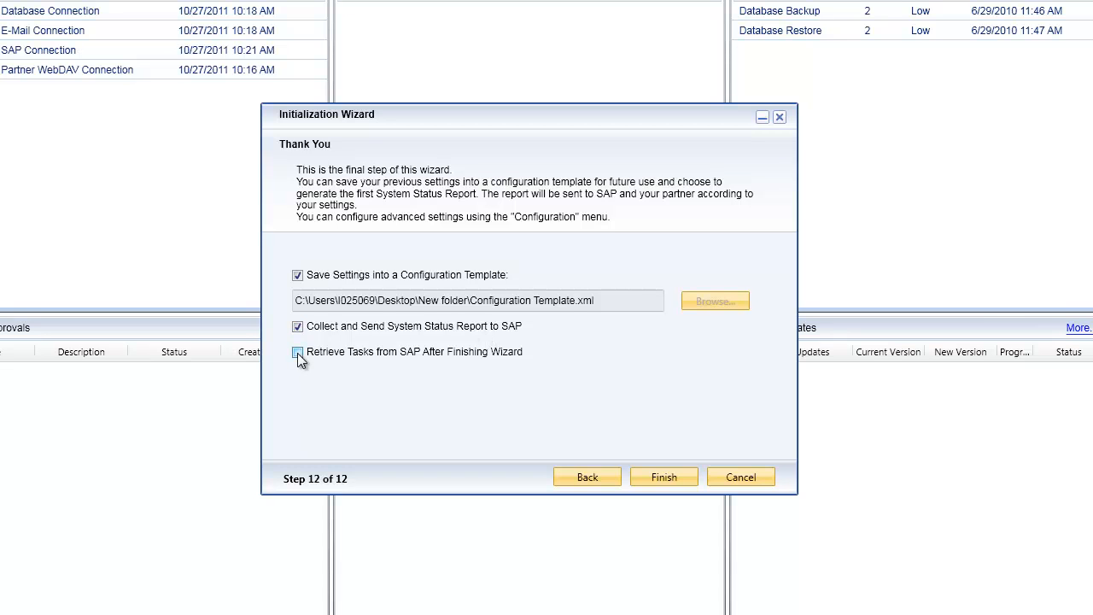
pyautogui.click(297, 351)
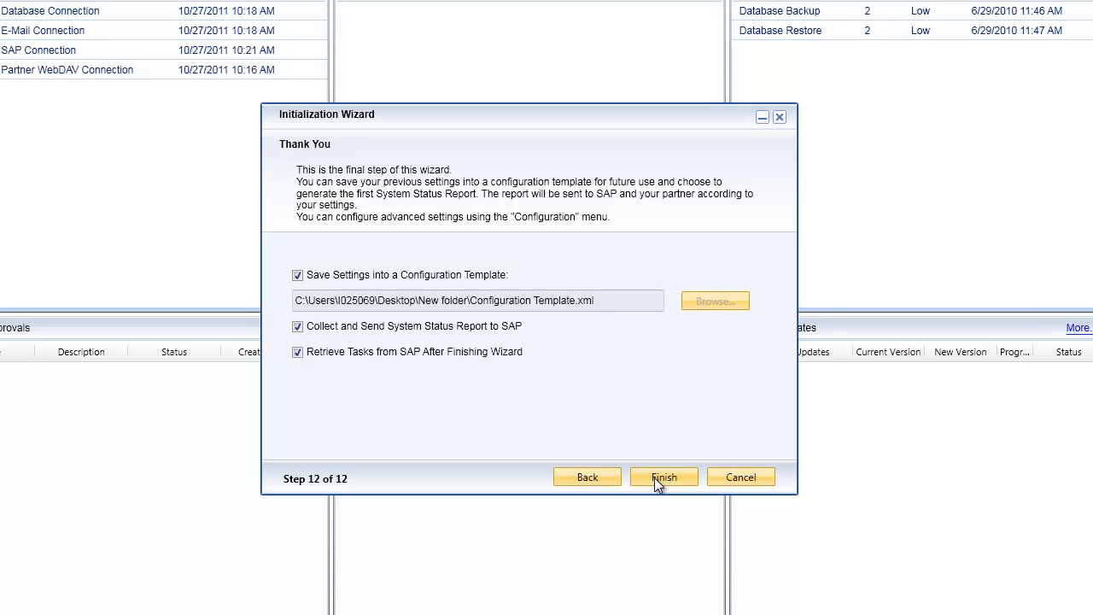
pyautogui.click(663, 477)
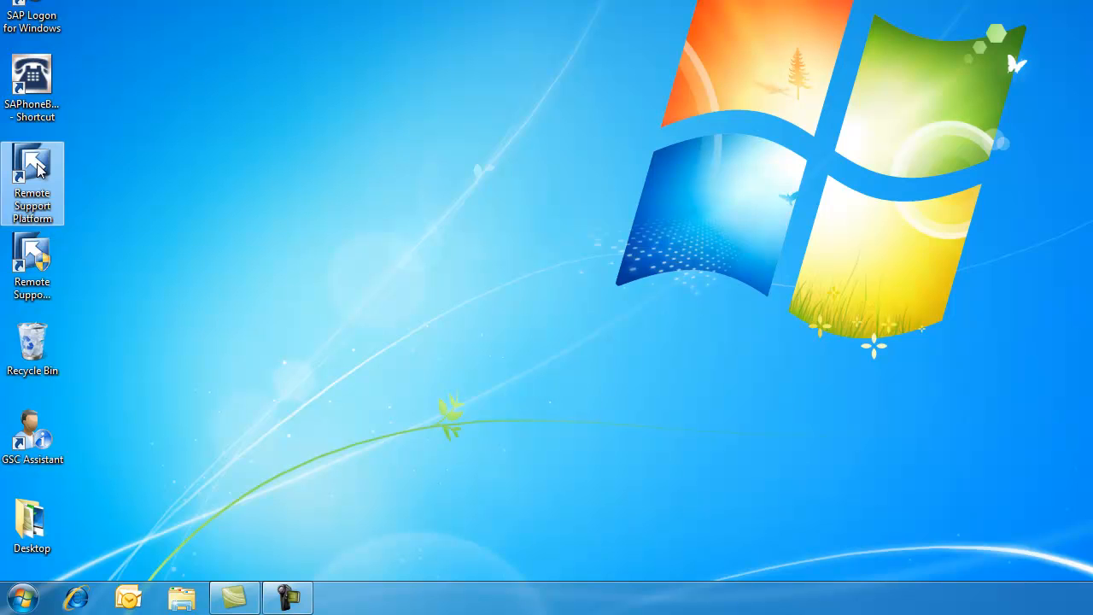
# - Relaunch the Remote Support Platform and log on as Admin to the Local Agent
pyautogui.doubleClick(31, 176)
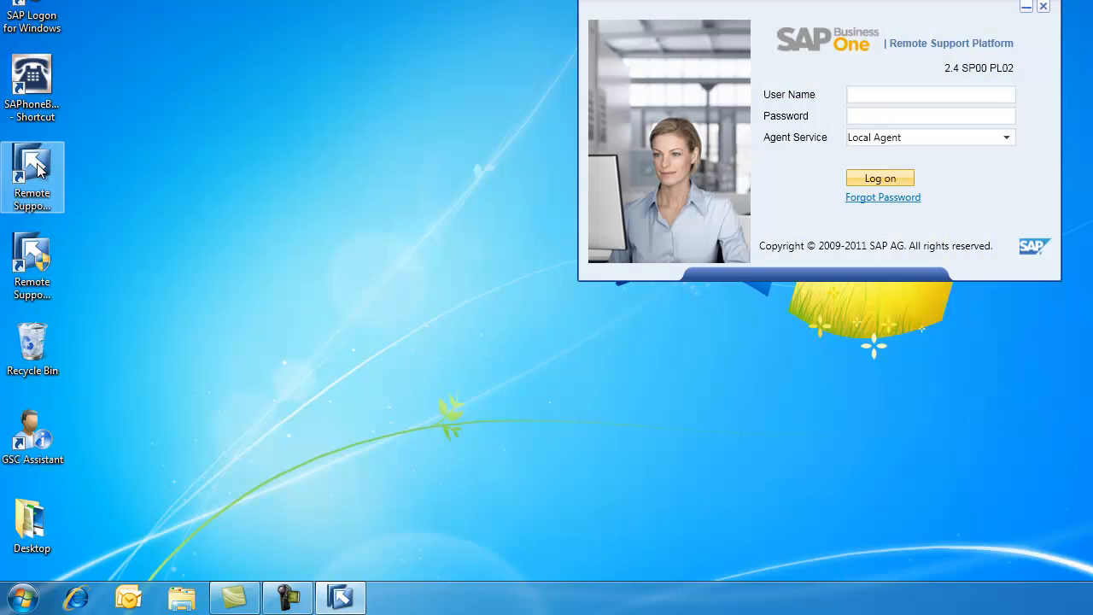
pyautogui.write('A')
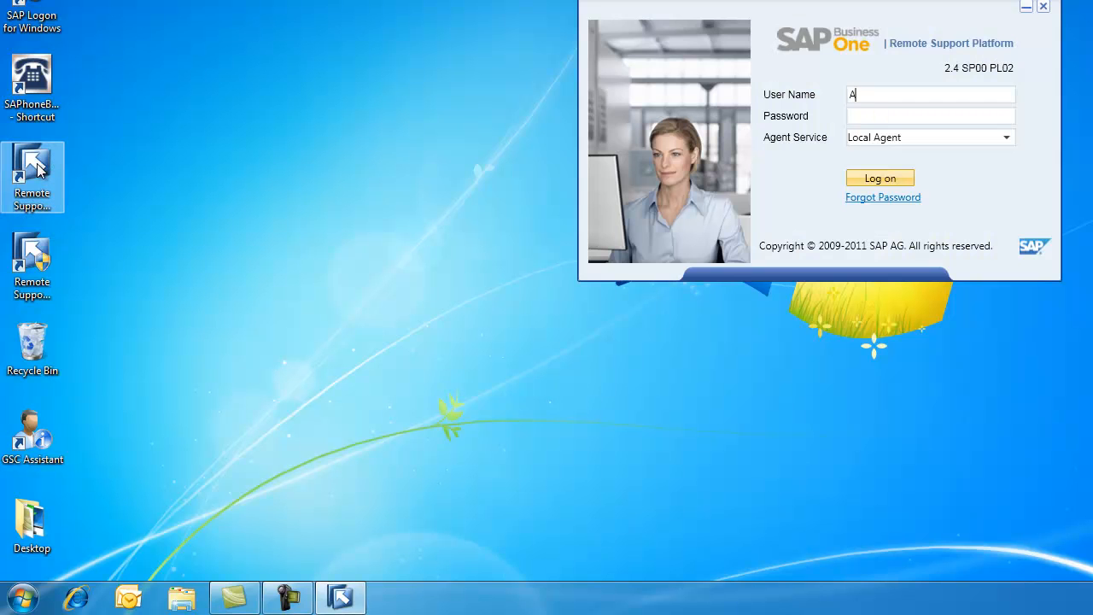
pyautogui.write('dmin')
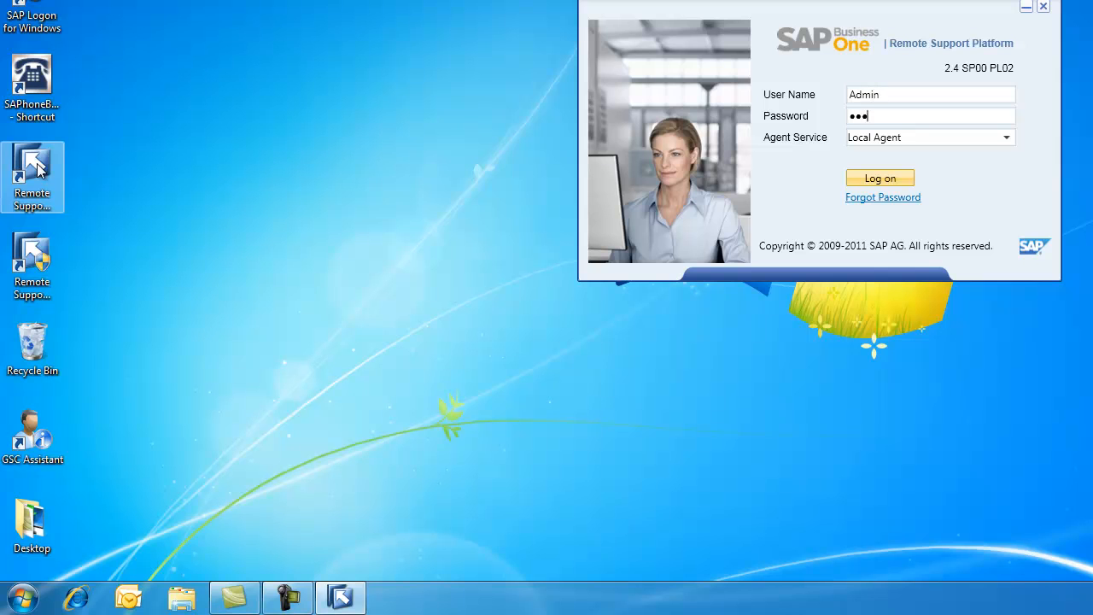
pyautogui.write('4')
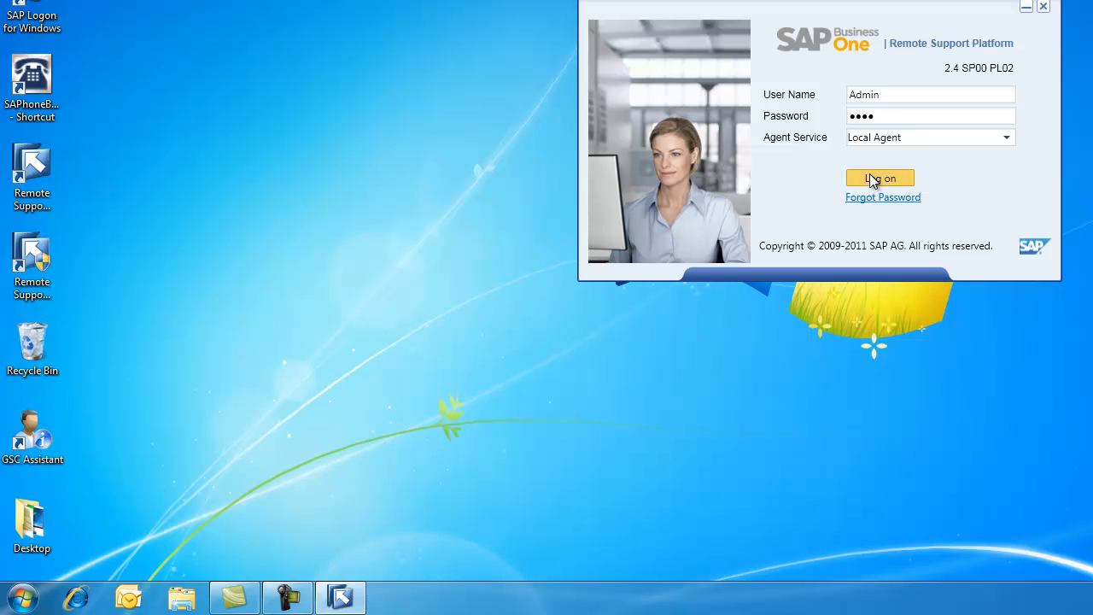
pyautogui.click(880, 178)
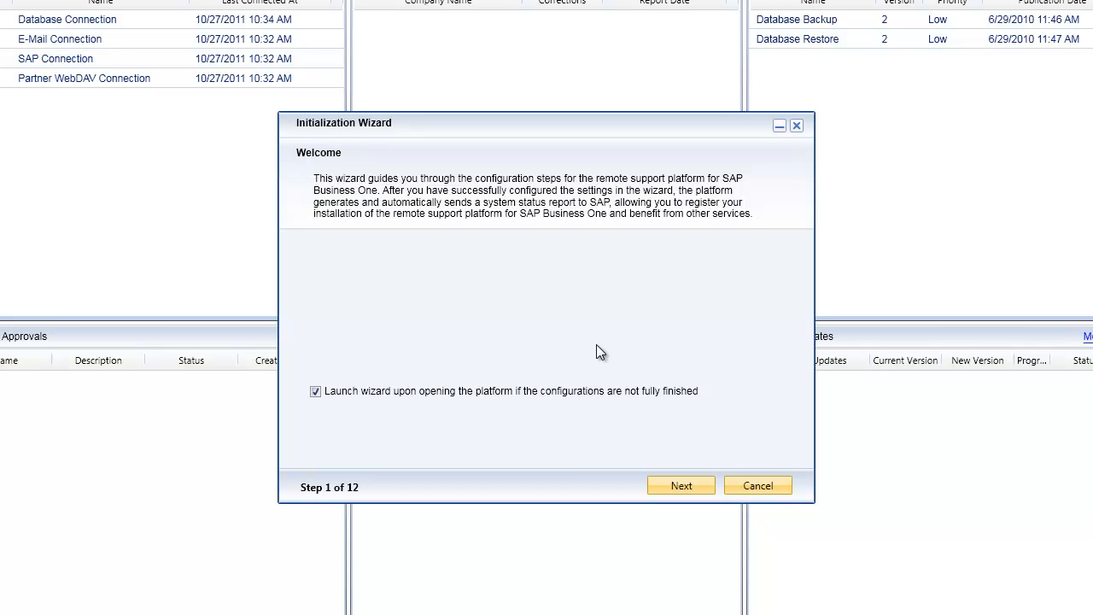
pyautogui.moveTo(725, 353)
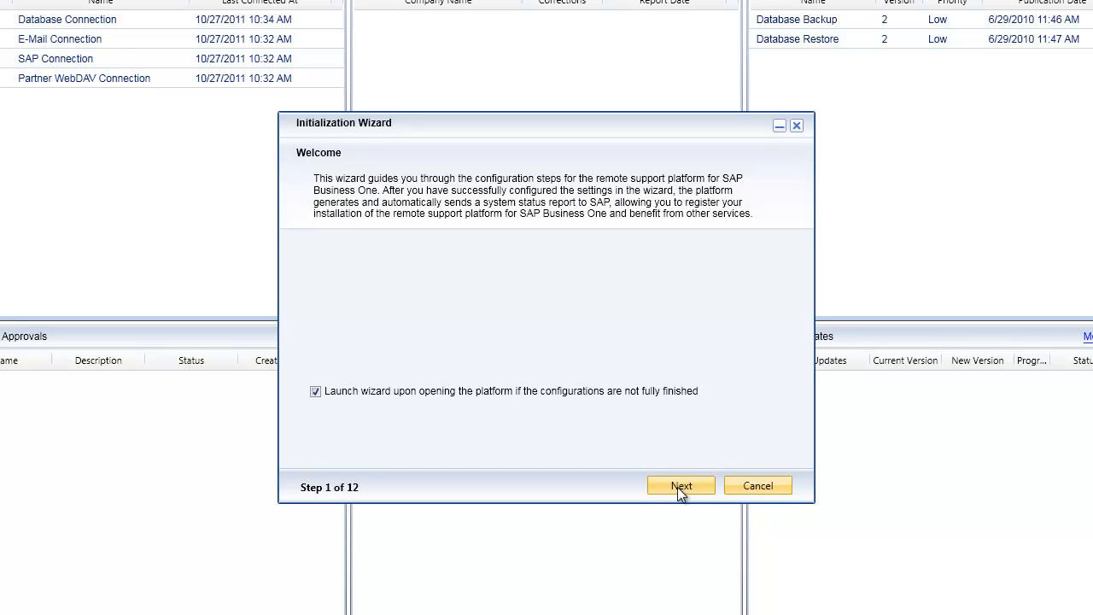
# - Import Configuration Template.xml from New folder as the wizard's template and proceed to Internet Connection
pyautogui.click(680, 485)
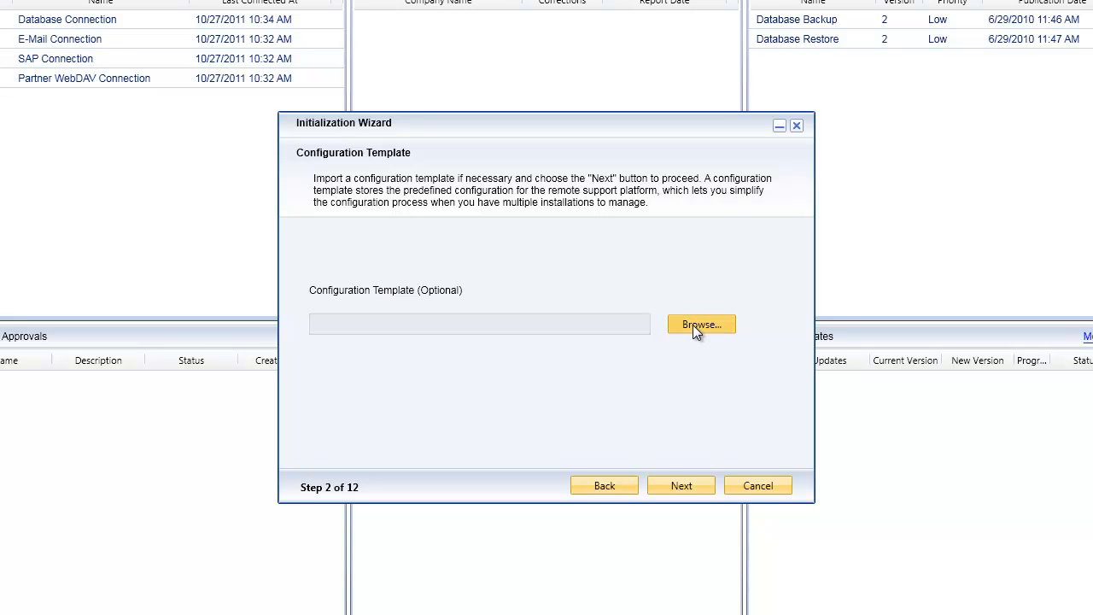
pyautogui.click(700, 324)
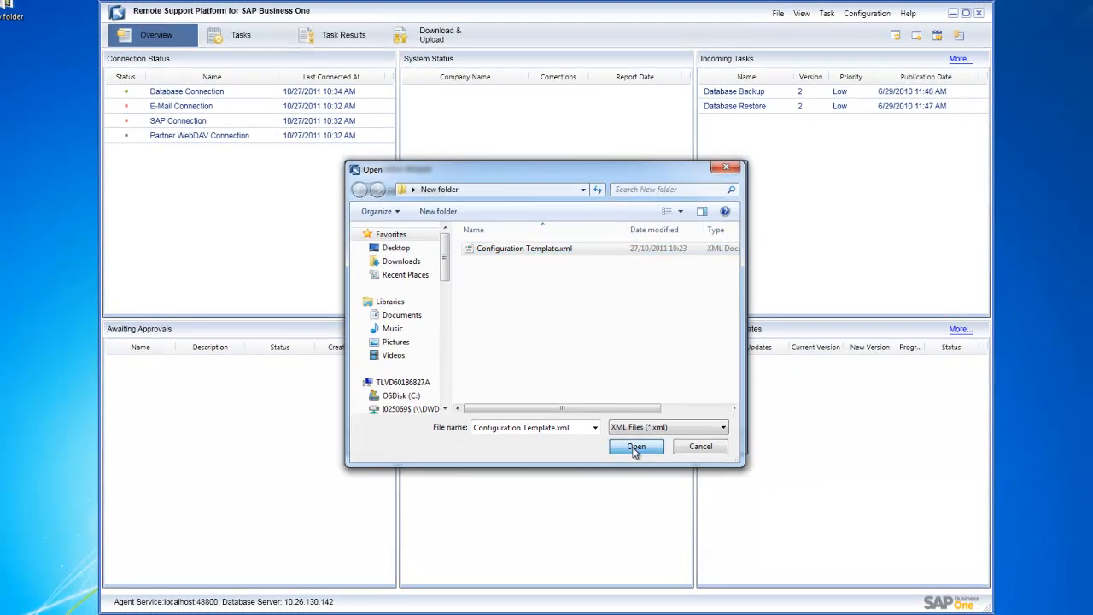
pyautogui.click(635, 446)
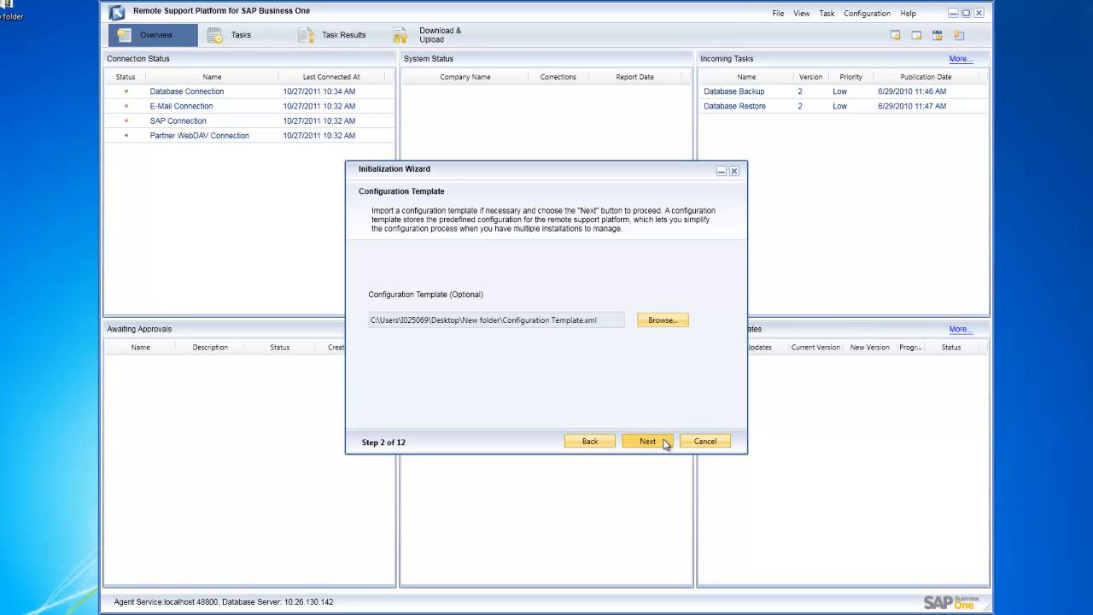
pyautogui.click(648, 441)
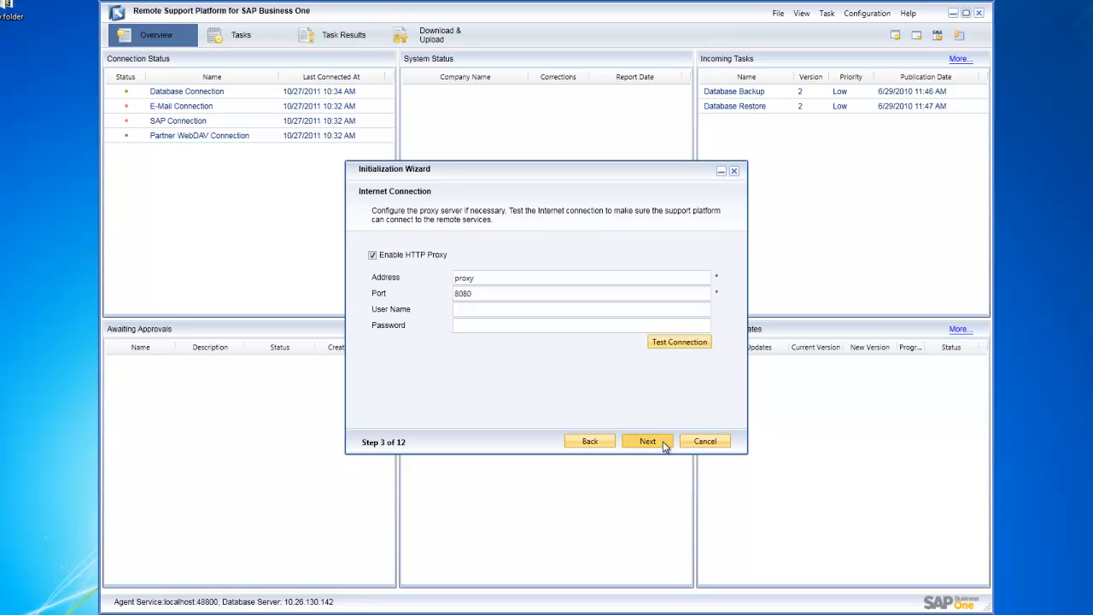
# - Accept the template-filled proxy, SAP channel, Partner channel and E-Mail channel settings
pyautogui.click(647, 441)
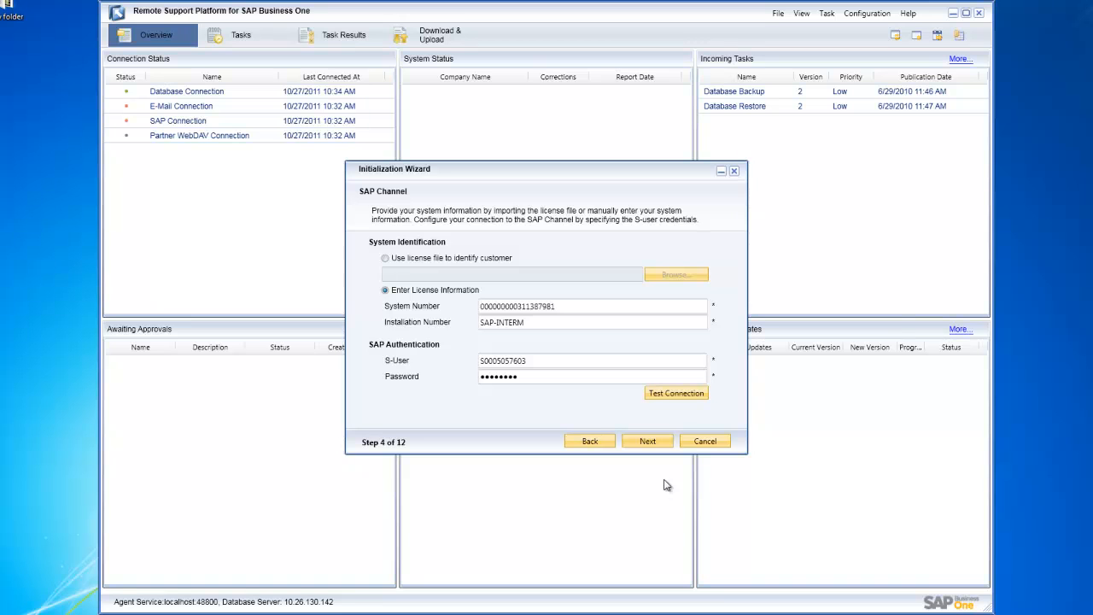
pyautogui.moveTo(666, 461)
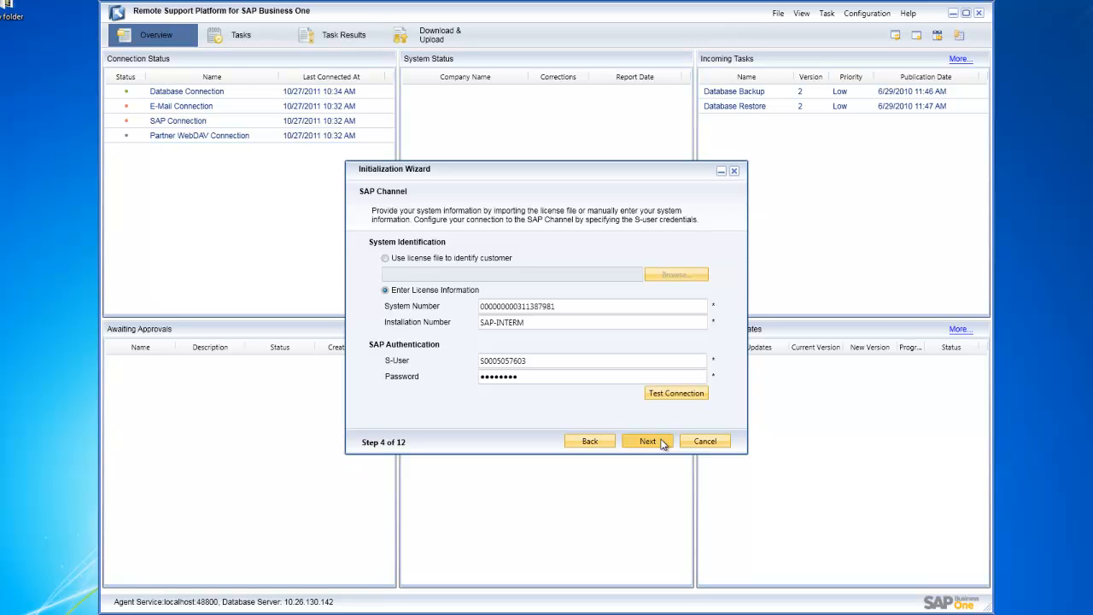
pyautogui.moveTo(666, 468)
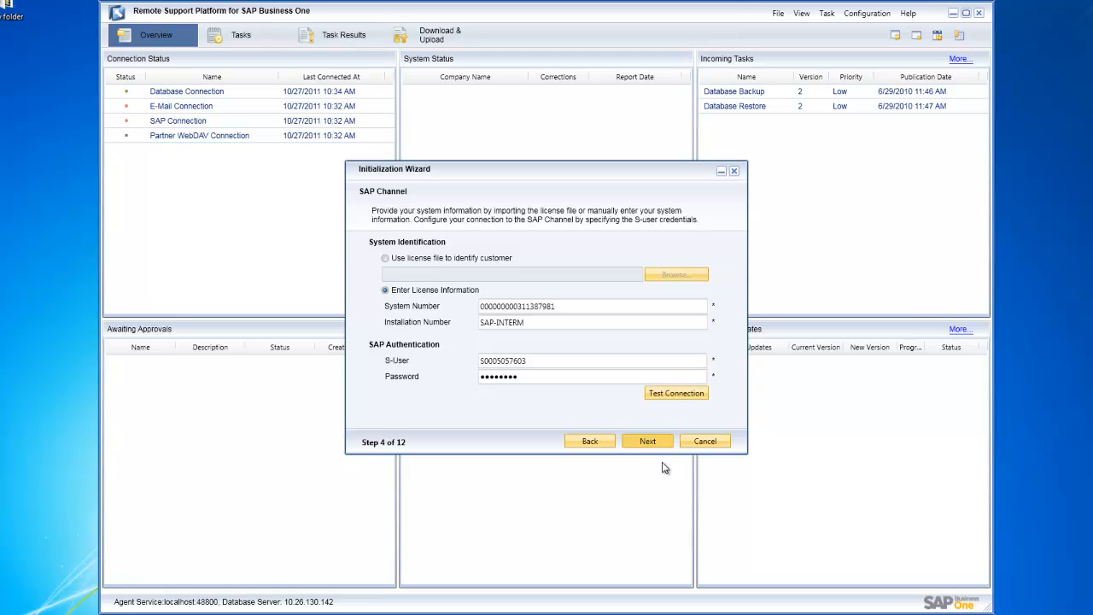
pyautogui.click(648, 441)
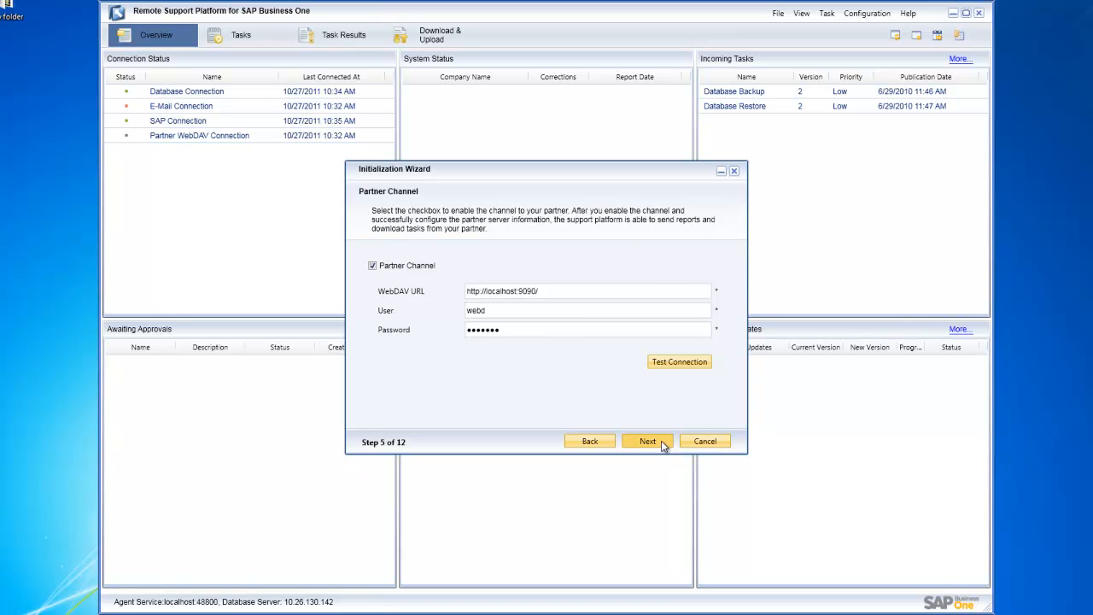
pyautogui.click(646, 440)
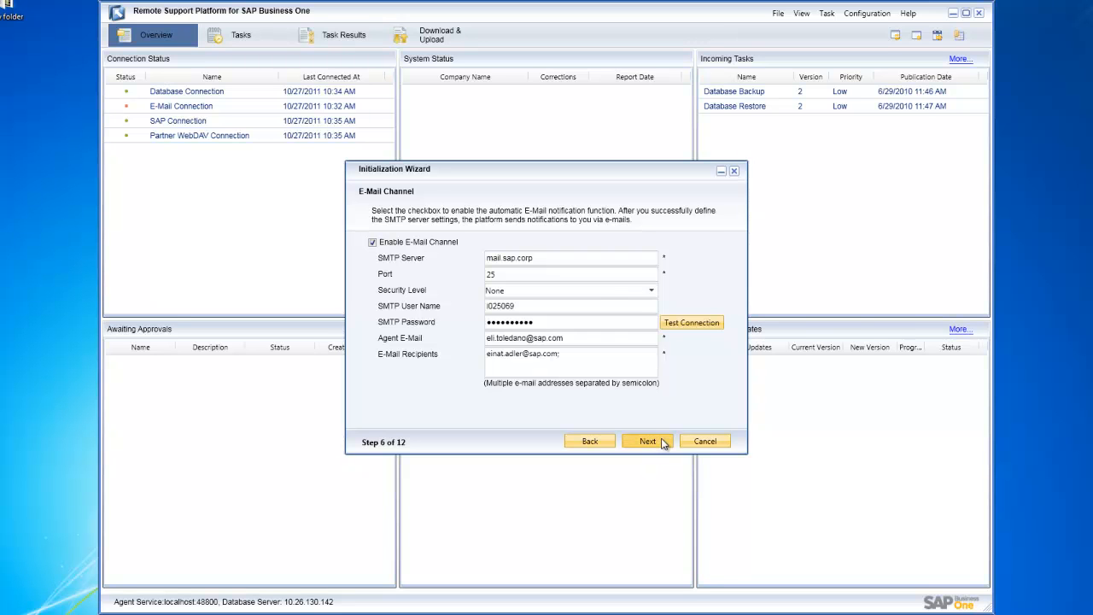
pyautogui.click(648, 441)
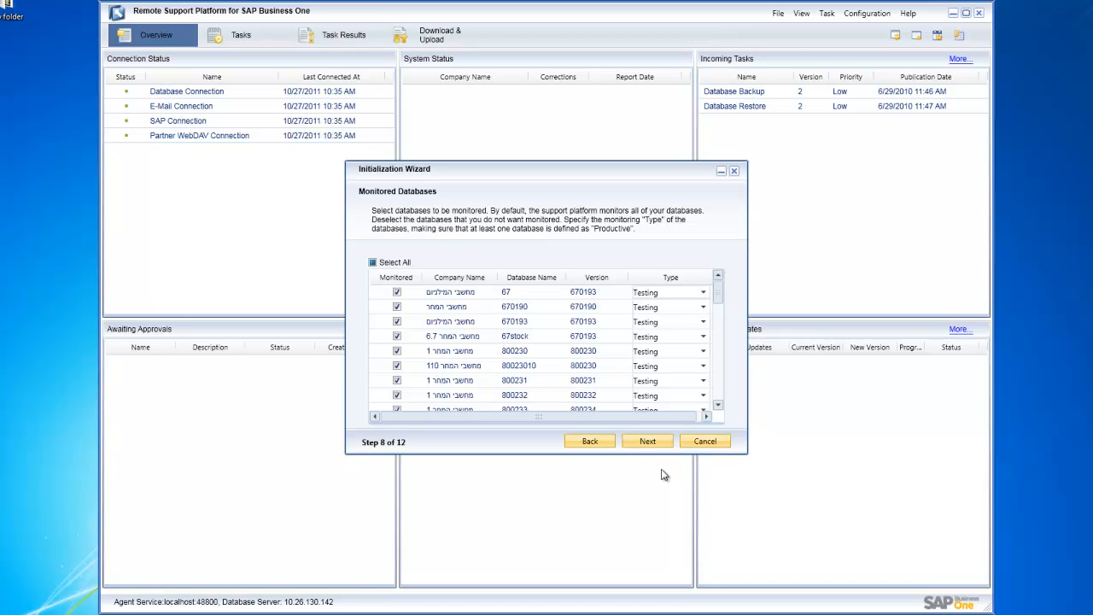
pyautogui.moveTo(666, 462)
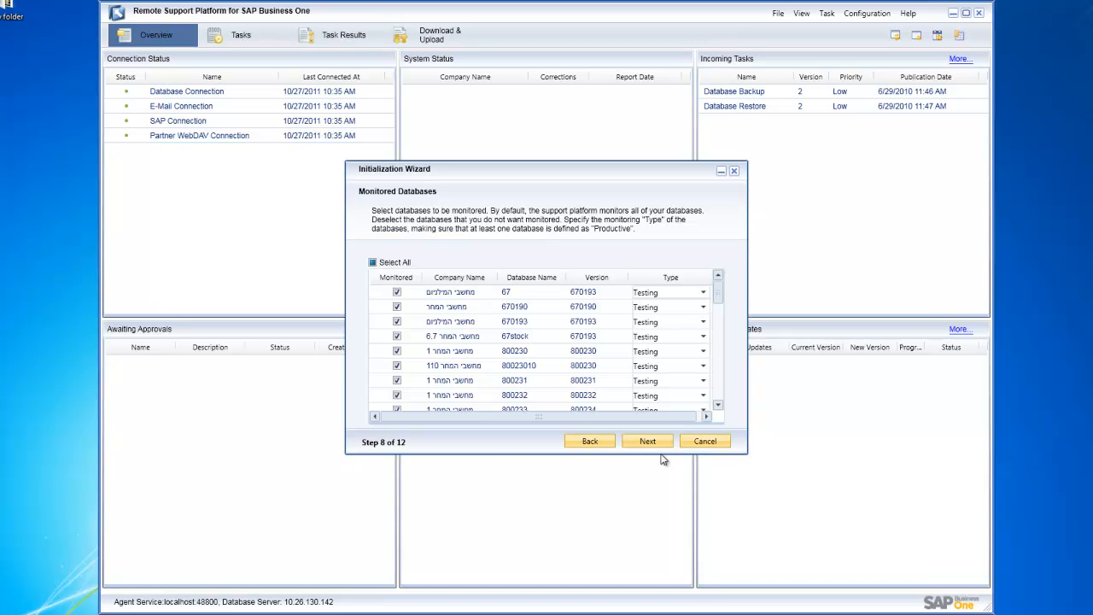
# - Review the Monitored Databases list and continue to Approval and Privacy Settings
pyautogui.scroll(-3)
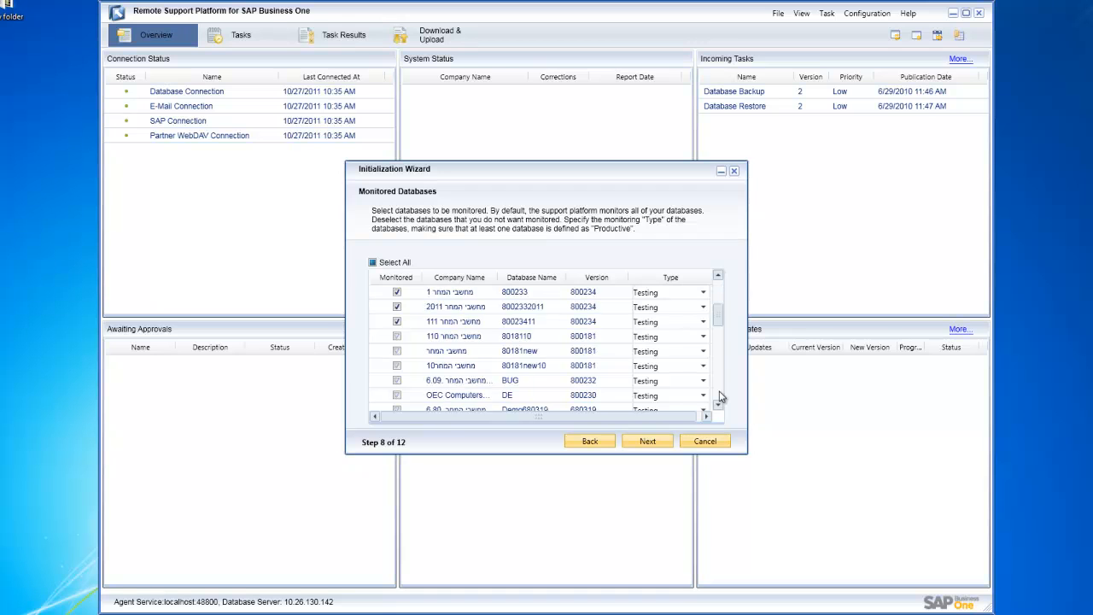
pyautogui.scroll(-3)
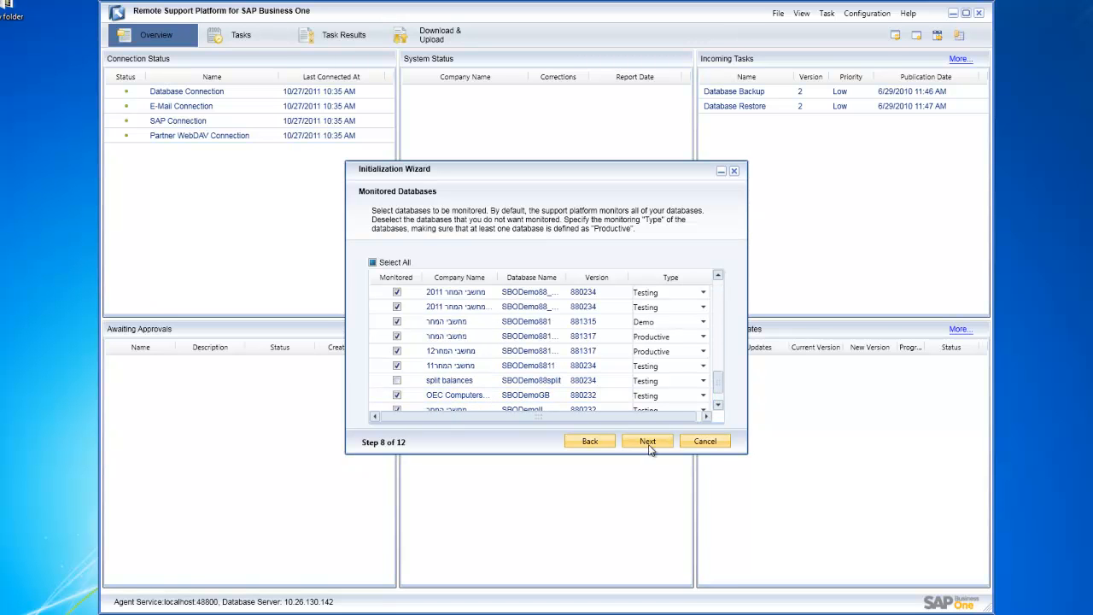
pyautogui.click(646, 441)
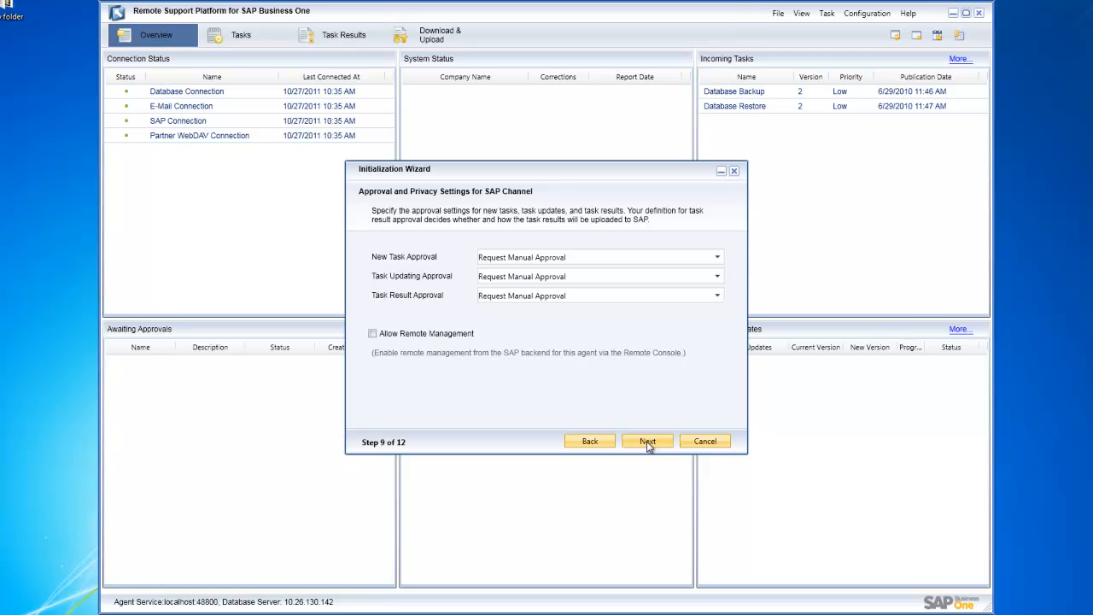
# - Enable Allow Remote Management and accept the partner approval and software update pages
pyautogui.click(373, 333)
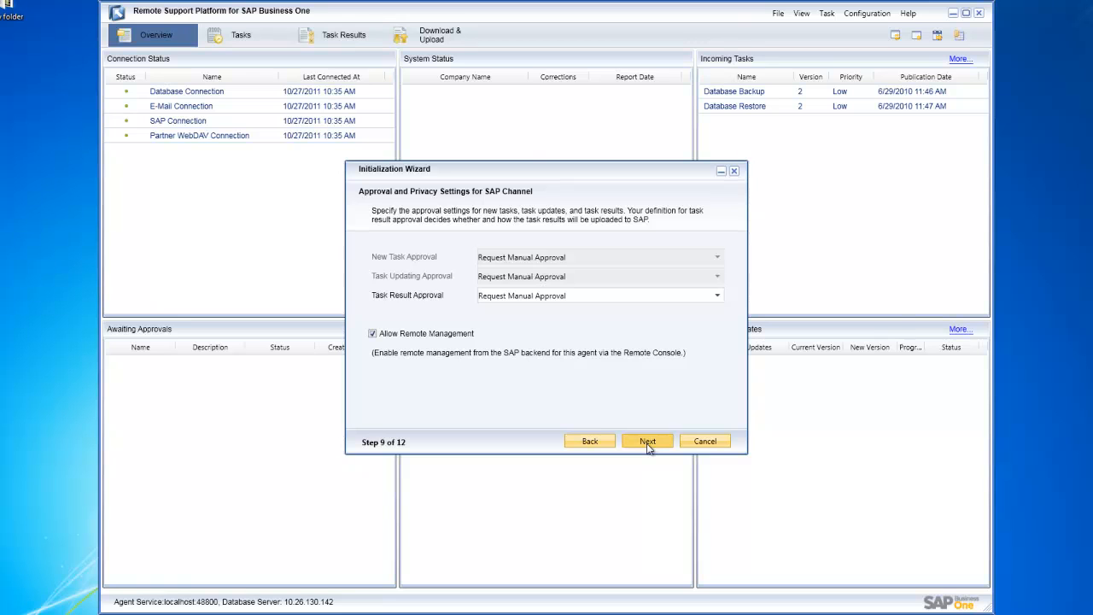
pyautogui.click(645, 441)
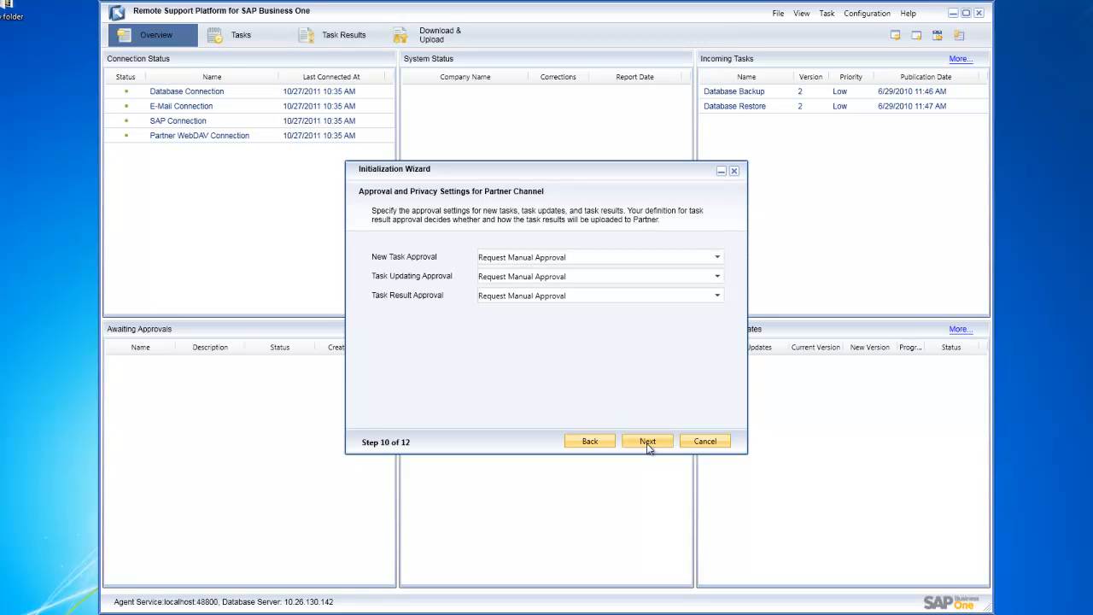
pyautogui.click(646, 441)
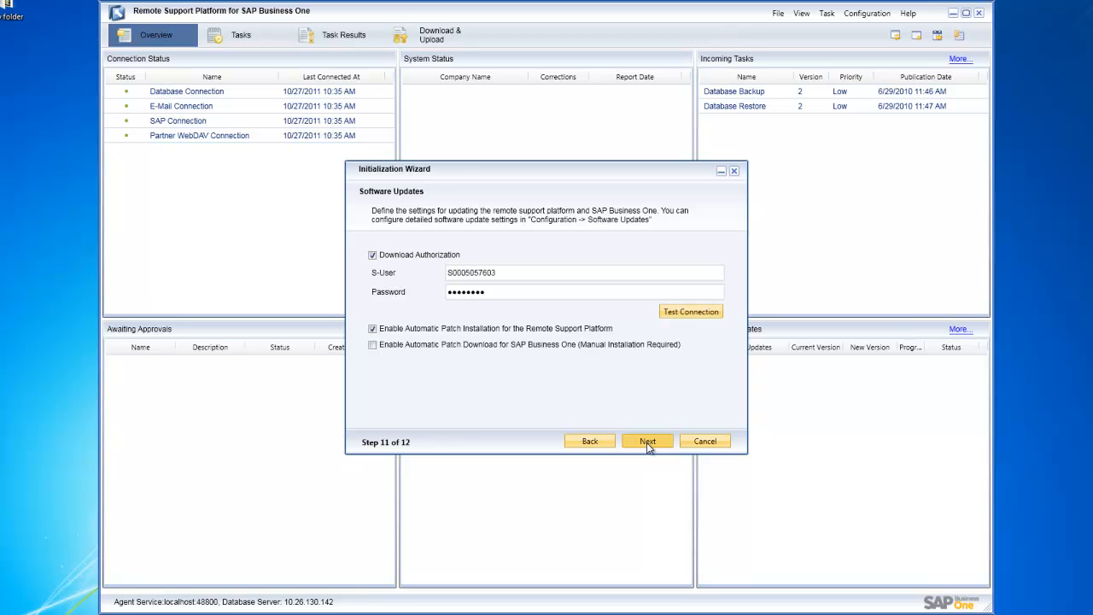
pyautogui.moveTo(653, 480)
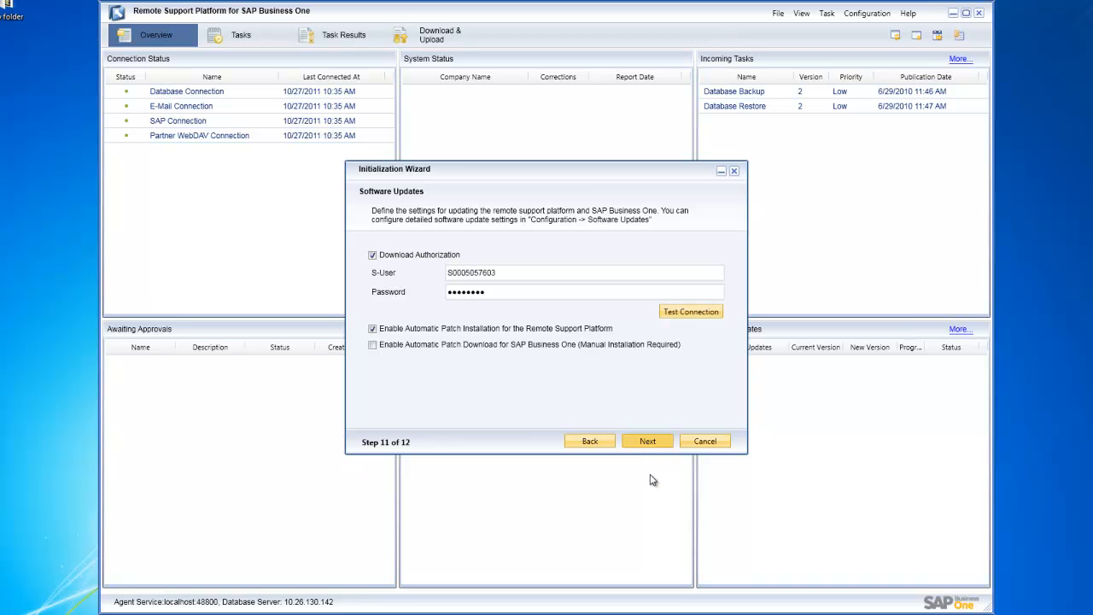
pyautogui.click(647, 441)
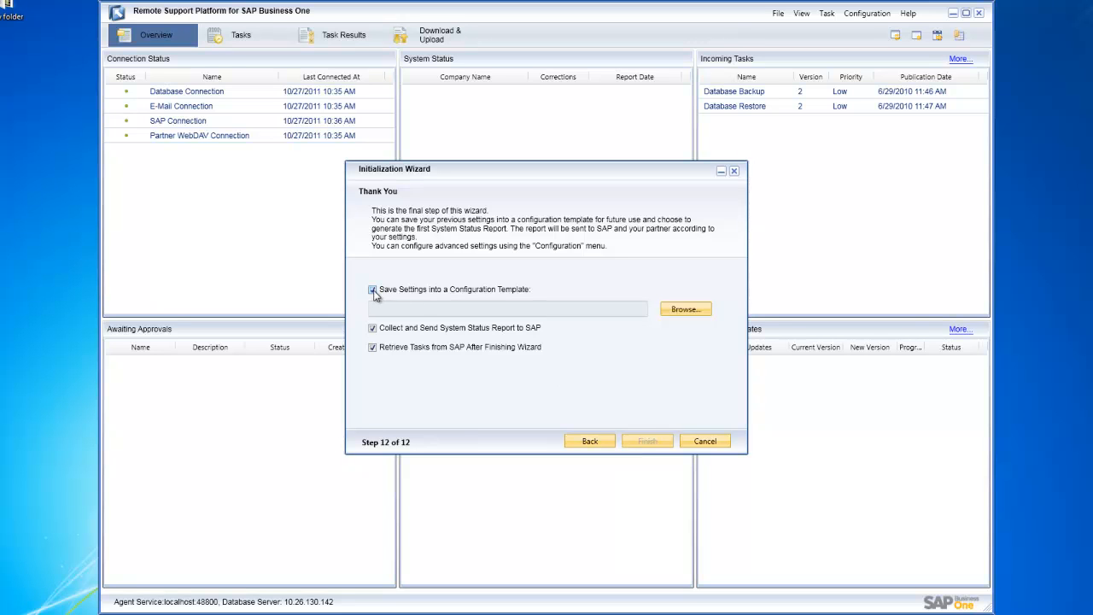
# - Uncheck Save Settings into a Configuration Template and finish the wizard to the Overview dashboard
pyautogui.click(373, 291)
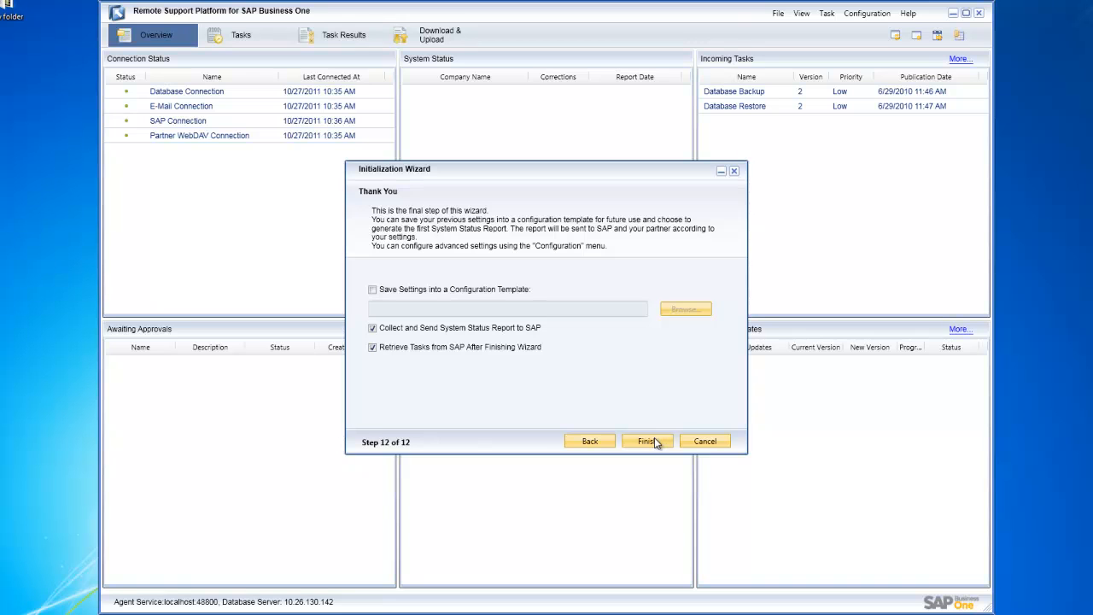
pyautogui.moveTo(647, 441)
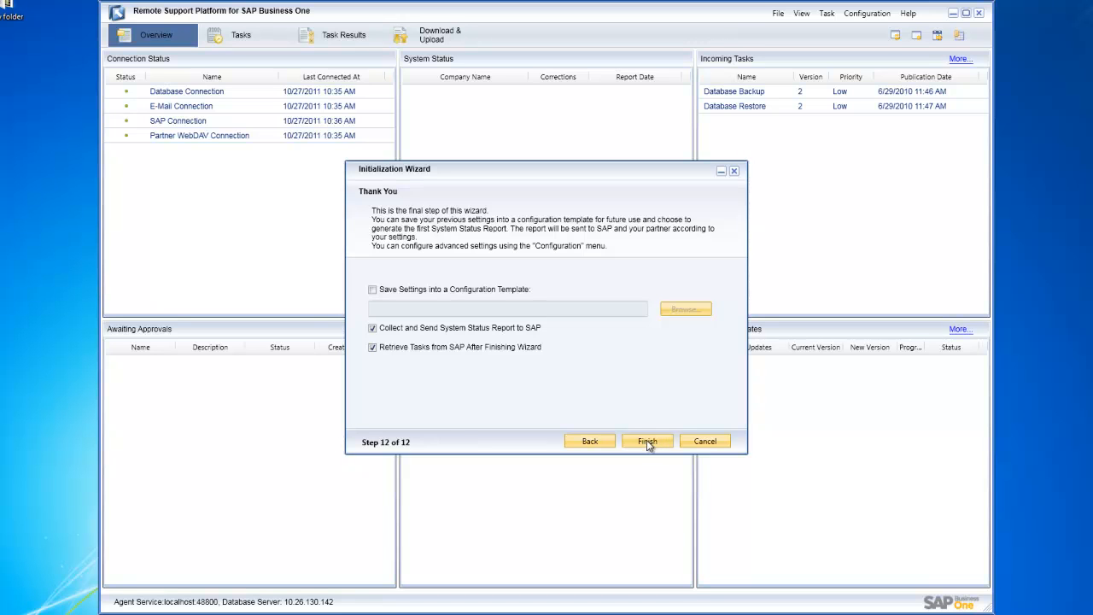
pyautogui.click(646, 440)
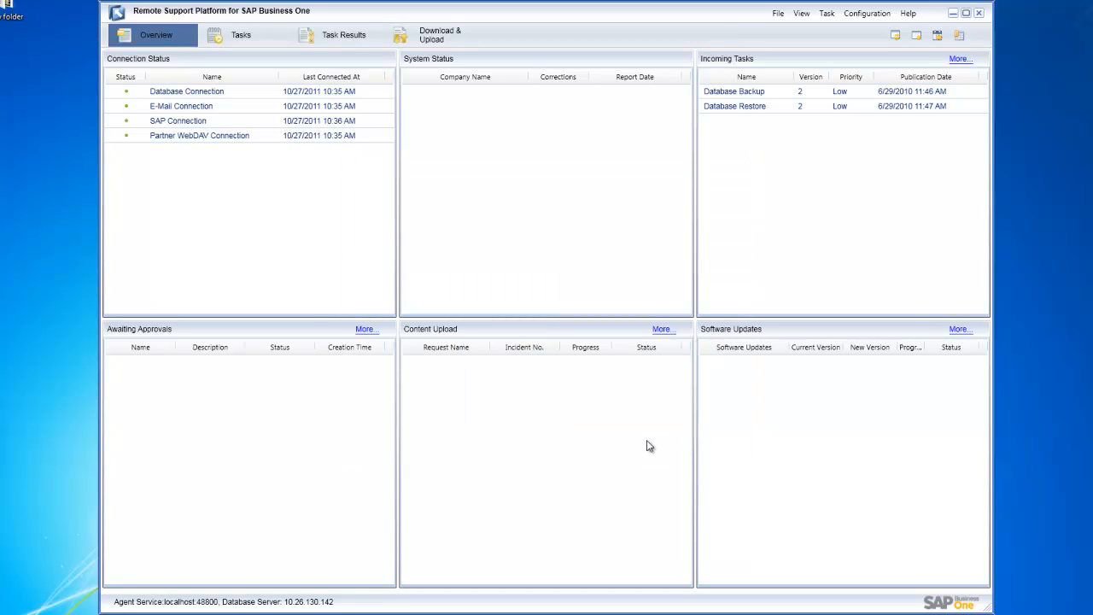